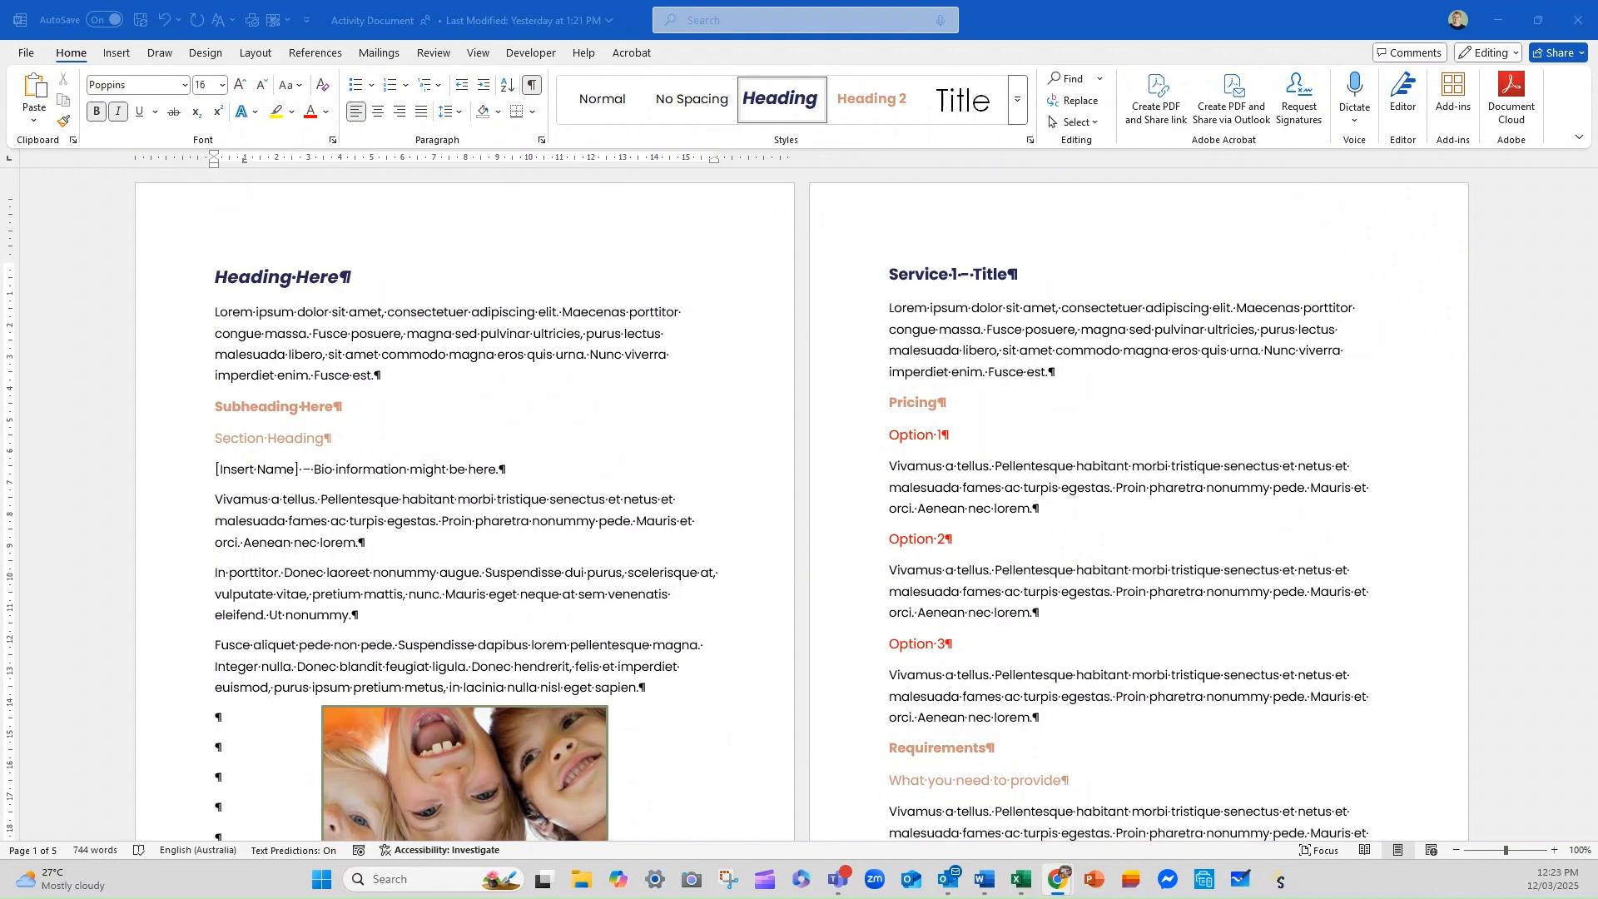
{"action": "mouse_move", "coordinate": [713, 28]}
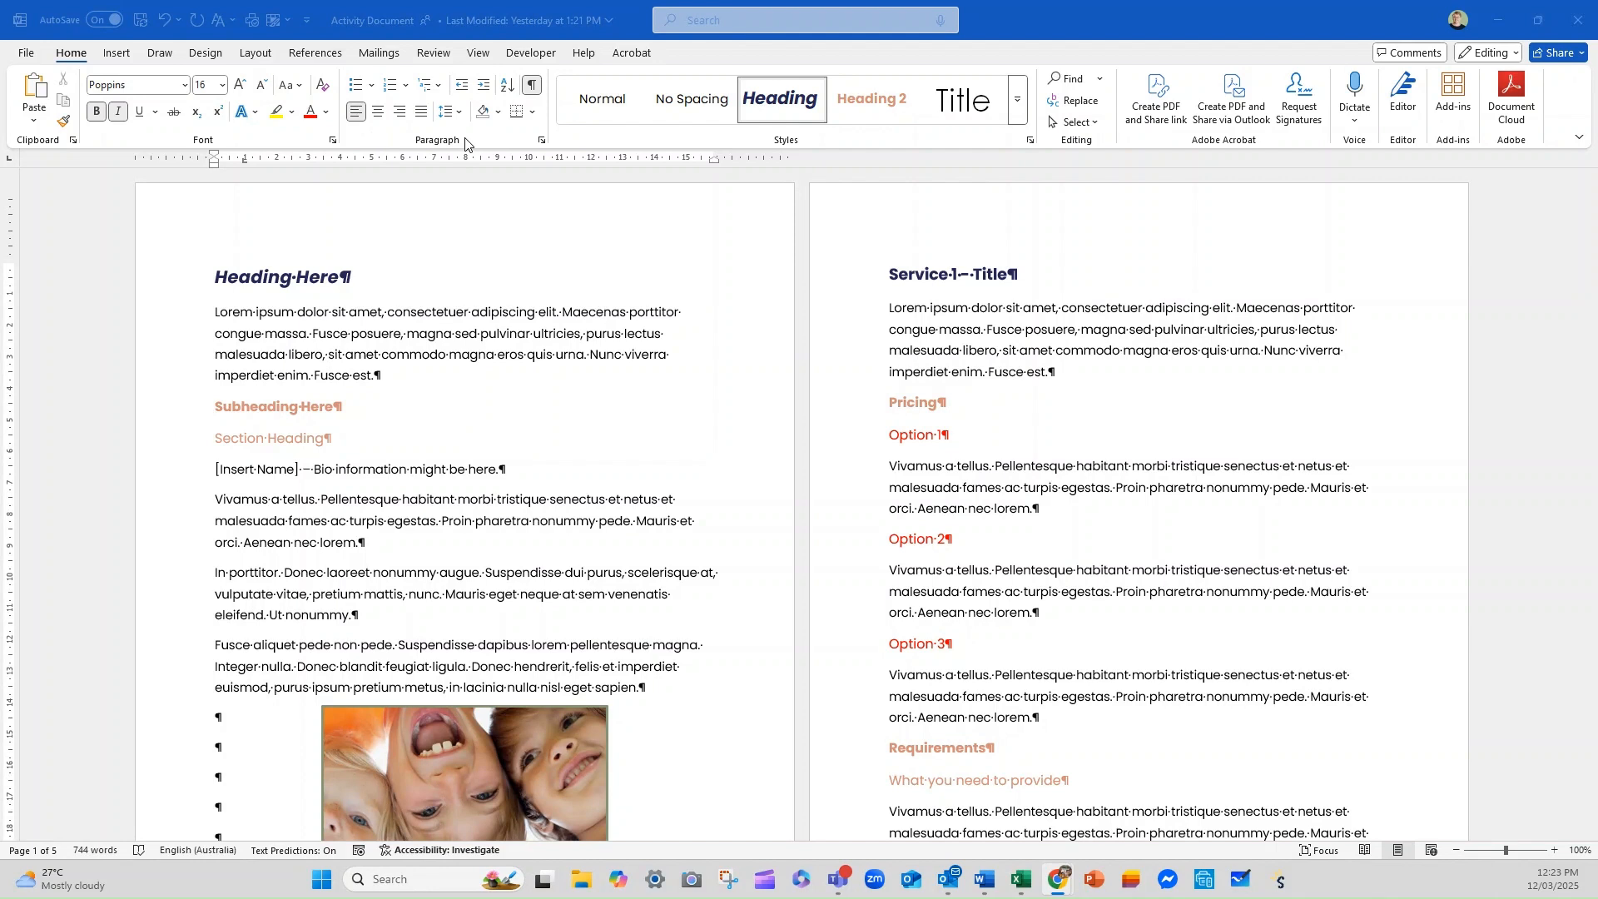
{"action": "mouse_move", "coordinate": [463, 149]}
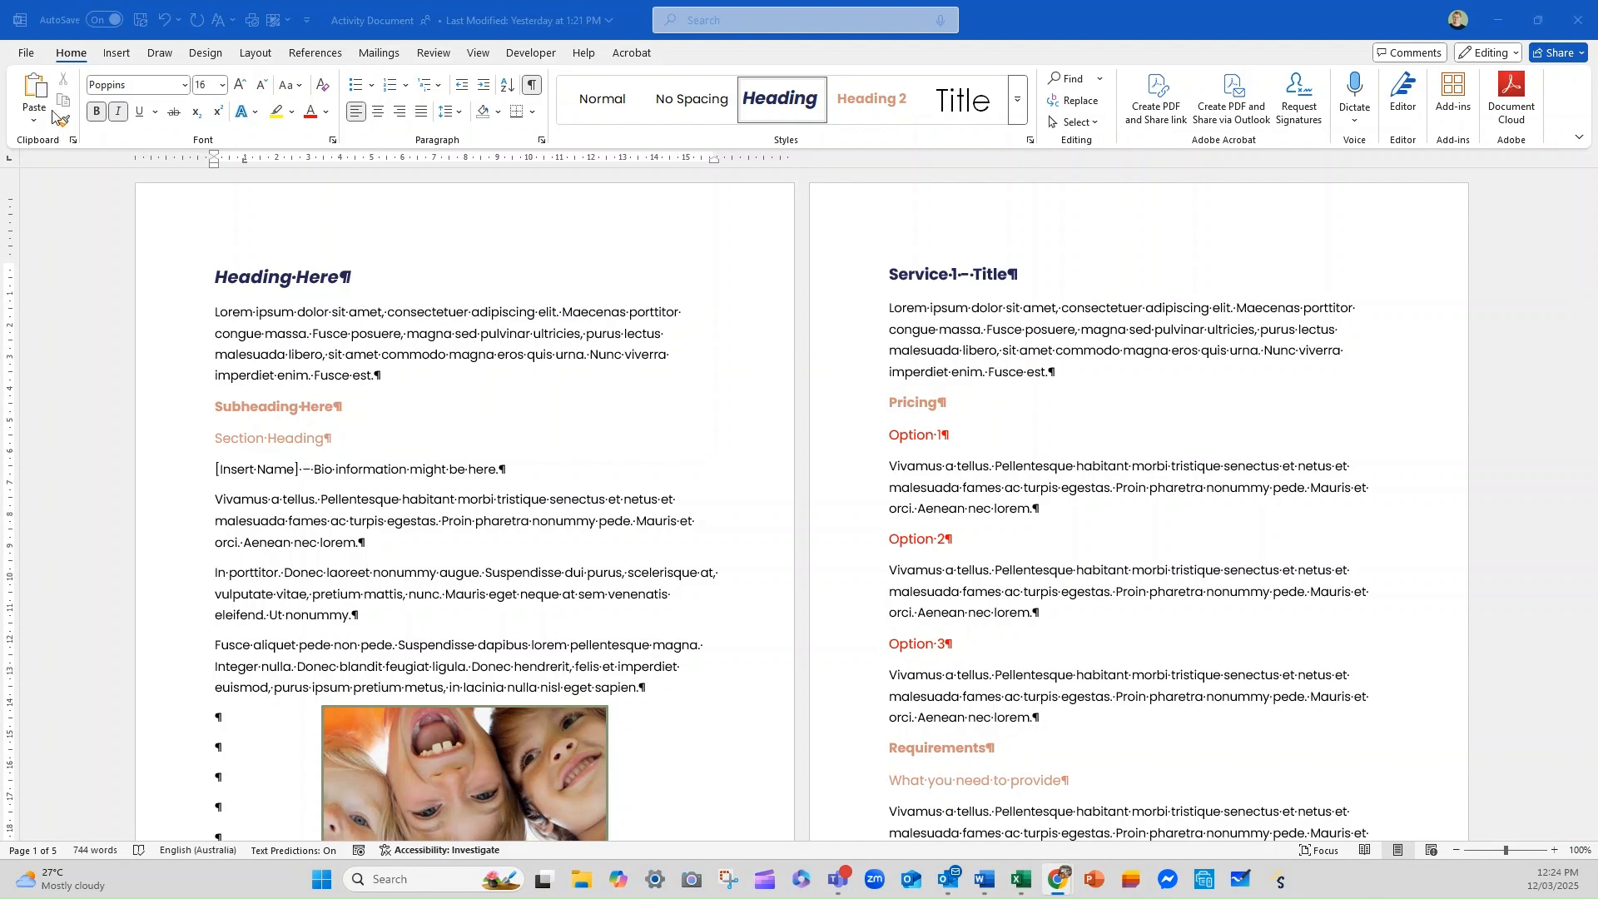
{"action": "mouse_move", "coordinate": [67, 189]}
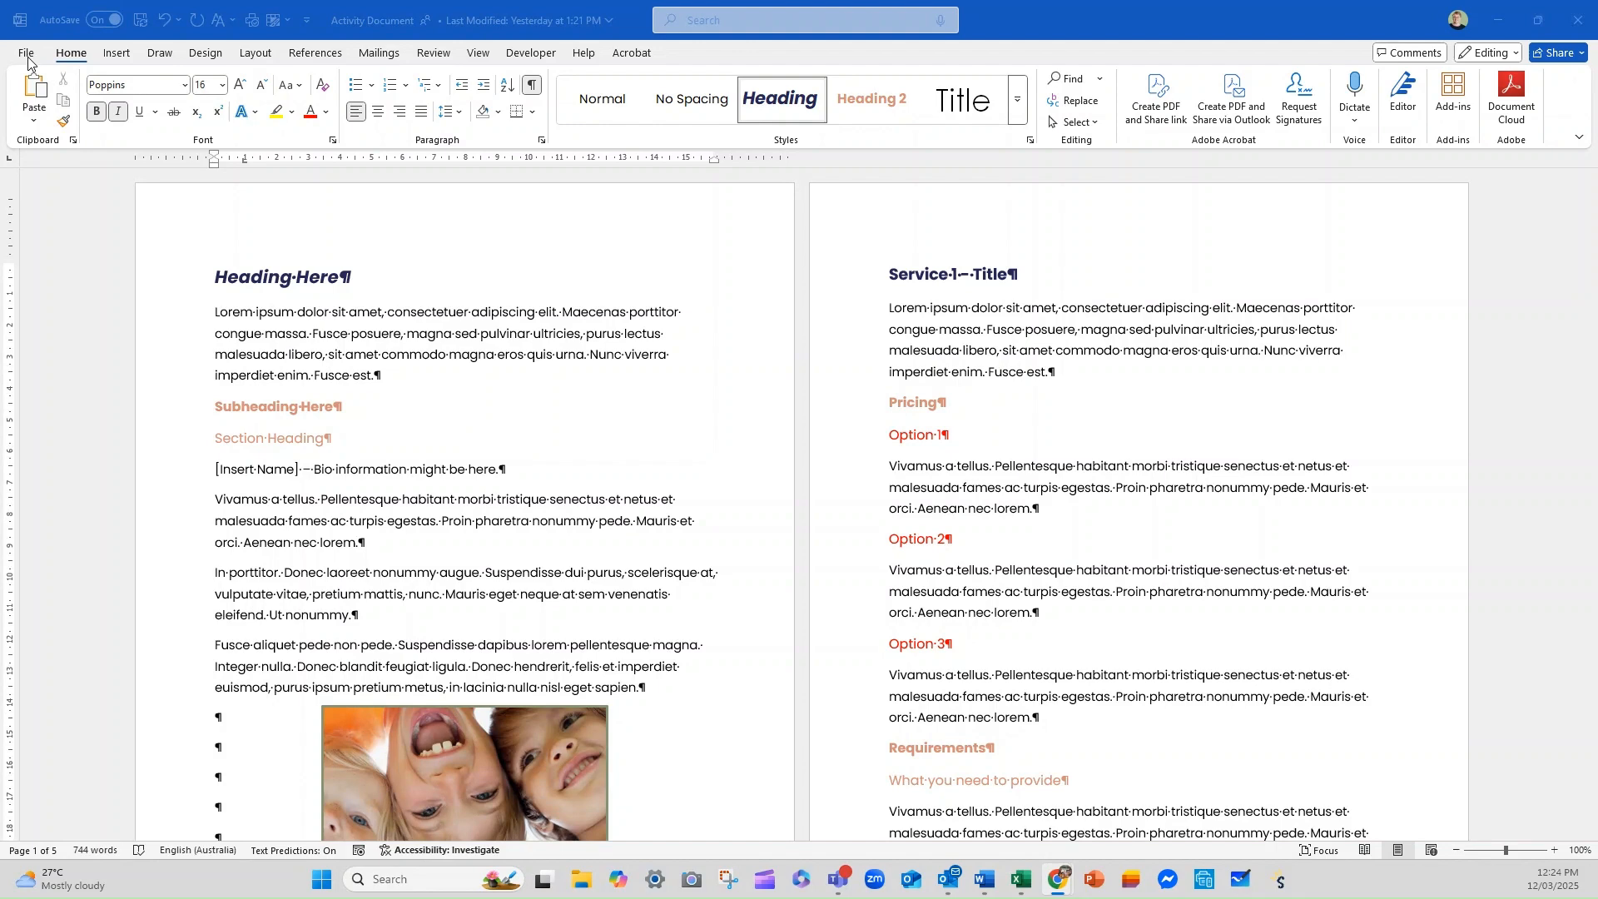
Bring up the Word Options window on its General settings from the File menu.
{"action": "left_click", "coordinate": [217, 276]}
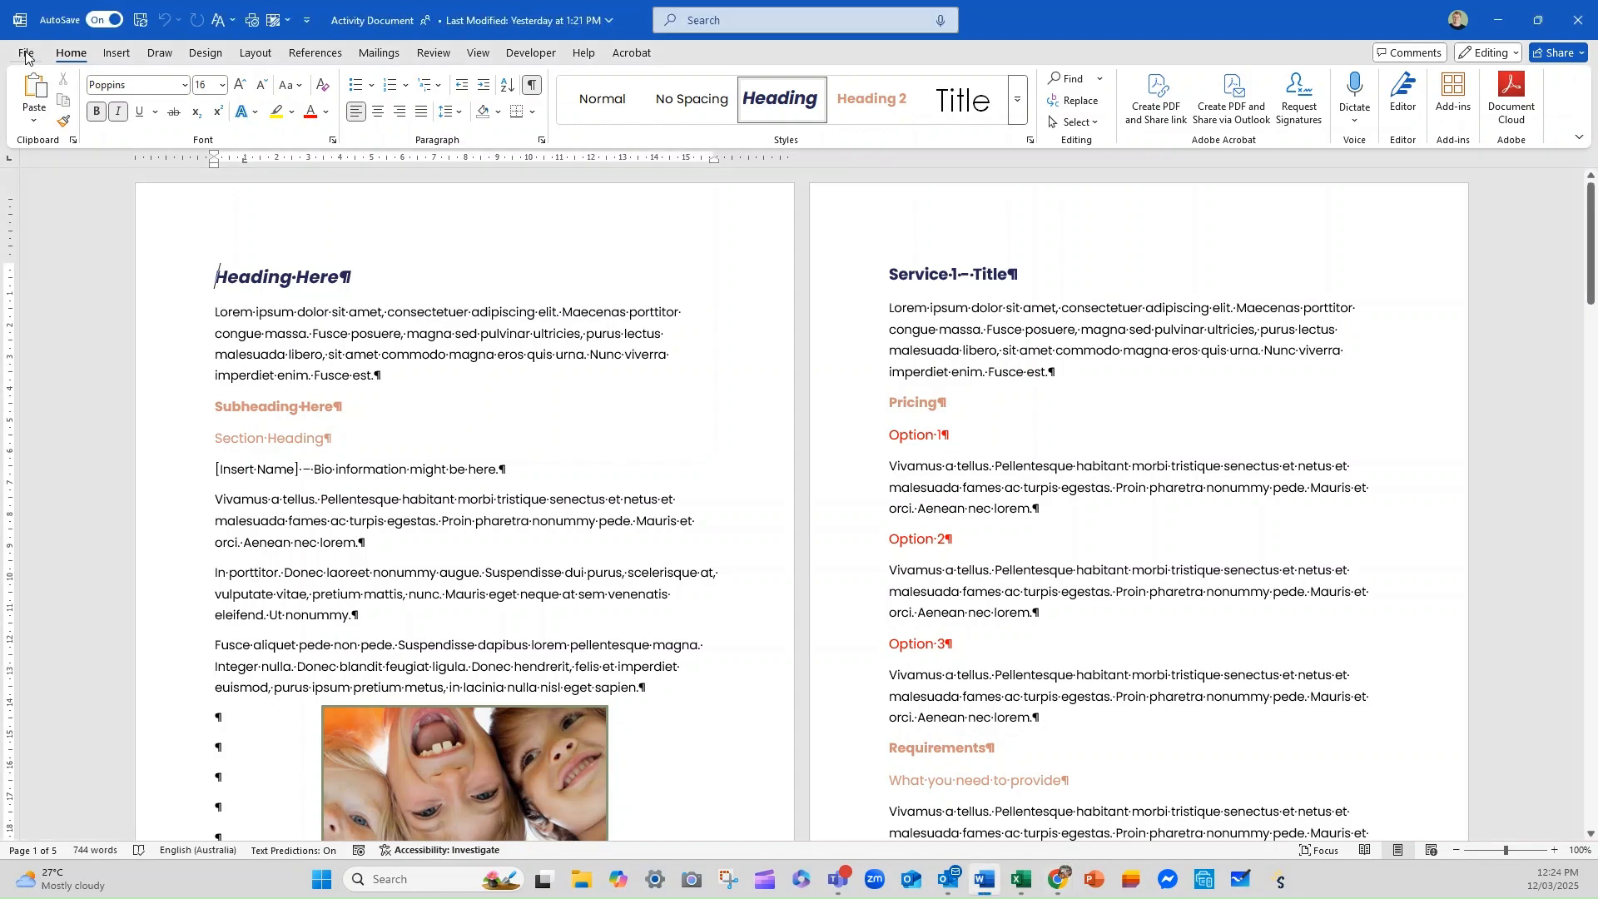
{"action": "left_click", "coordinate": [24, 54]}
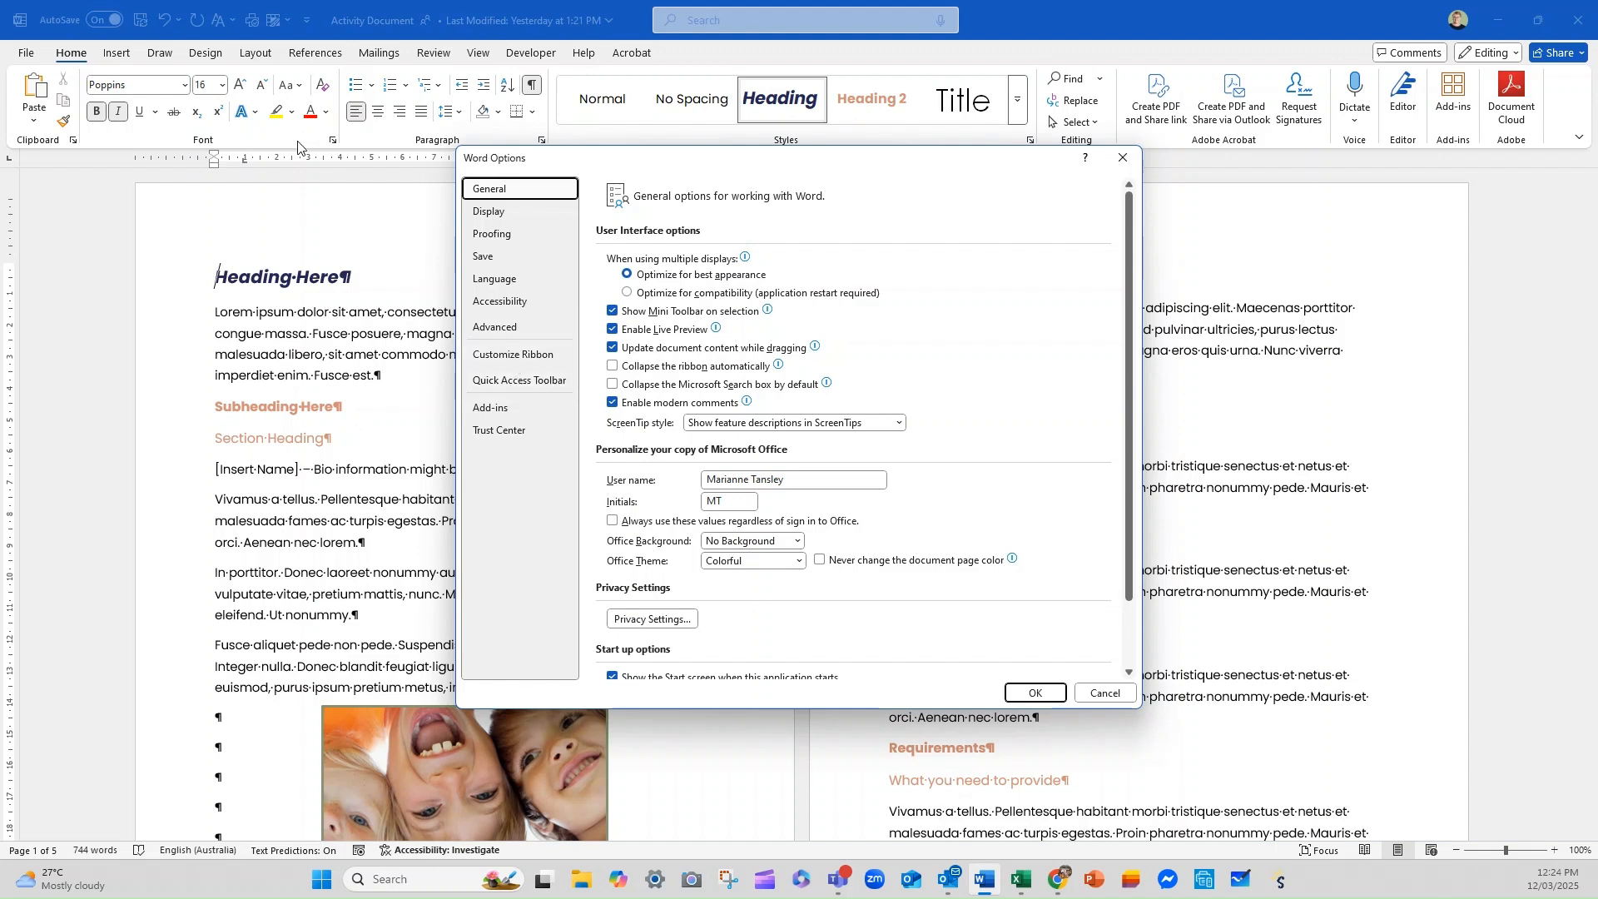
{"action": "mouse_move", "coordinate": [1385, 158]}
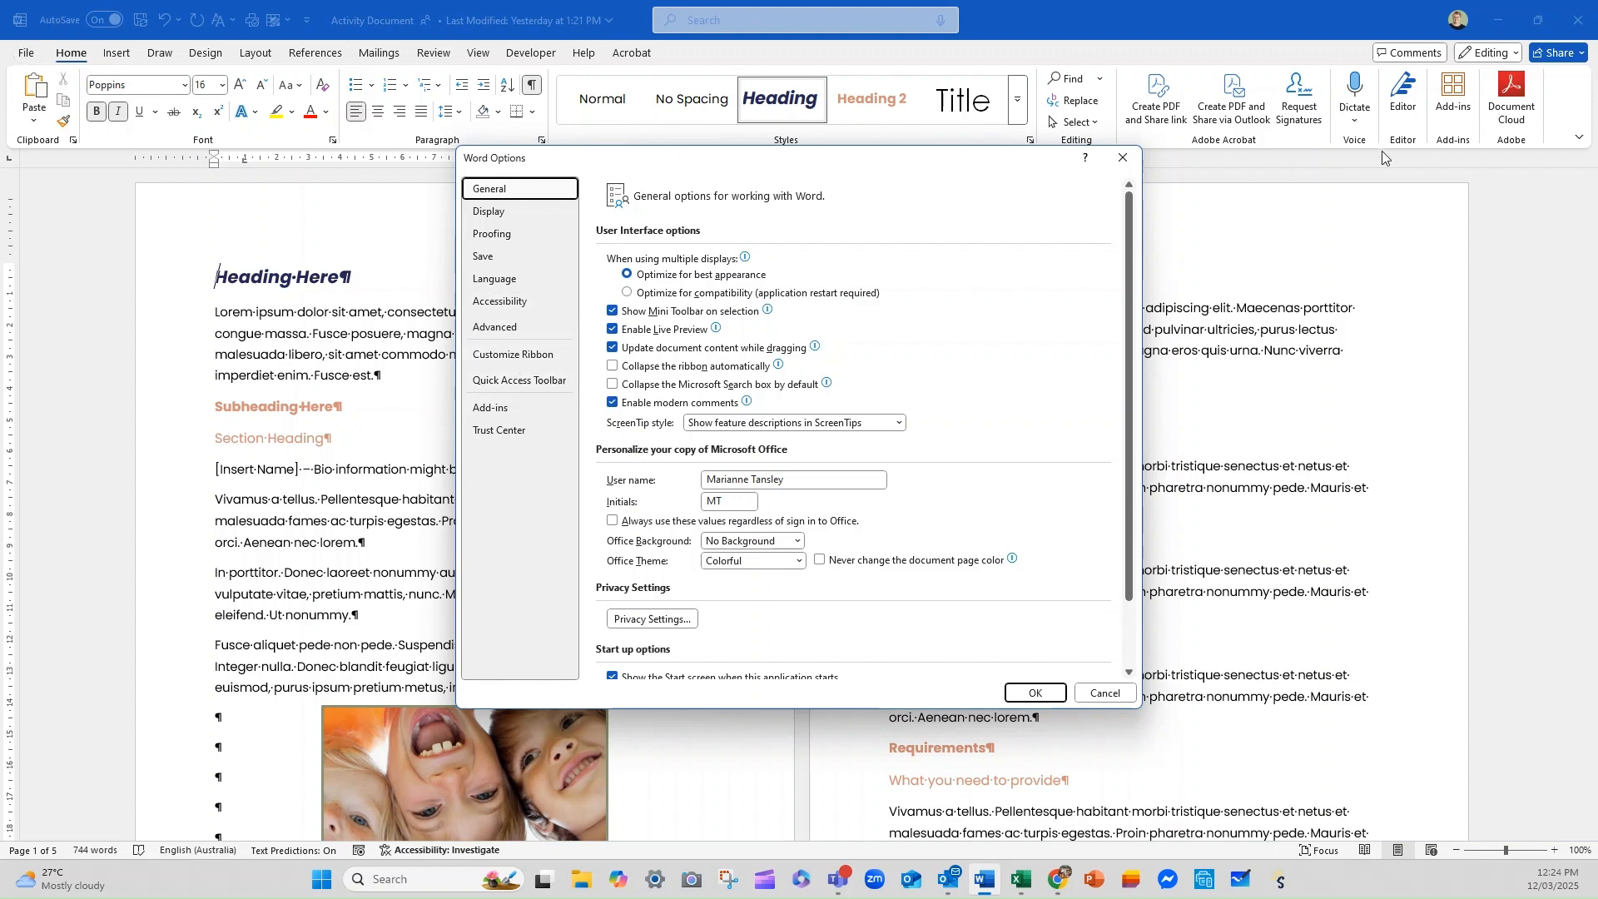
{"action": "mouse_move", "coordinate": [303, 22]}
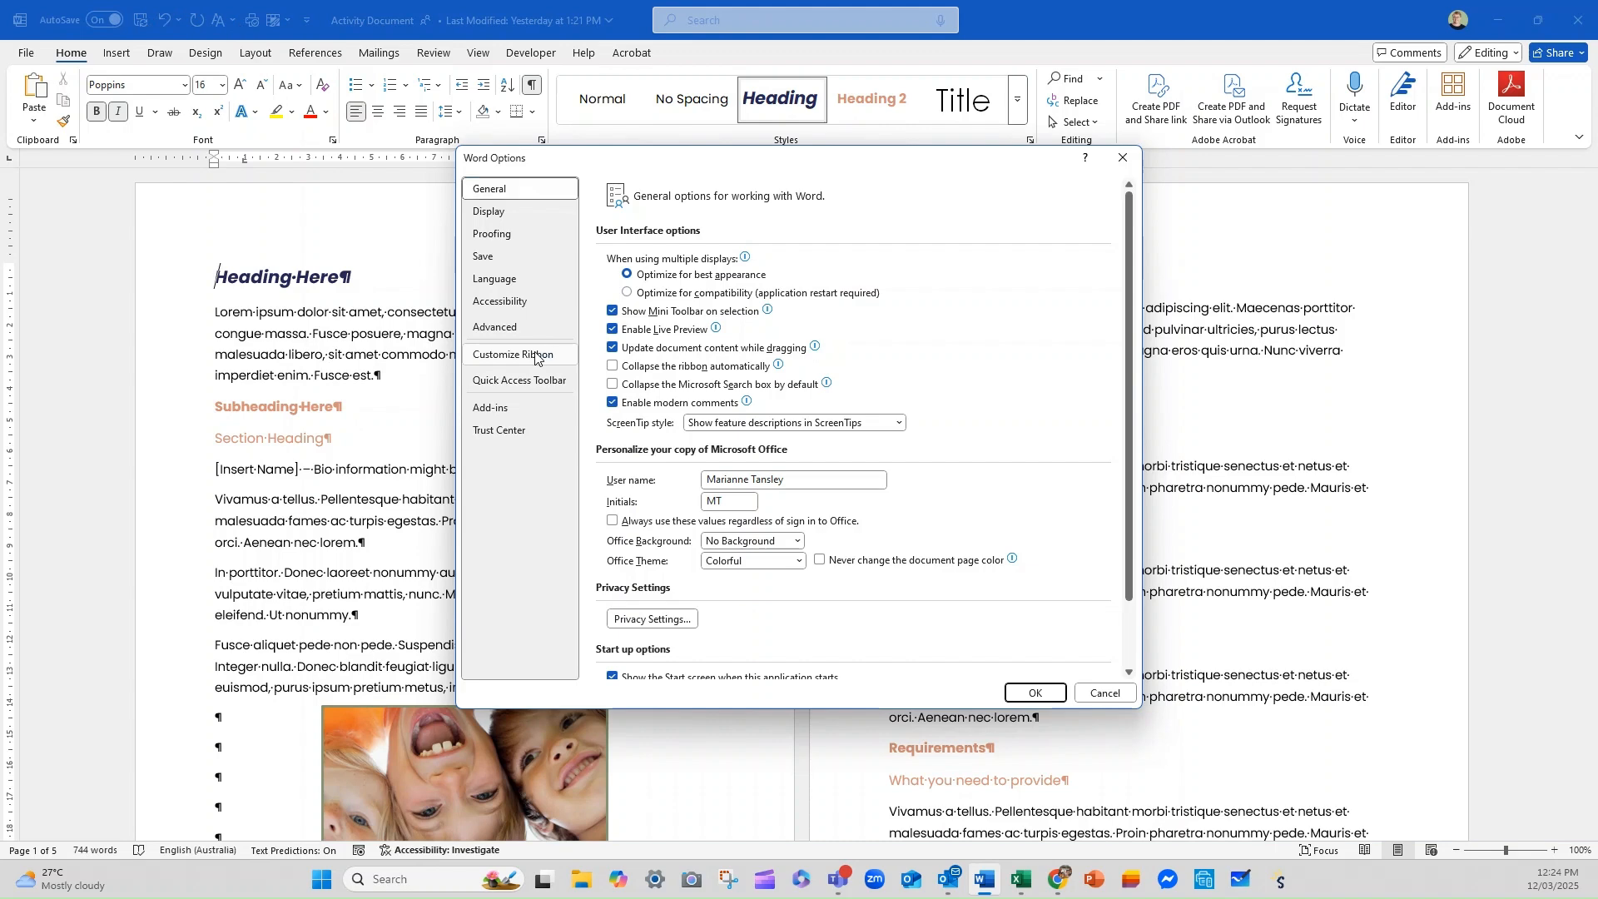
Show Customize Ribbon with 'Choose commands from' set to All Commands and look through the list.
{"action": "left_click", "coordinate": [512, 354]}
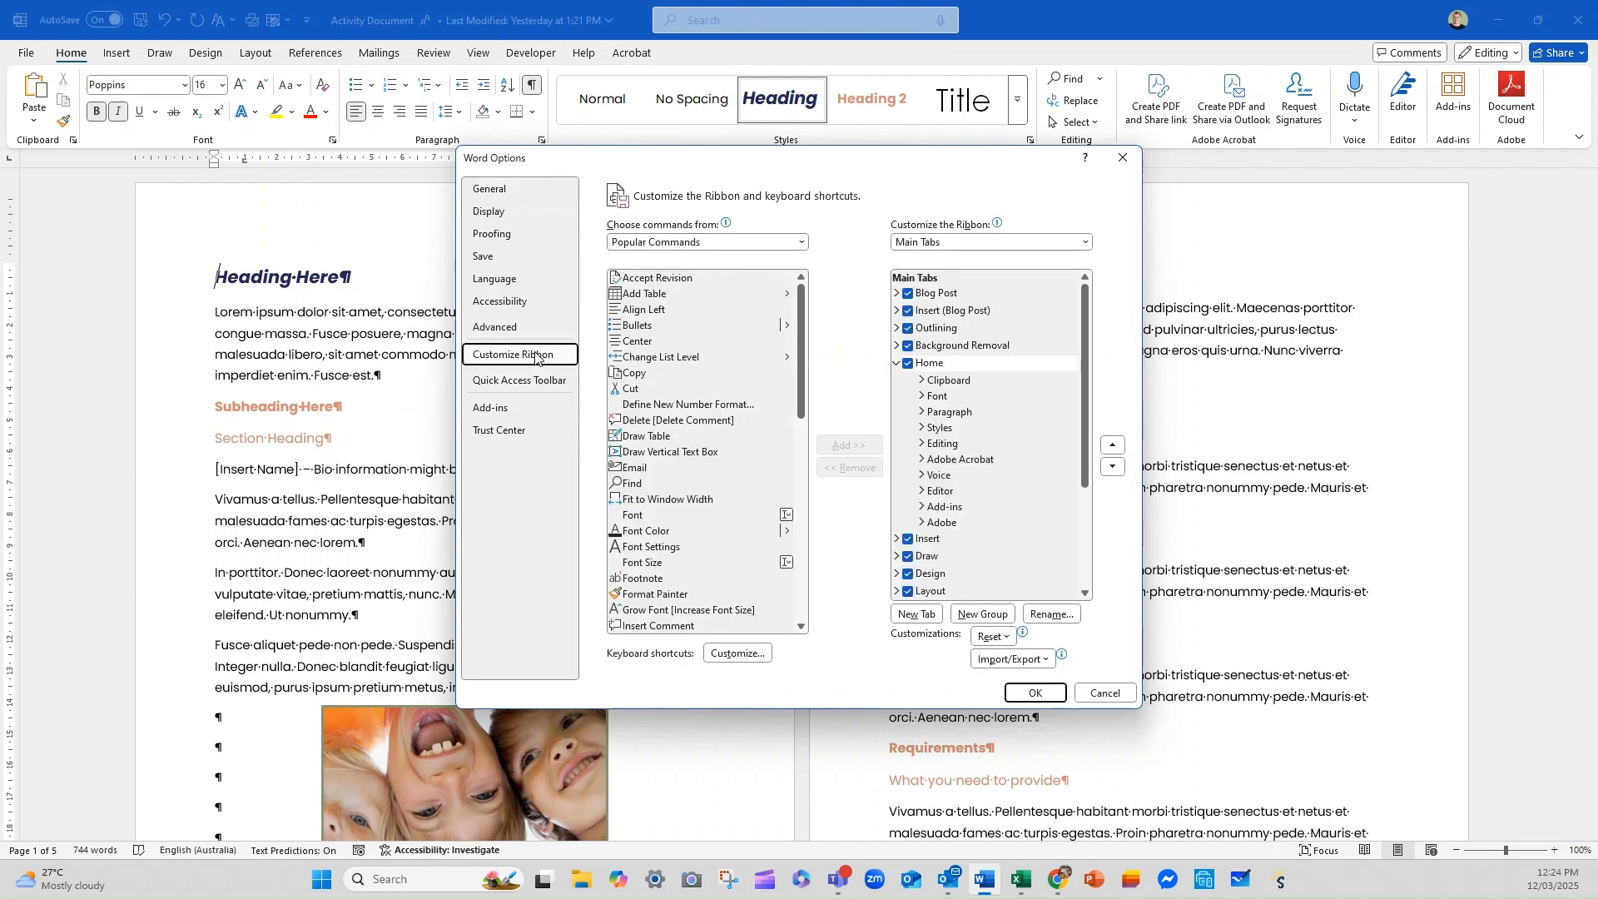
{"action": "mouse_move", "coordinate": [766, 234]}
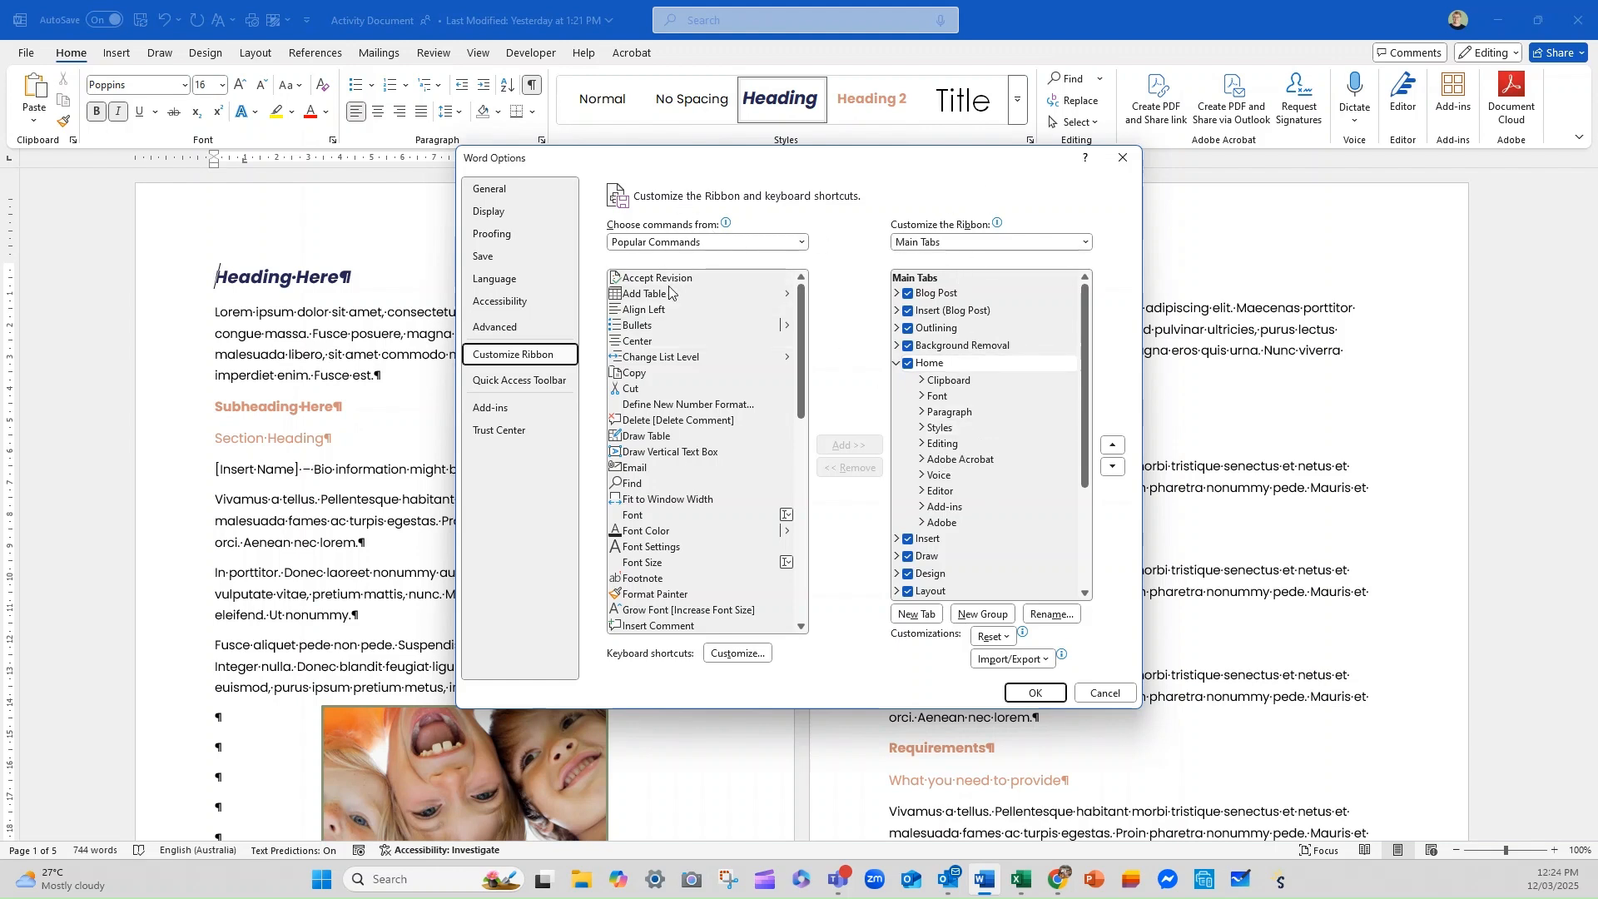
{"action": "mouse_move", "coordinate": [658, 277]}
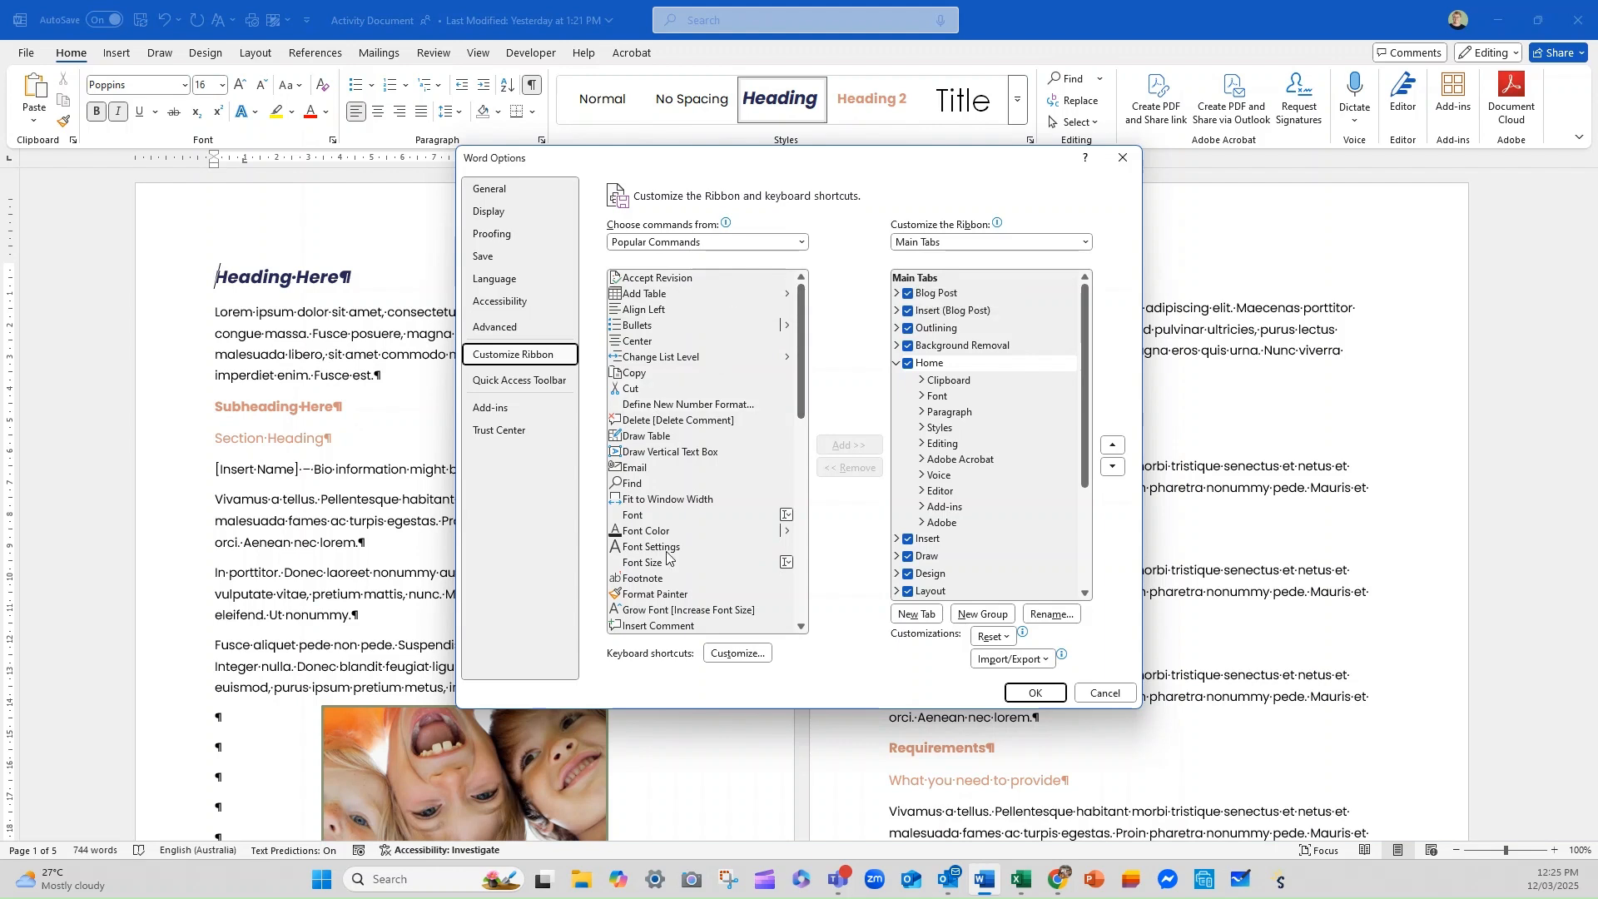
{"action": "mouse_move", "coordinate": [997, 503]}
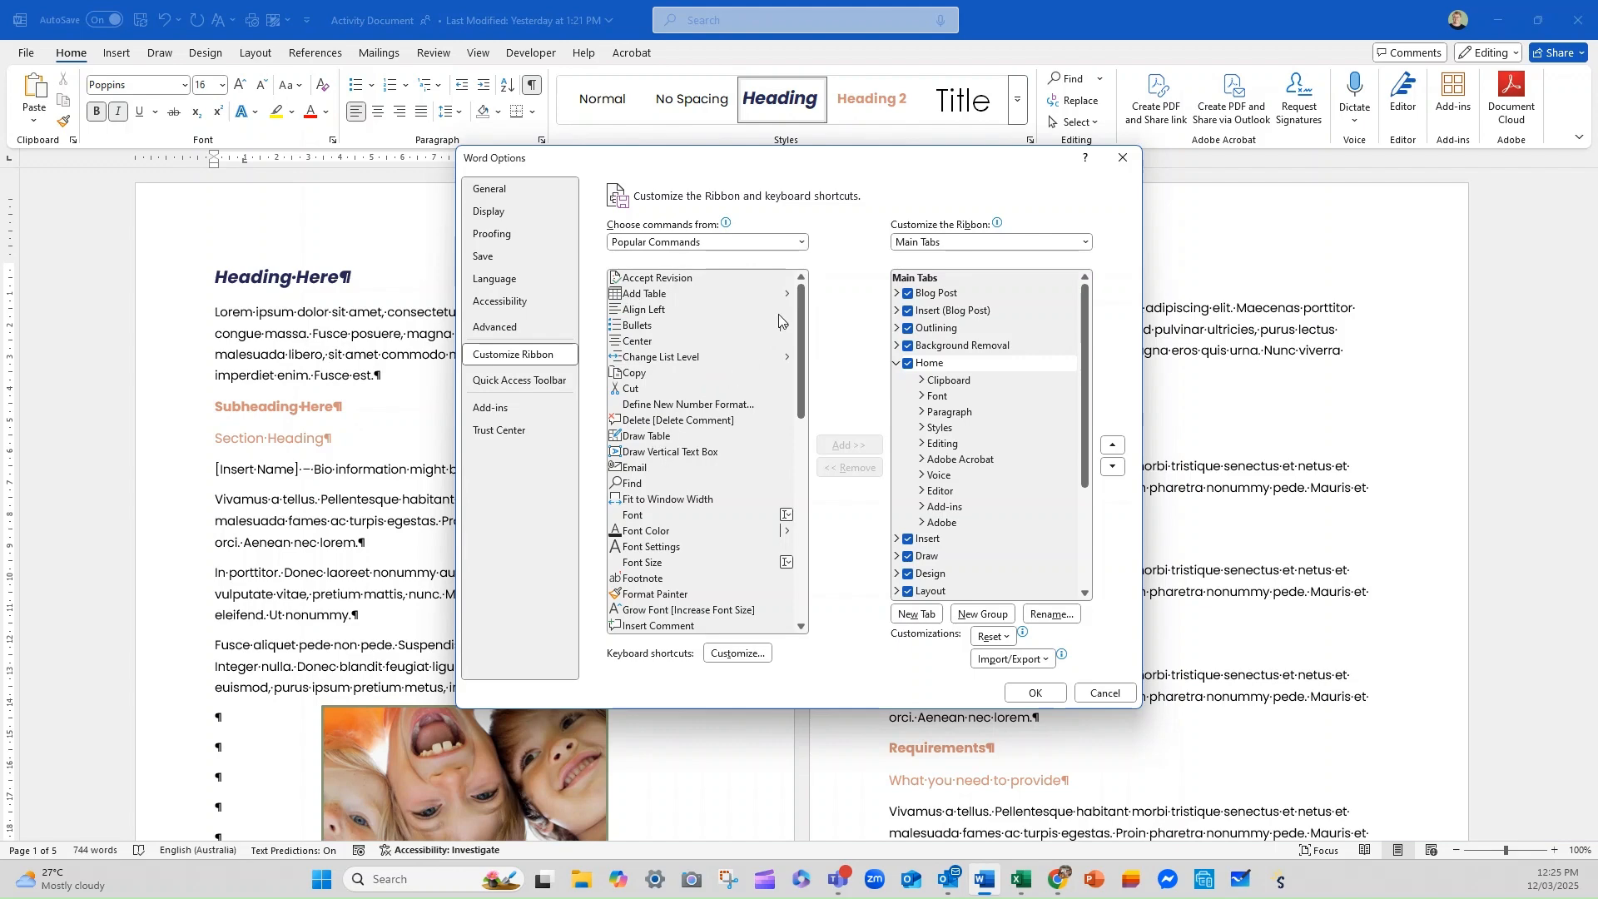
{"action": "mouse_move", "coordinate": [708, 246]}
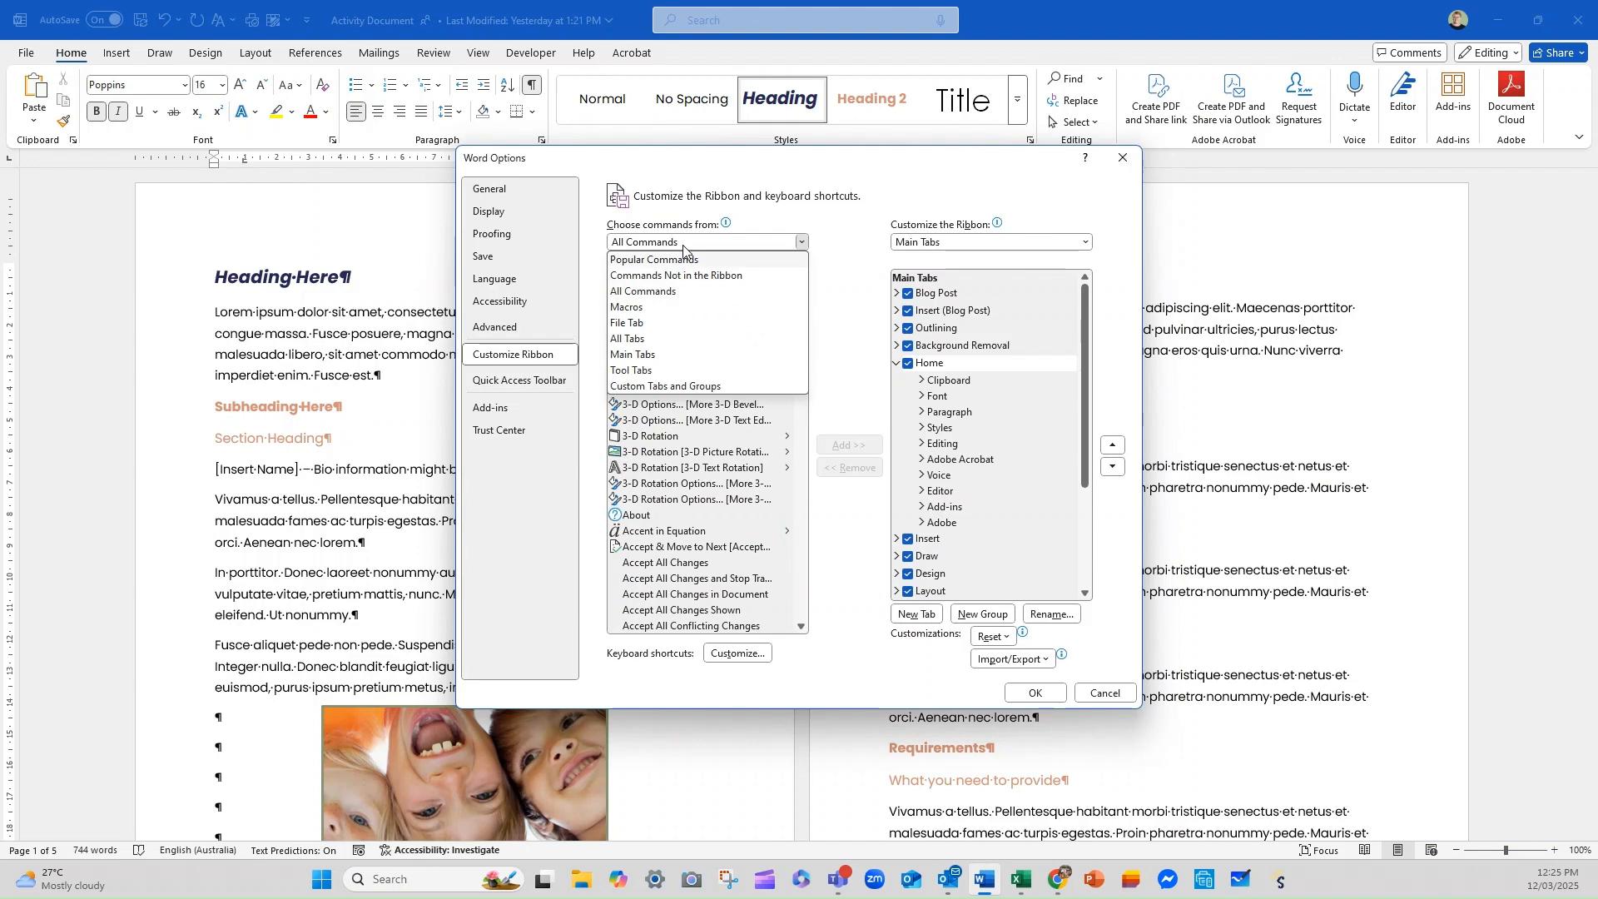
{"action": "left_click", "coordinate": [642, 290]}
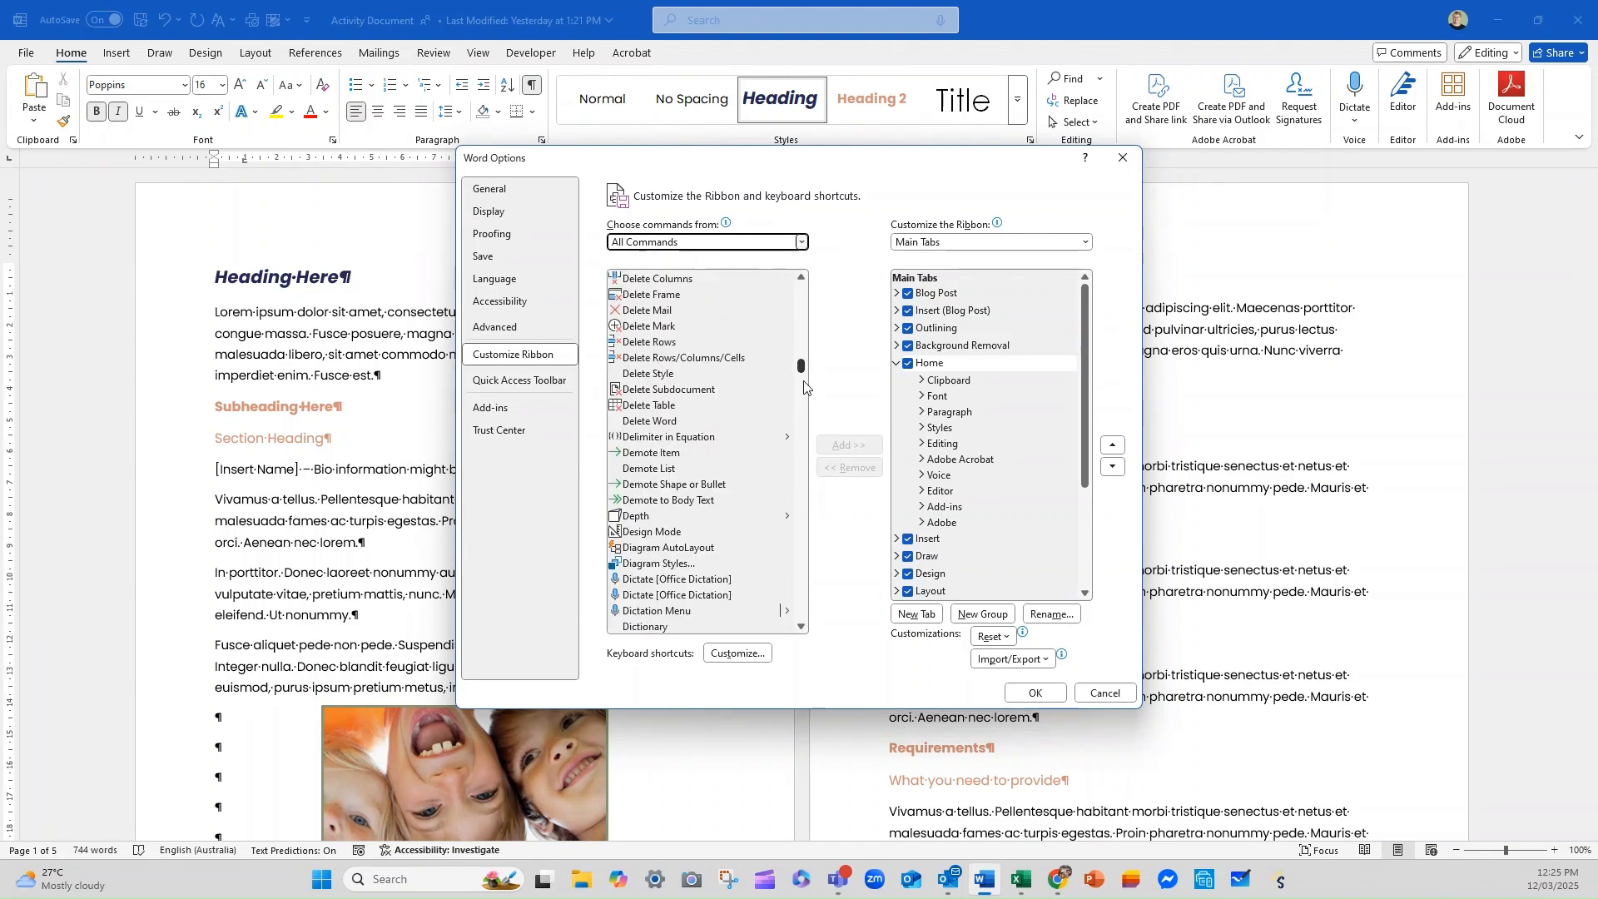
{"action": "scroll", "scroll_direction": "down", "scroll_amount": 3}
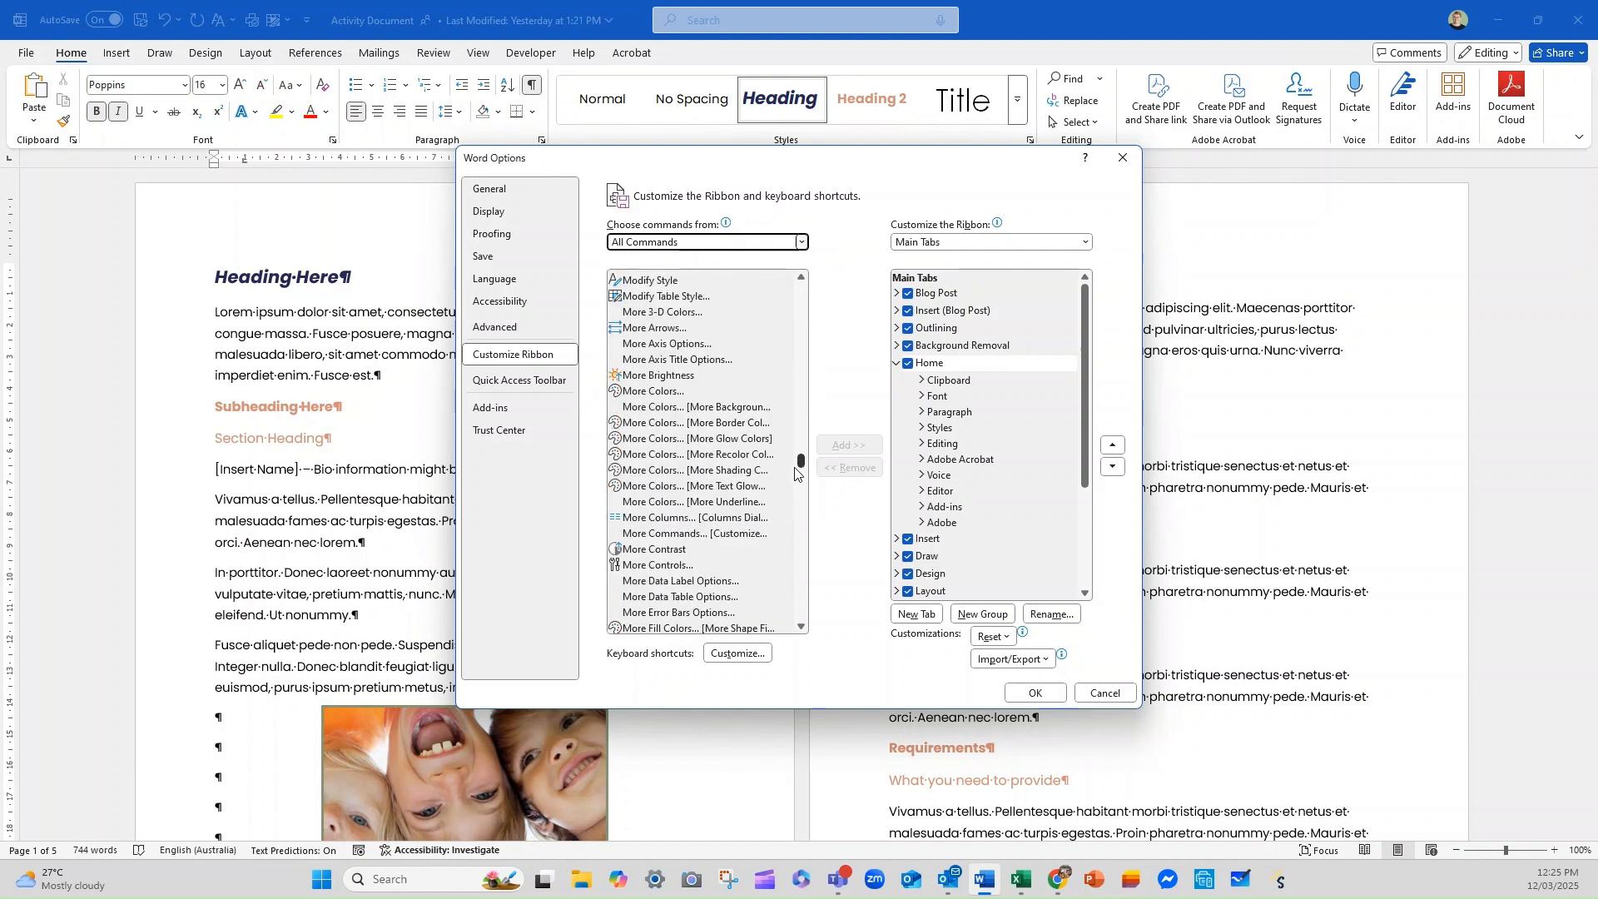
{"action": "scroll", "scroll_direction": "down", "scroll_amount": 3}
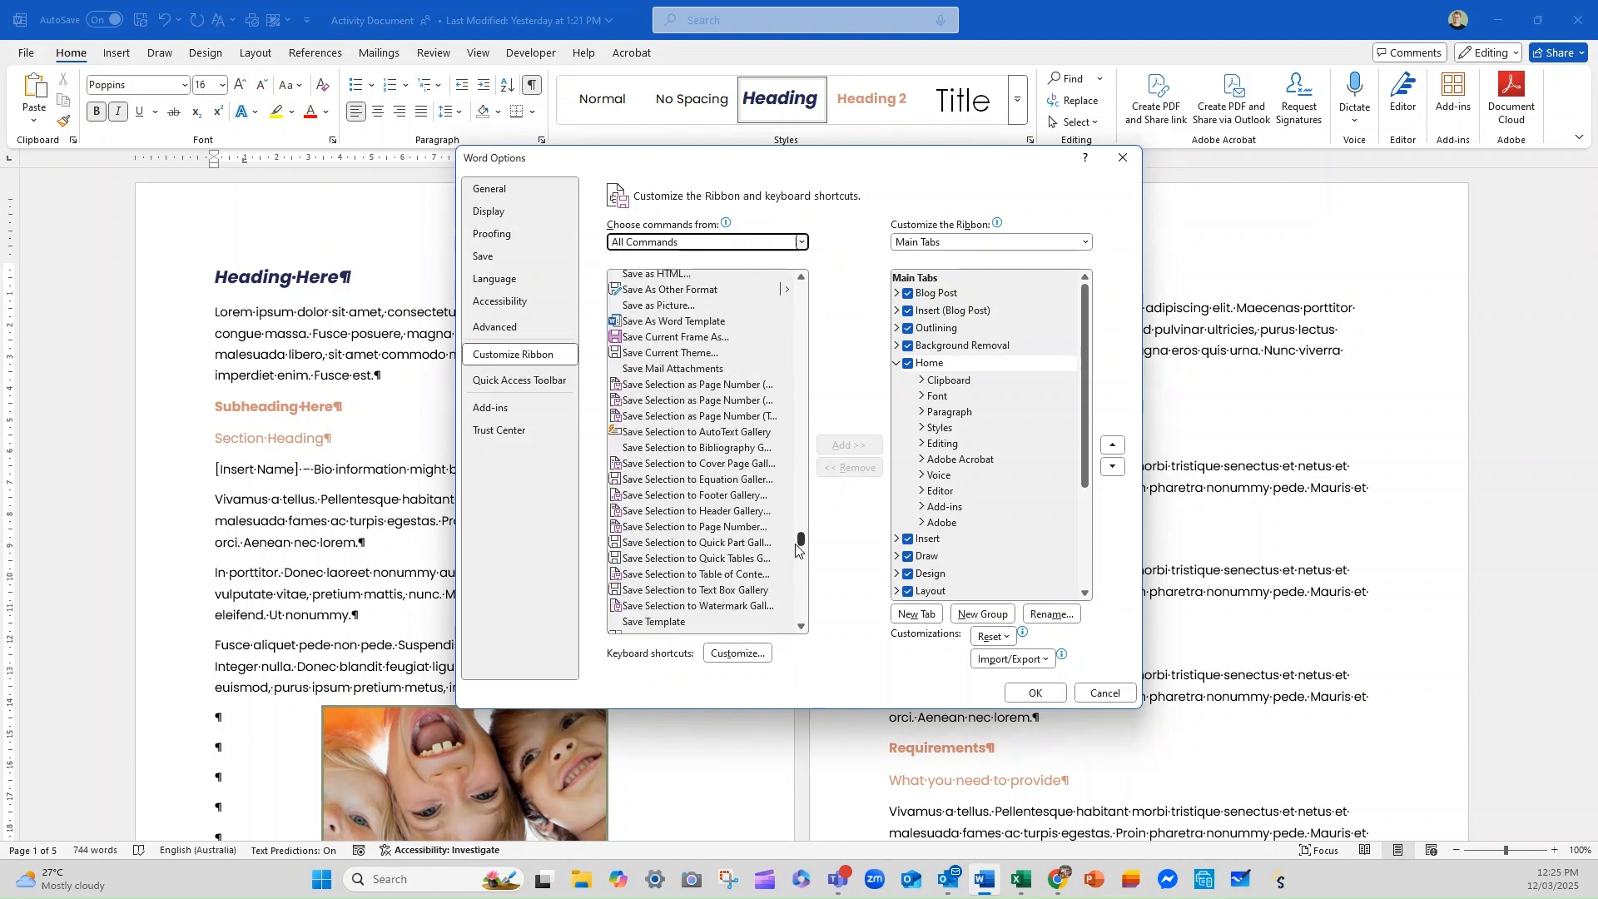
{"action": "scroll", "scroll_direction": "down", "scroll_amount": 3}
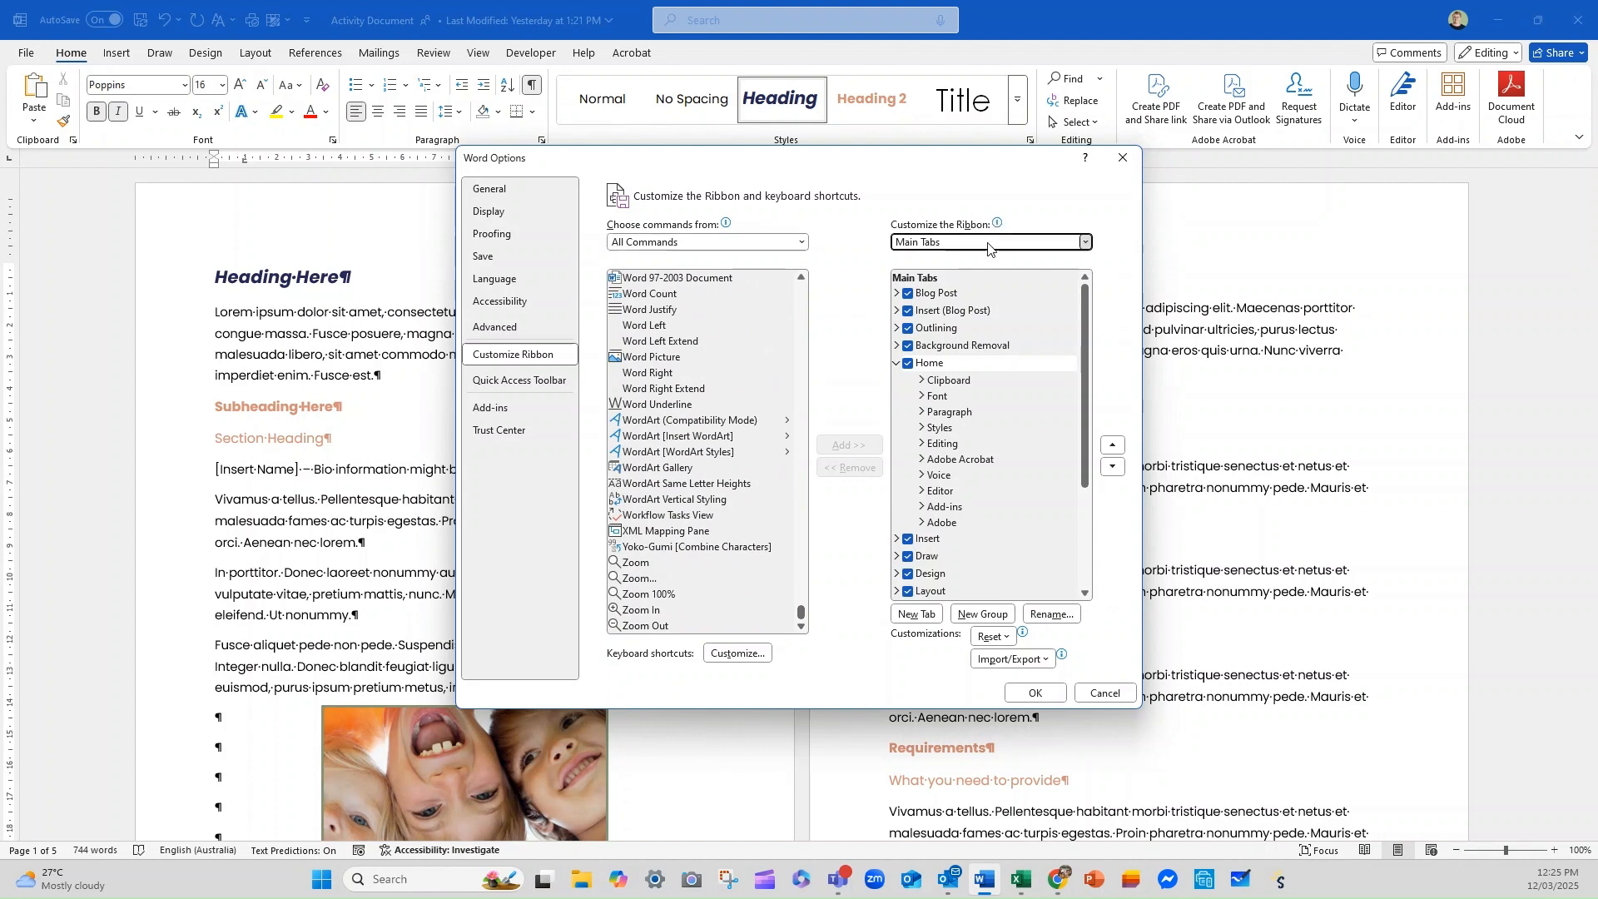
Switch the tab set to Tool Tabs, return to Main Tabs and collapse the Home tab's groups.
{"action": "left_click", "coordinate": [988, 241]}
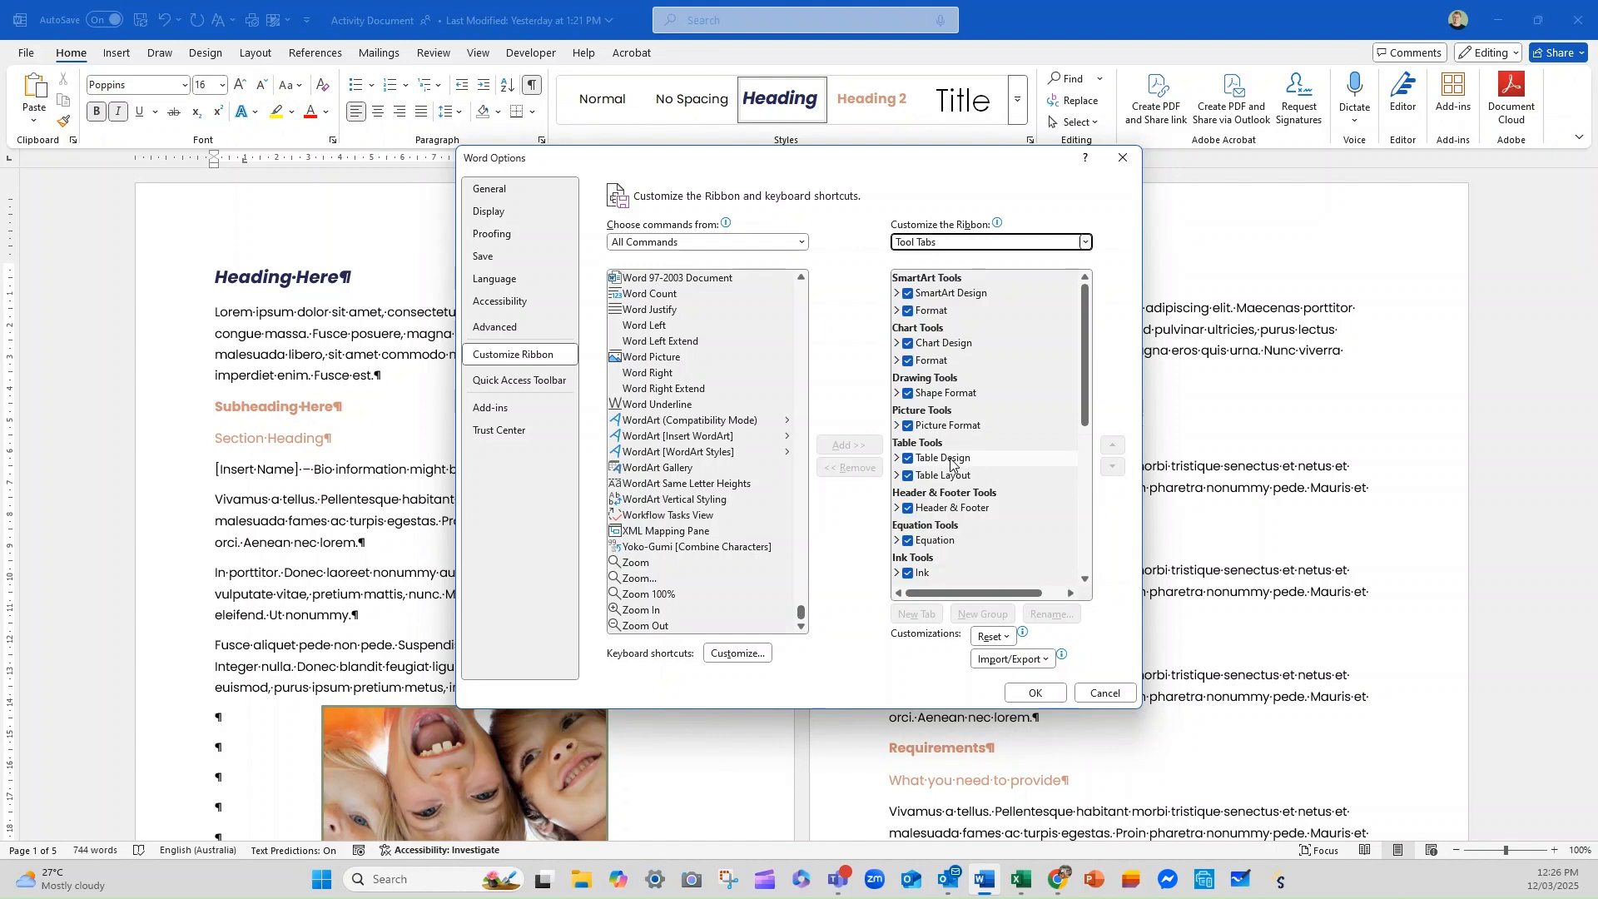
{"action": "scroll", "scroll_direction": "down", "scroll_amount": 3}
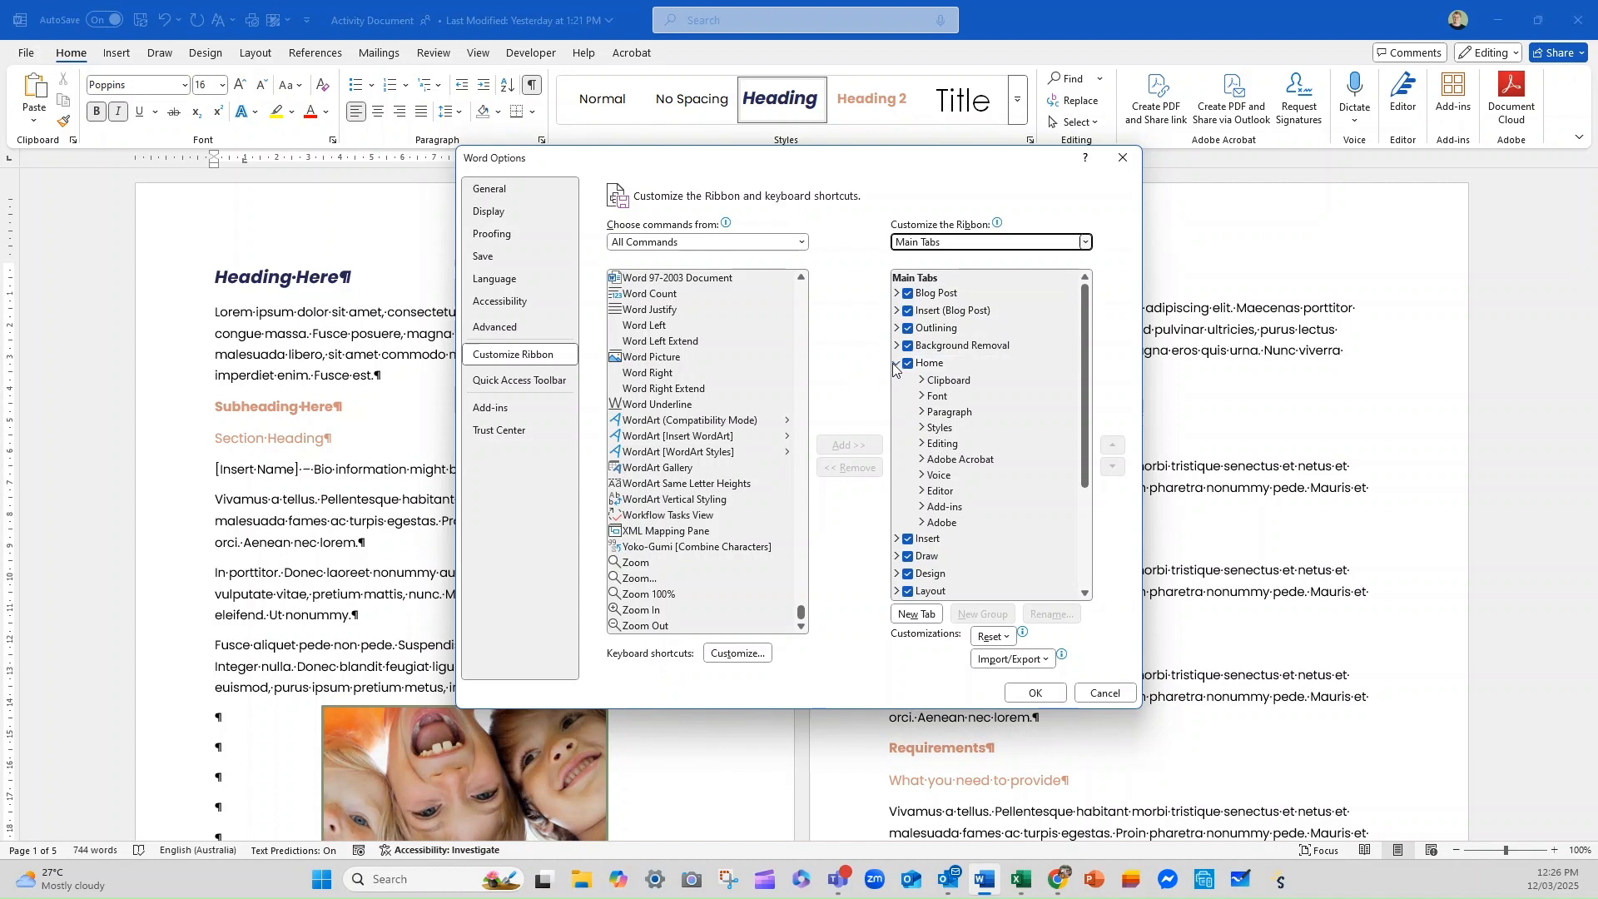
{"action": "left_click", "coordinate": [895, 363]}
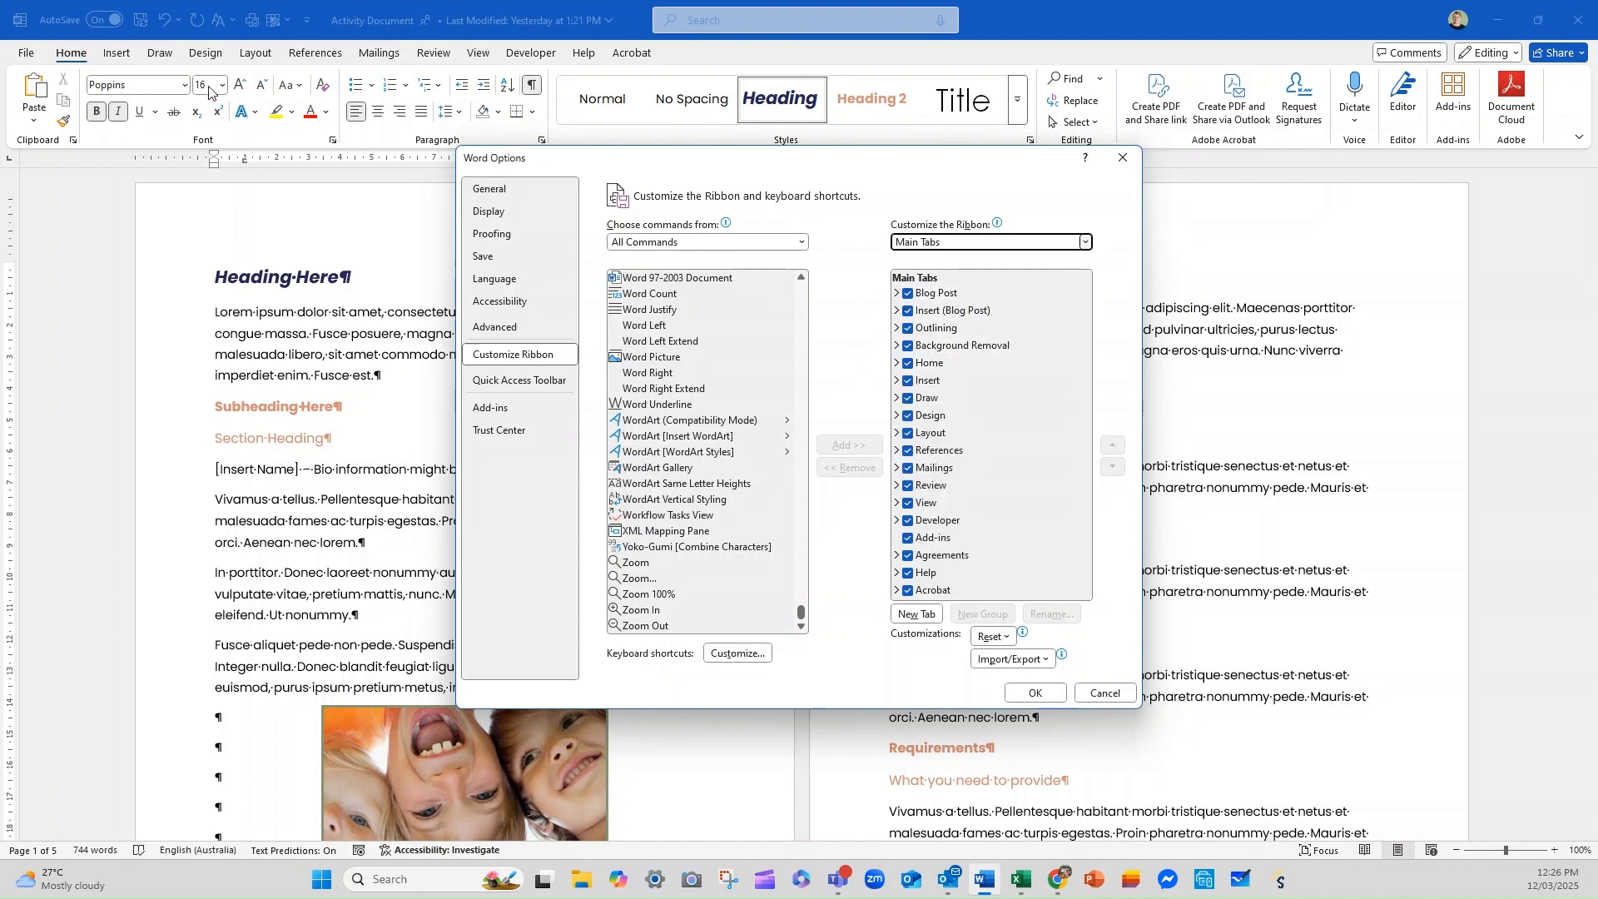
{"action": "mouse_move", "coordinate": [163, 60]}
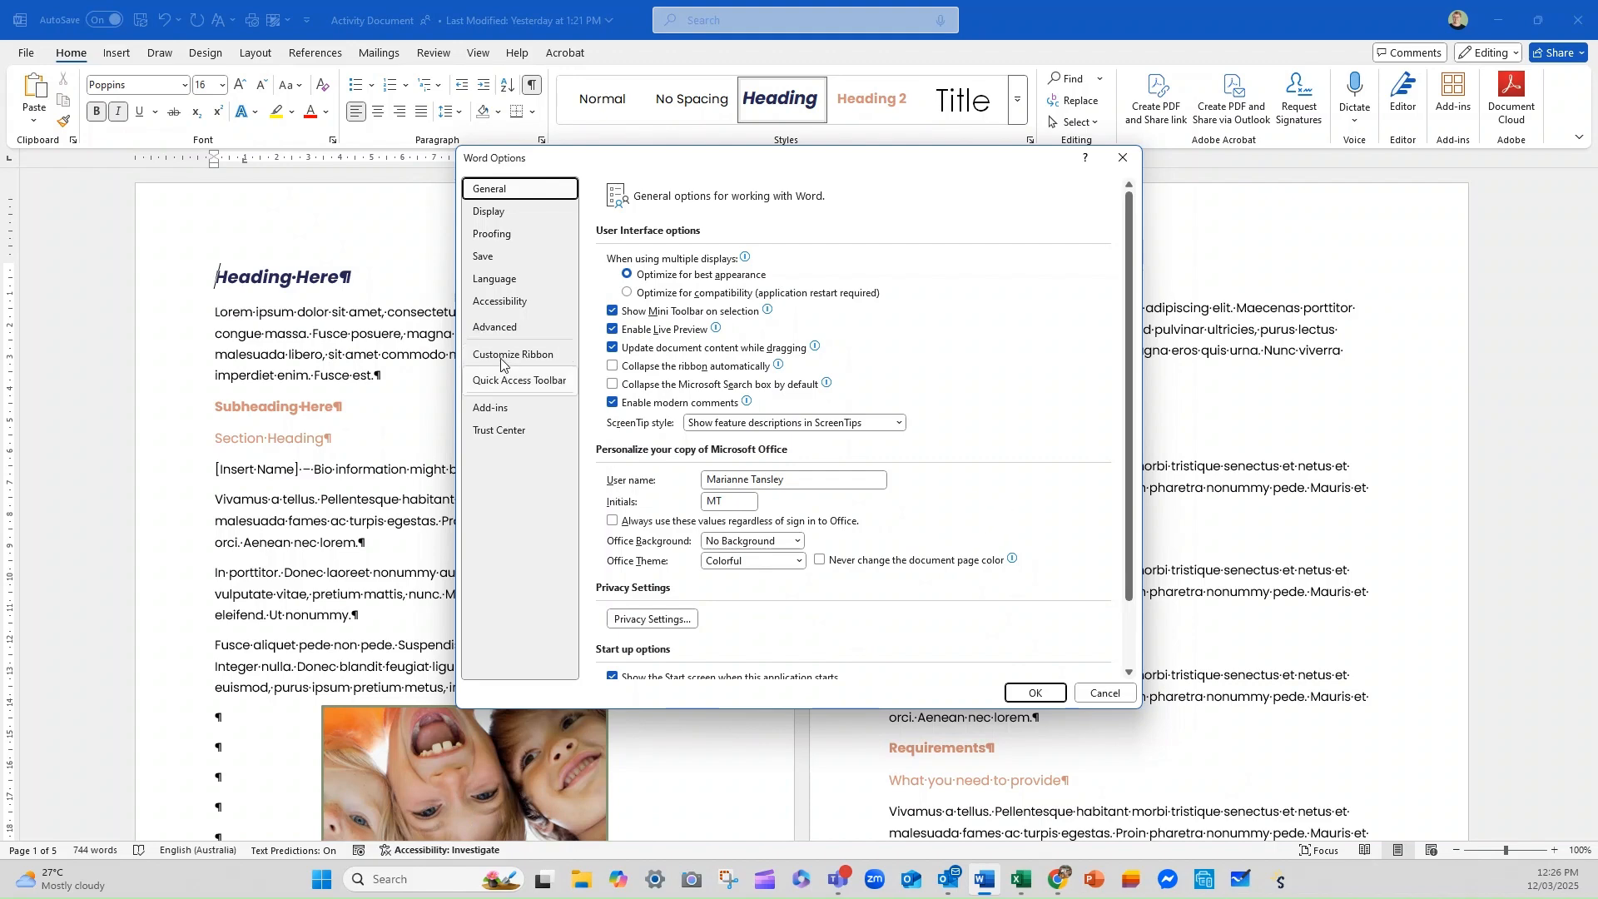
Return to Customize Ribbon and browse the Developer Code group and the View tab's Views group.
{"action": "left_click", "coordinate": [513, 354]}
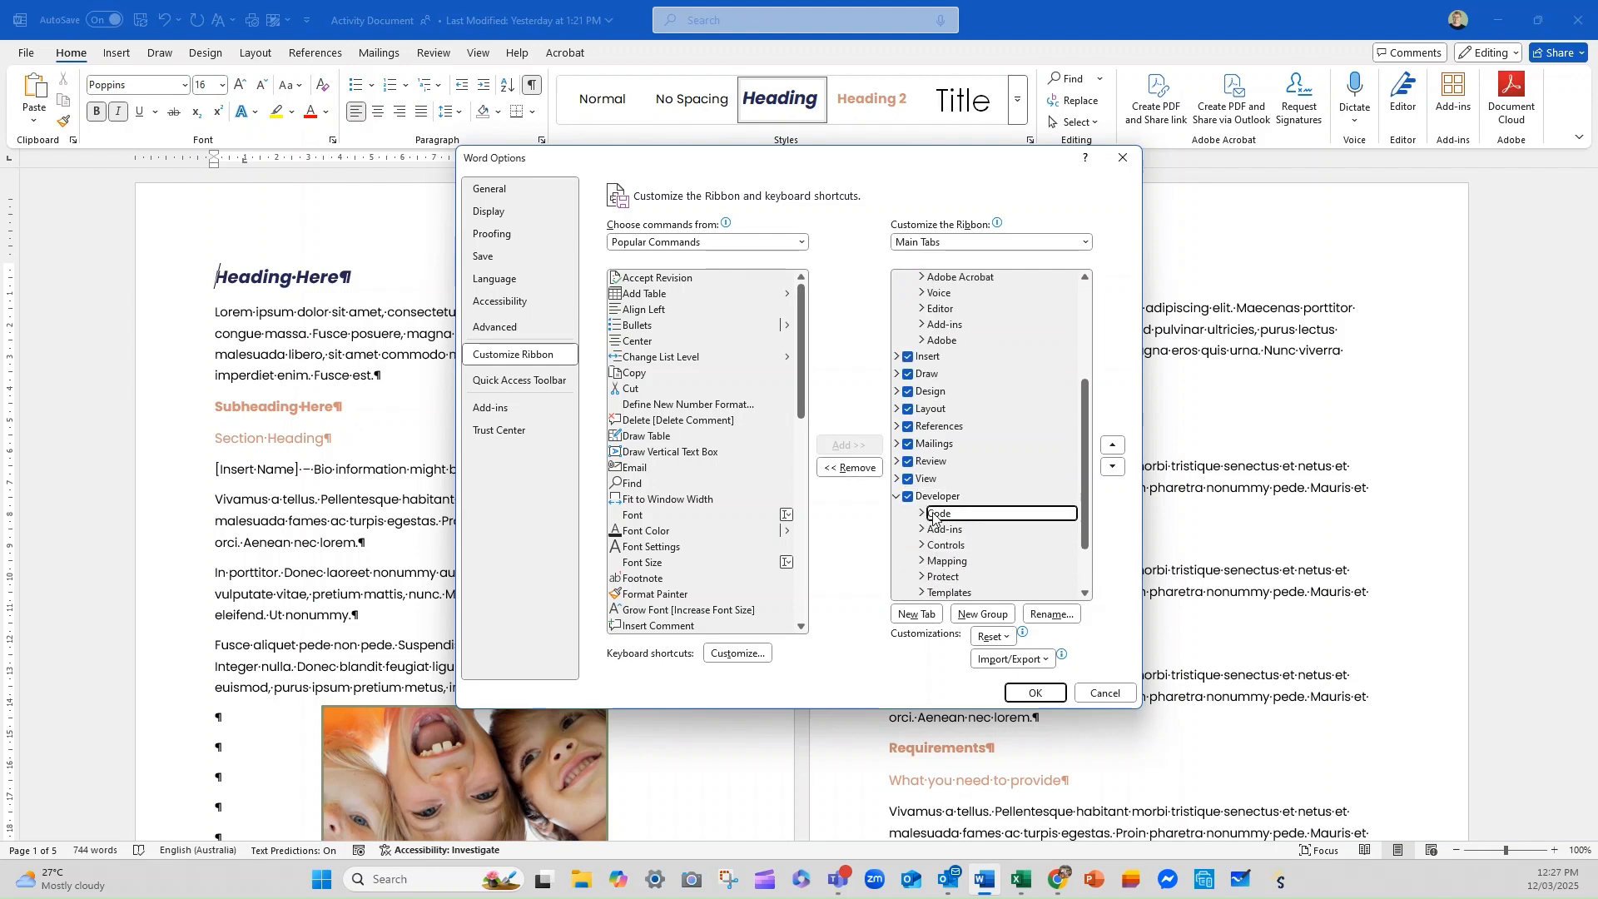
{"action": "left_click", "coordinate": [923, 513]}
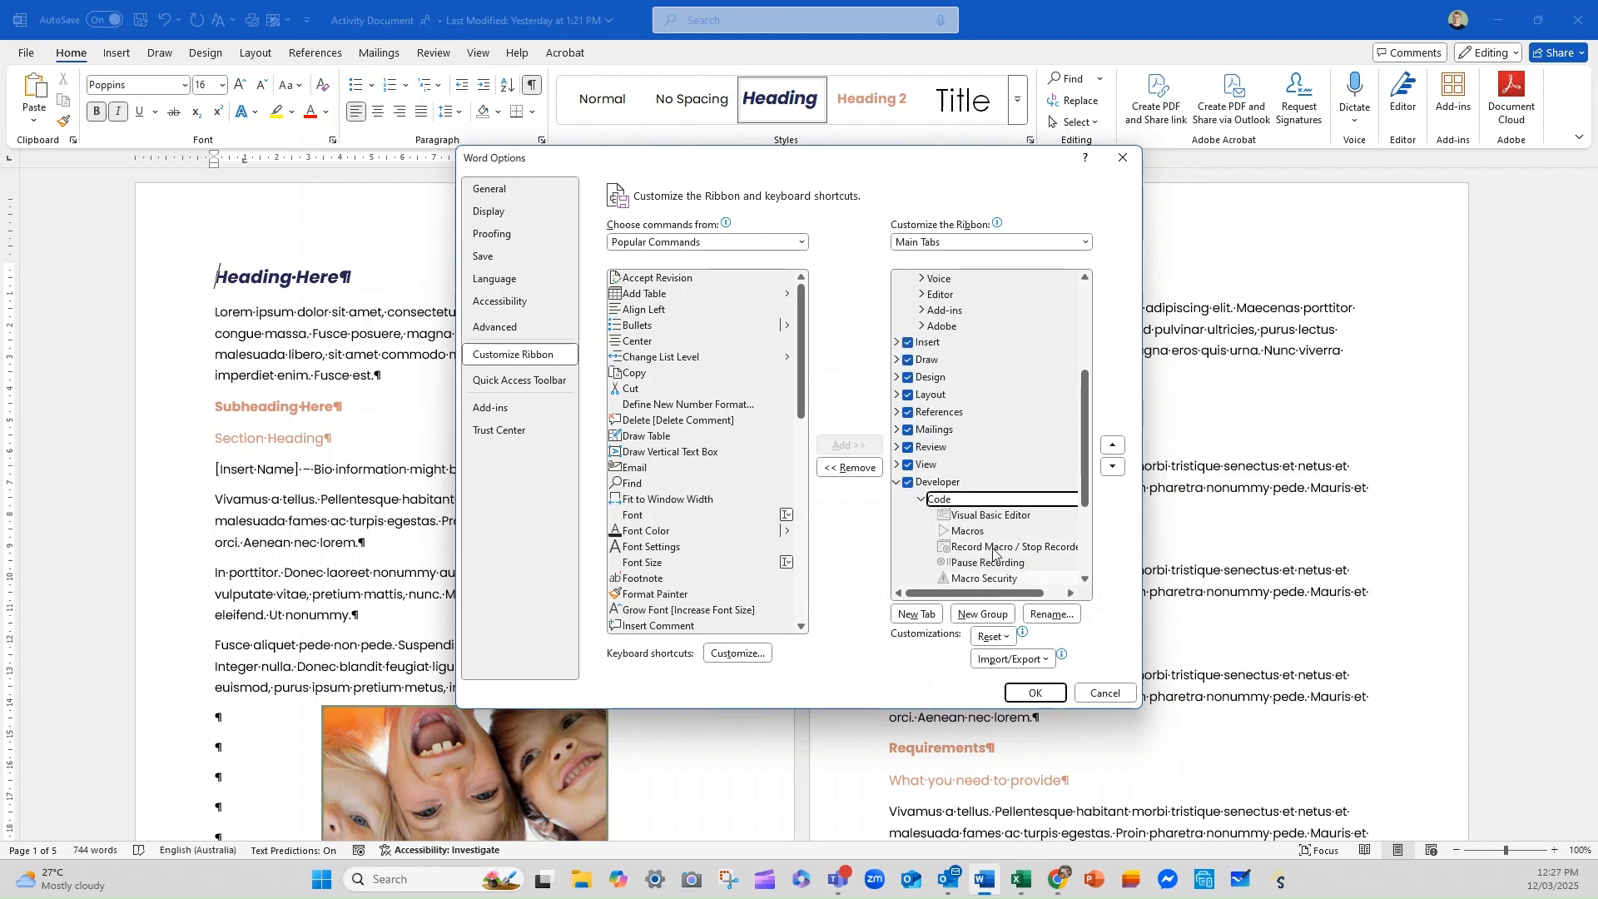
{"action": "left_click", "coordinate": [1011, 546]}
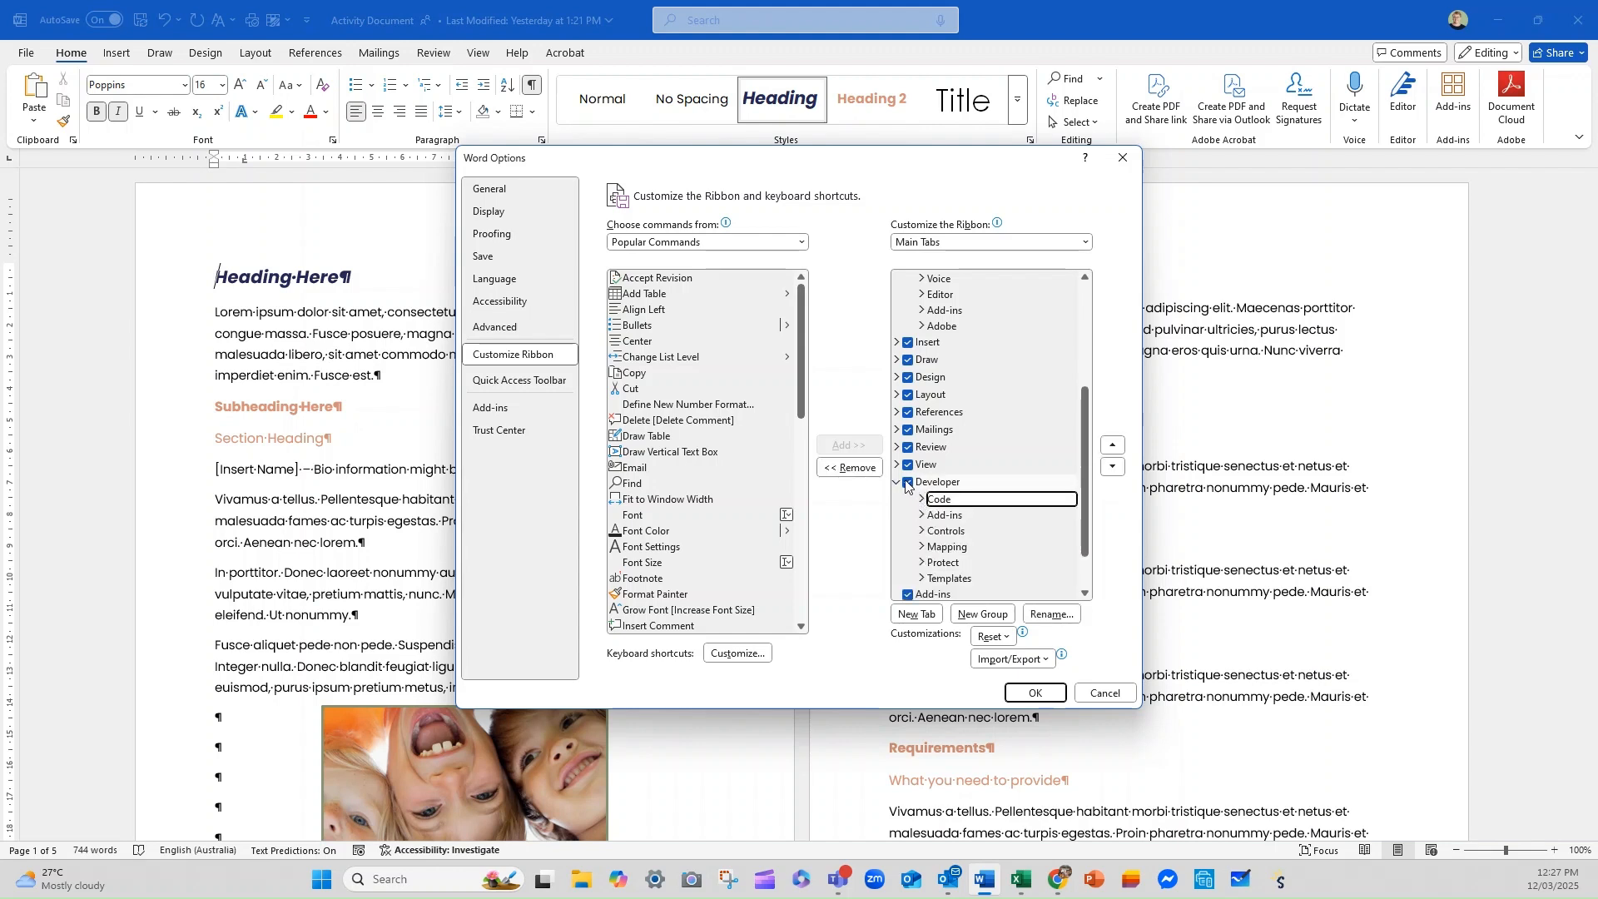
{"action": "left_click", "coordinate": [922, 514]}
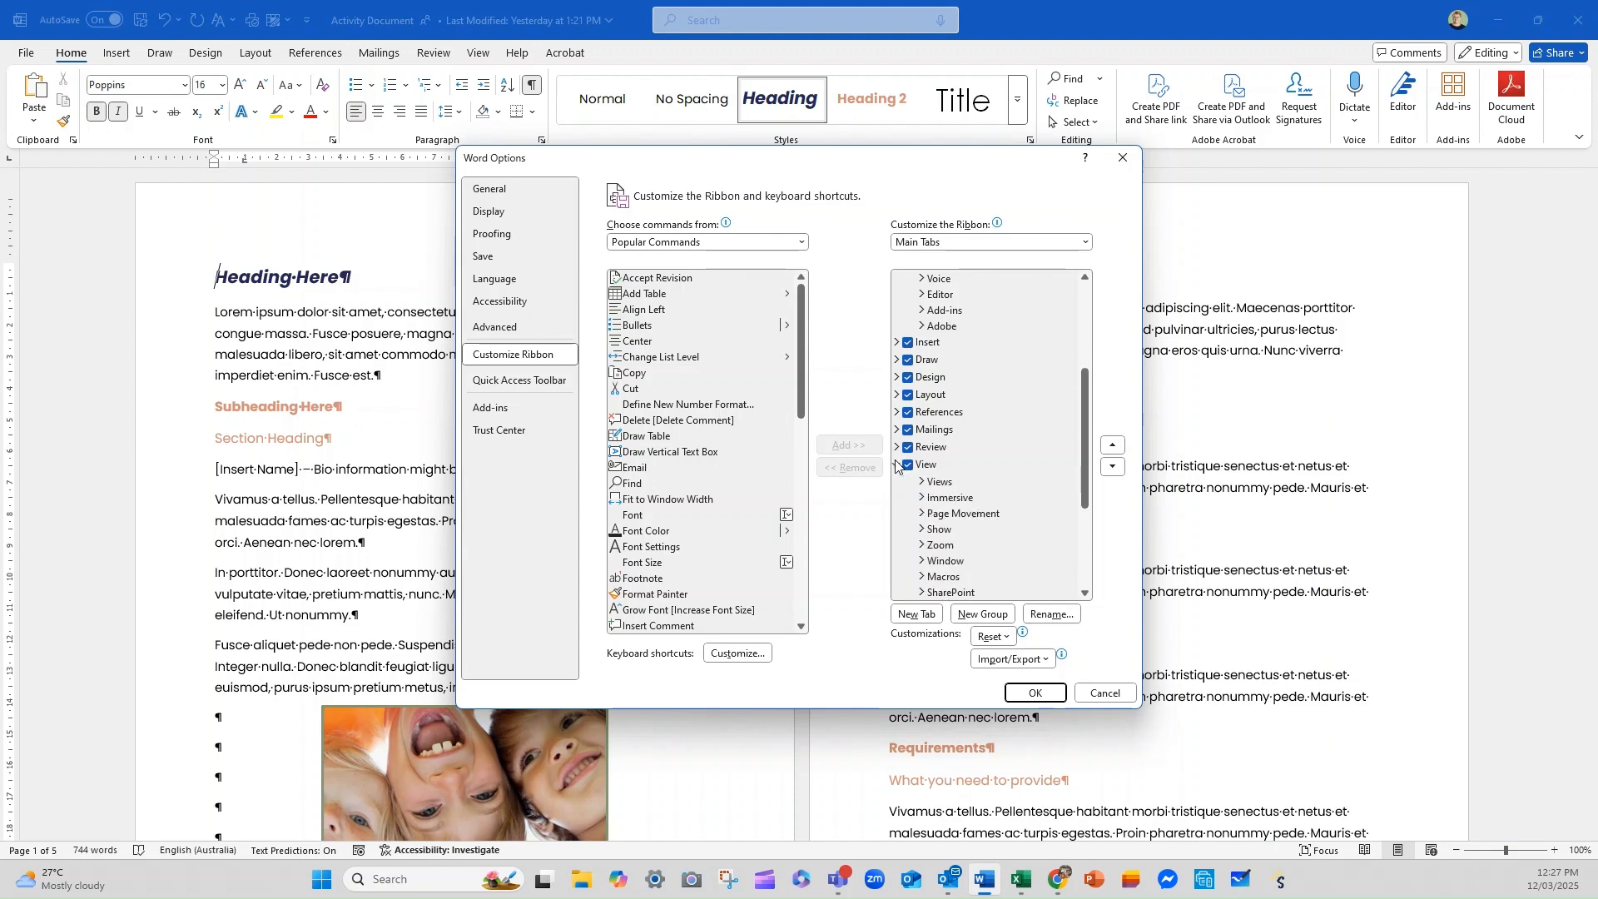
{"action": "left_click", "coordinate": [921, 481]}
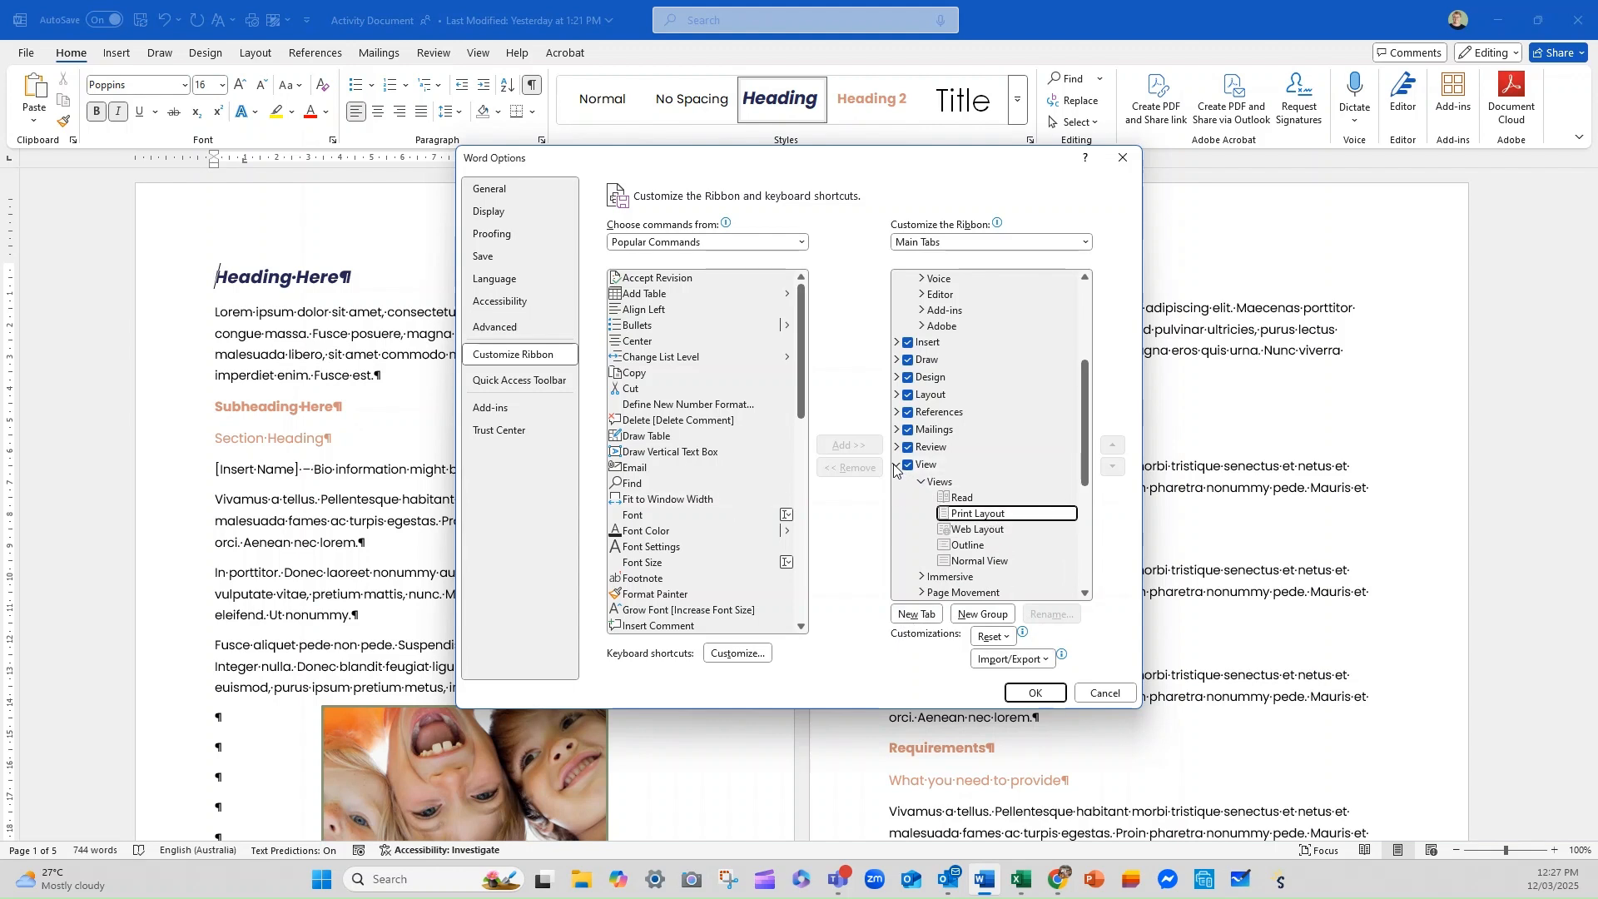
Collapse View and work up the list through Mailings so Home's groups are shown.
{"action": "left_click", "coordinate": [896, 464]}
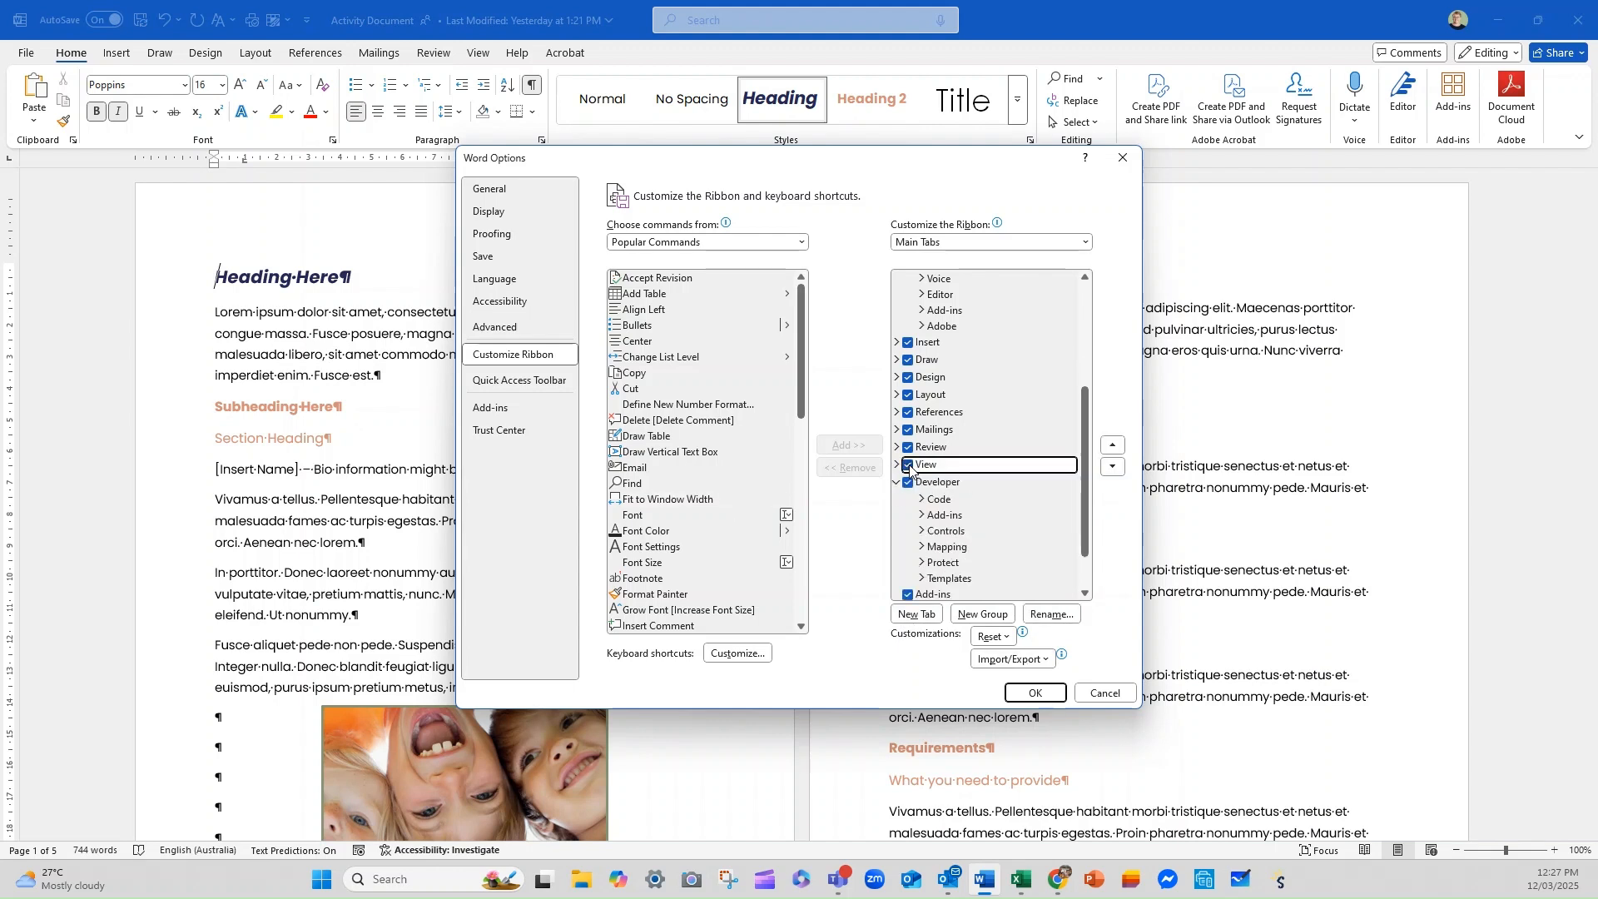
{"action": "left_click", "coordinate": [906, 465]}
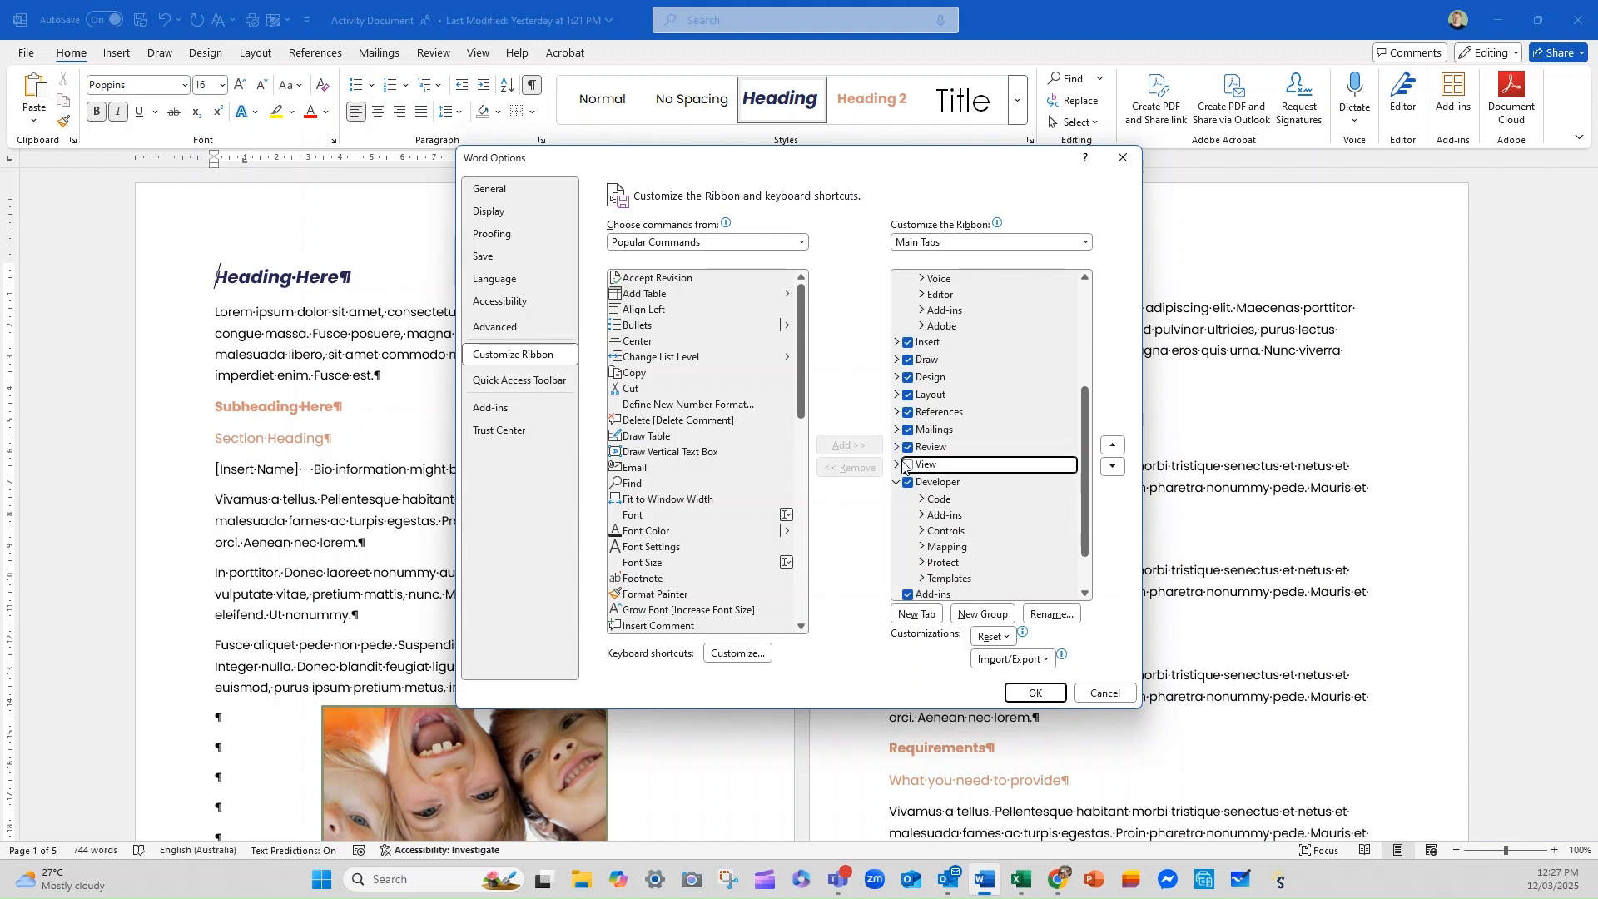
{"action": "left_click", "coordinate": [905, 446]}
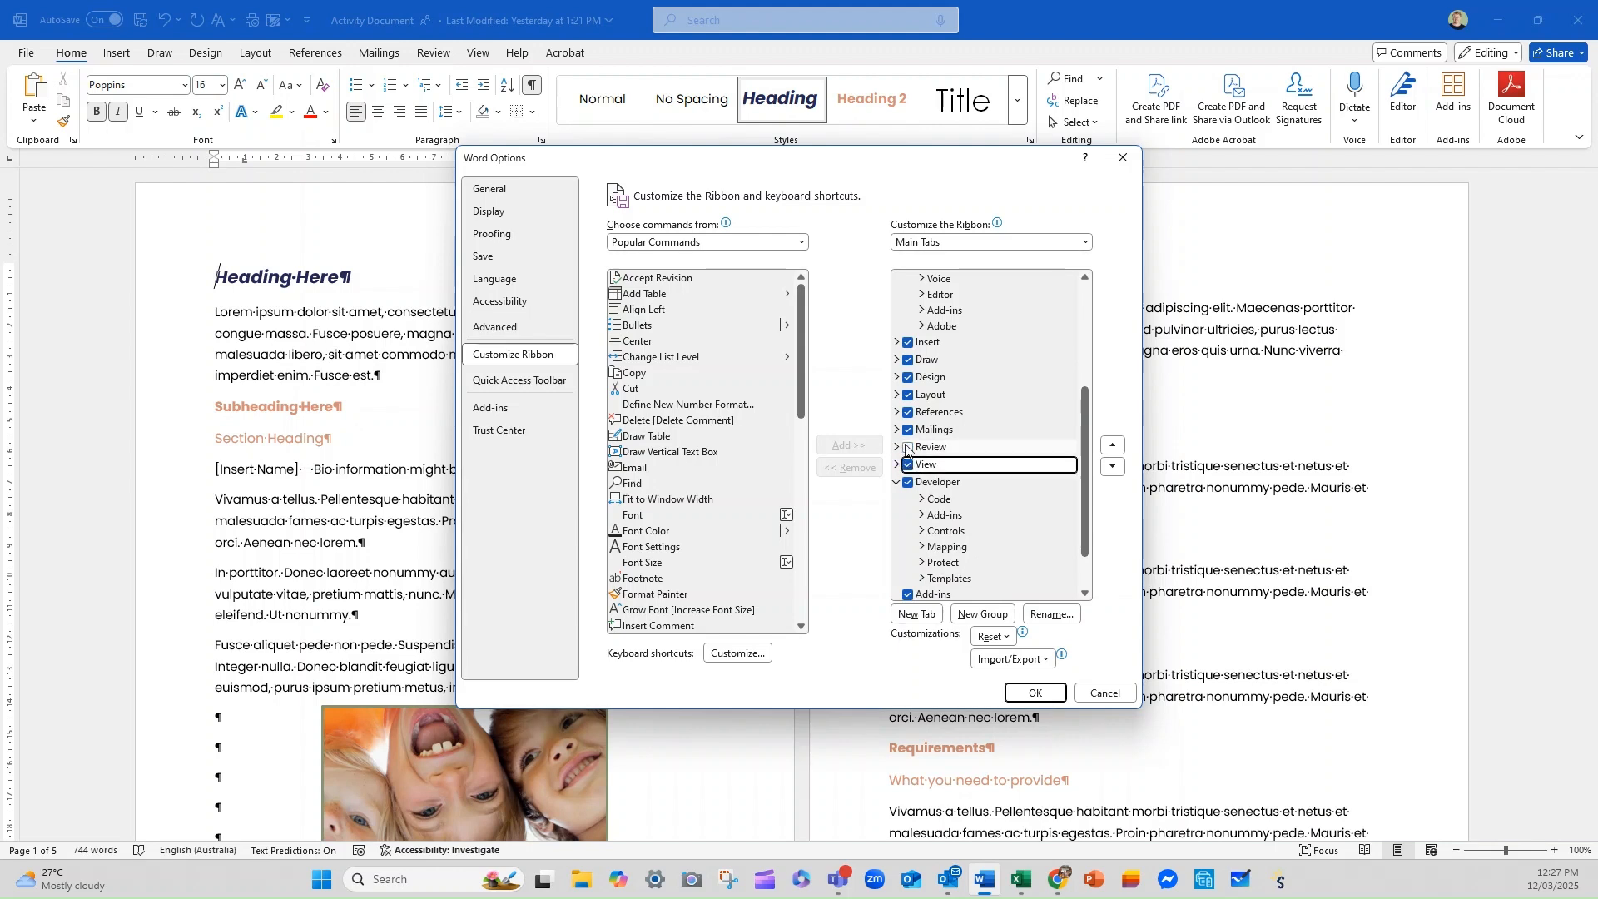
{"action": "left_click", "coordinate": [897, 430]}
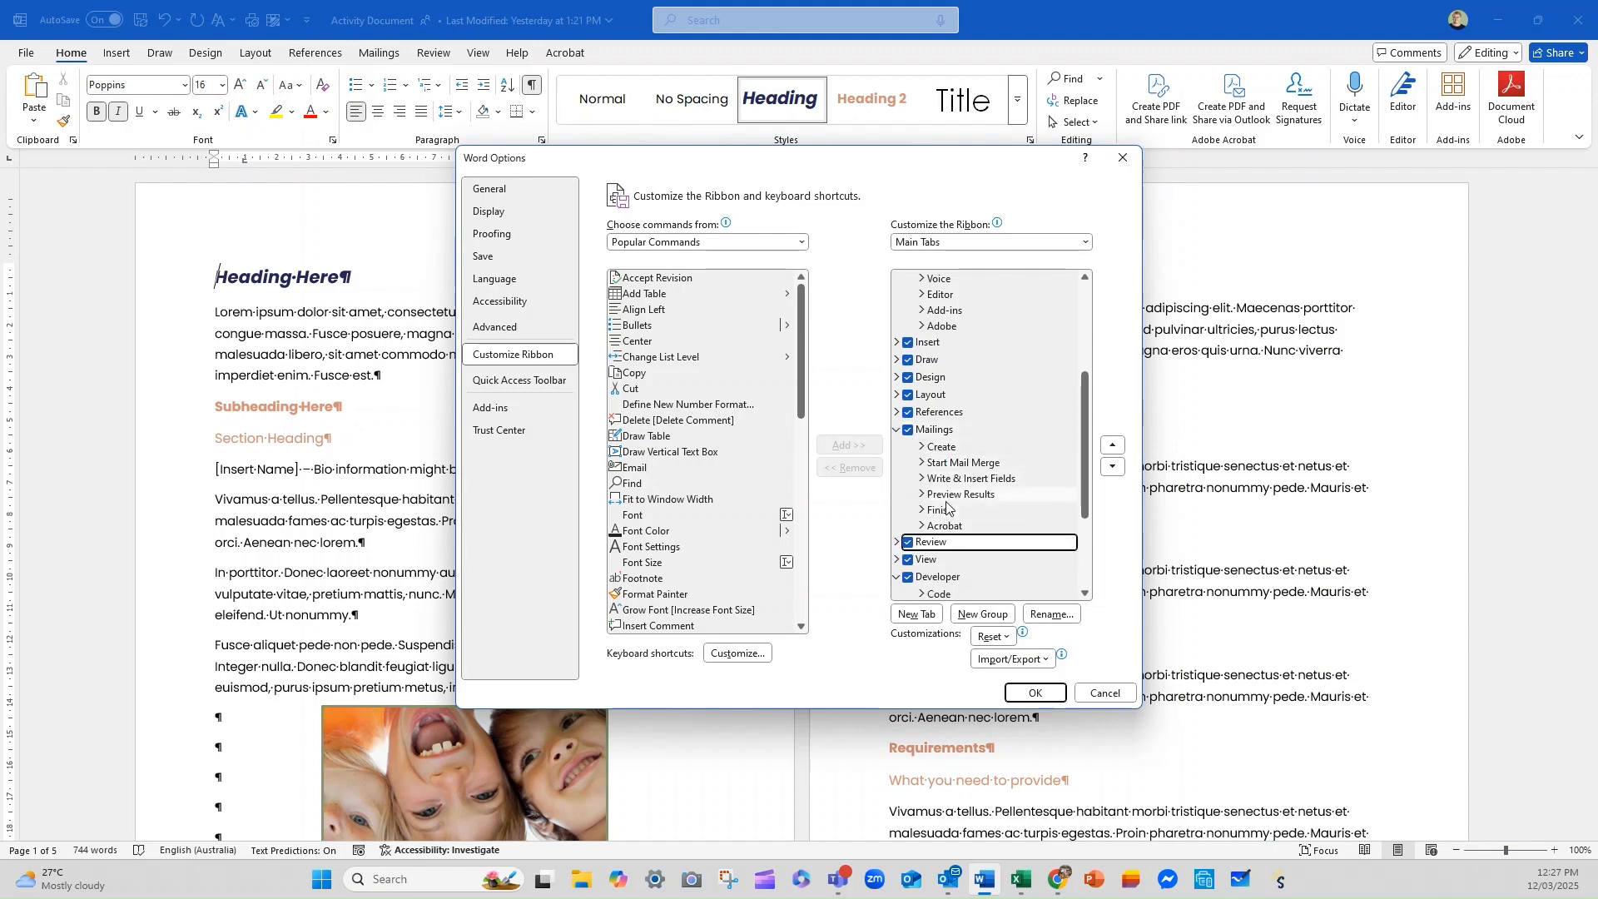
{"action": "left_click", "coordinate": [937, 430]}
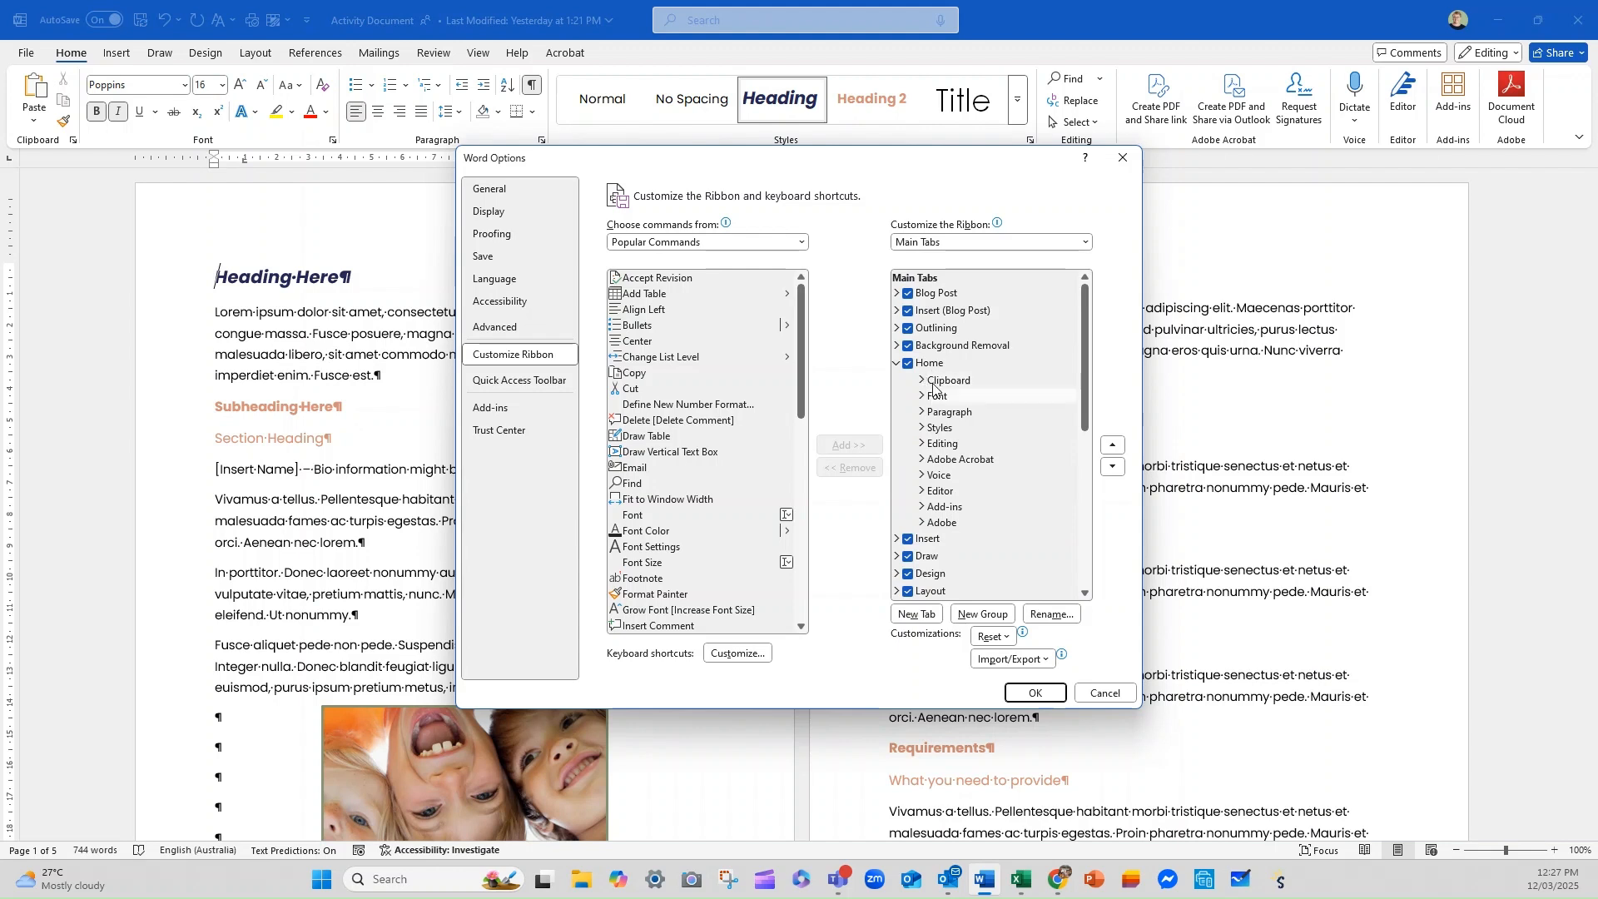
Expand Home's Clipboard group (Cut, Copy) and Insert (Blog Post), then list All Tabs.
{"action": "left_click", "coordinate": [921, 380]}
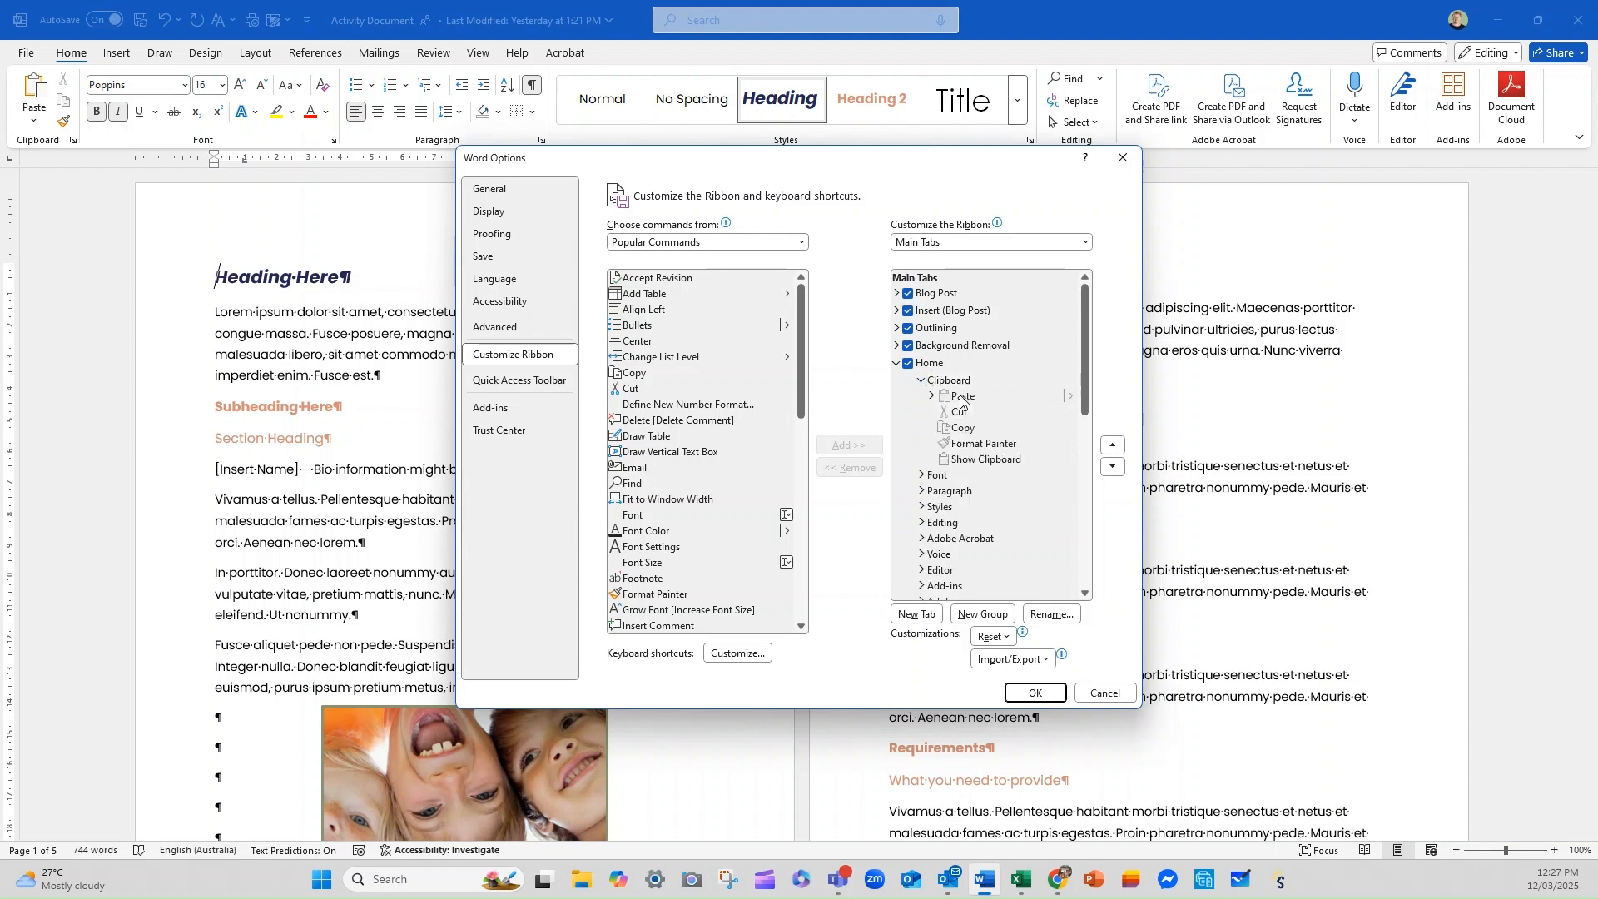
{"action": "left_click", "coordinate": [958, 411]}
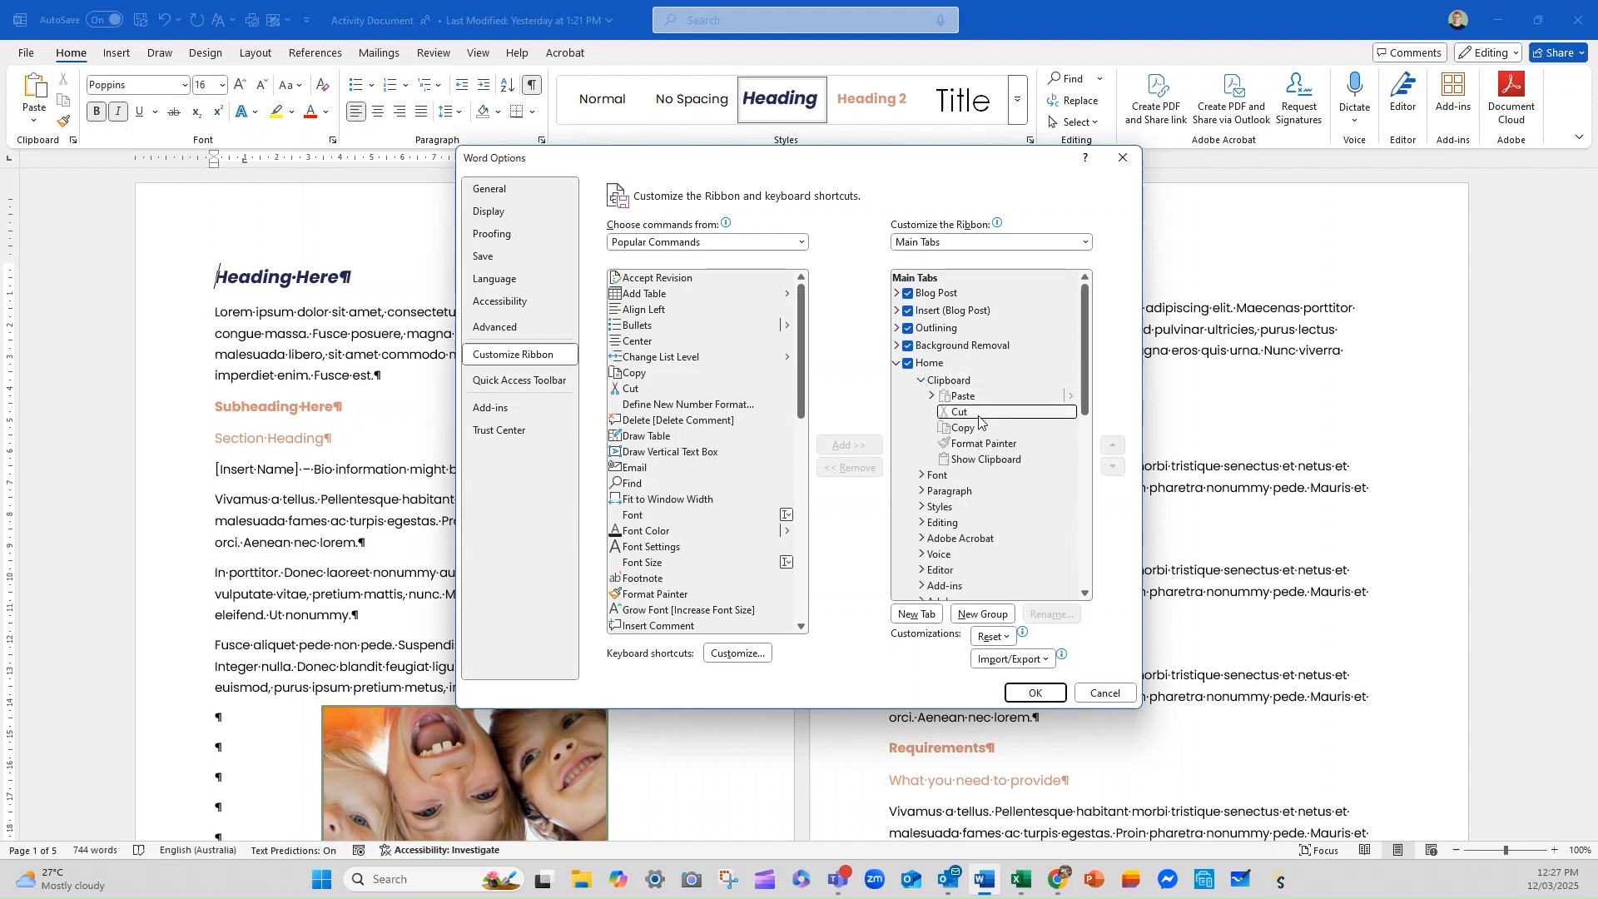
{"action": "left_click", "coordinate": [959, 427]}
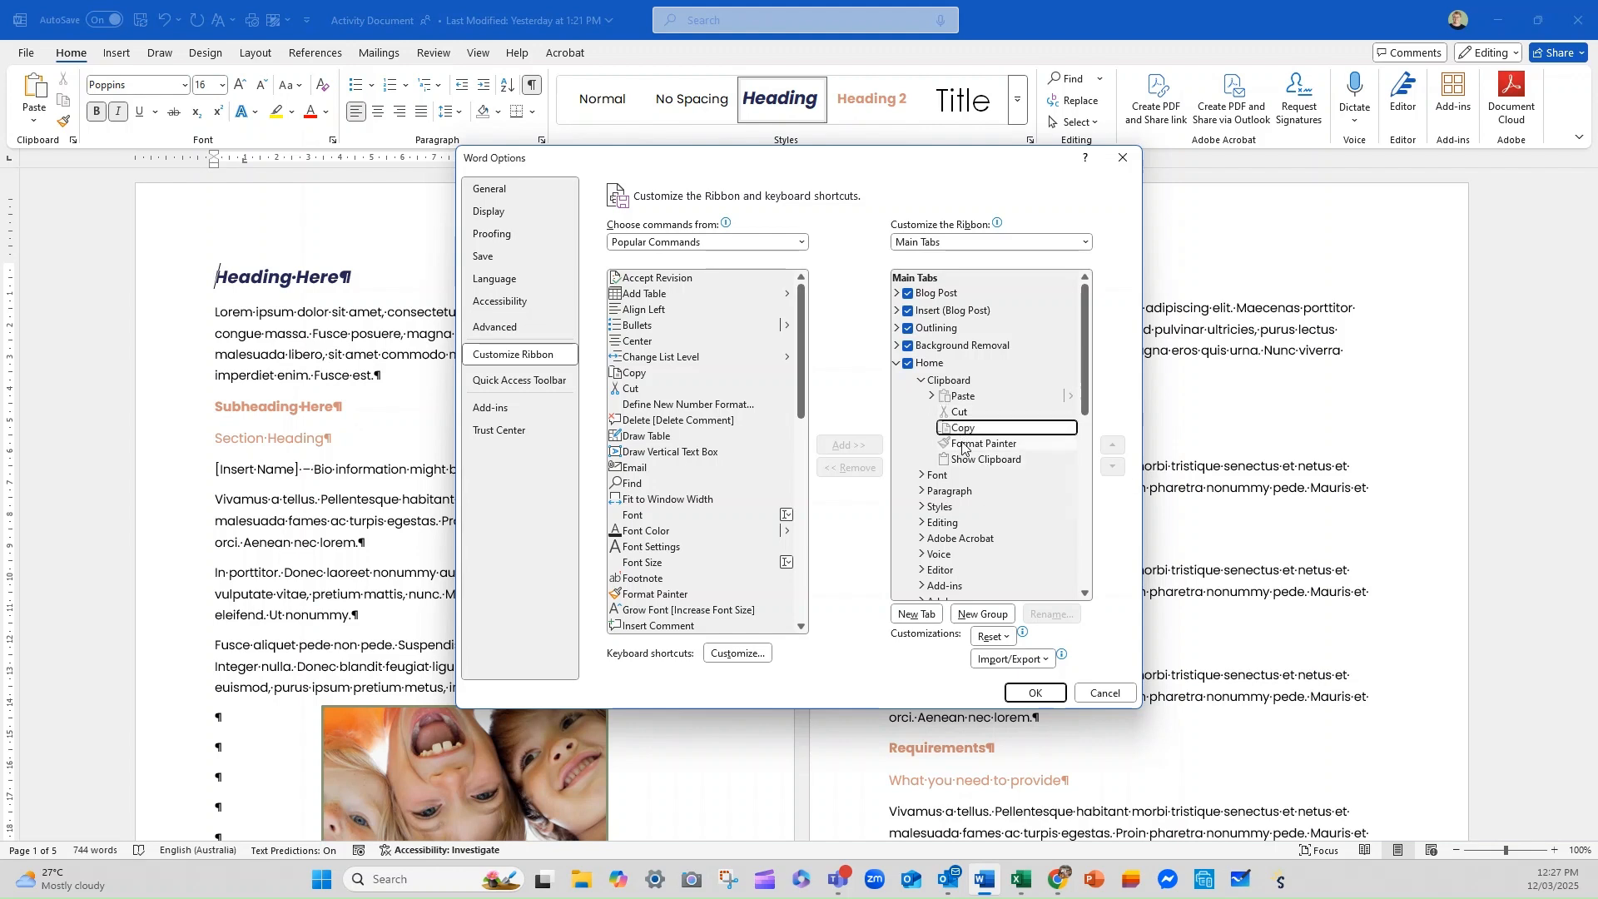
{"action": "left_click", "coordinate": [985, 460]}
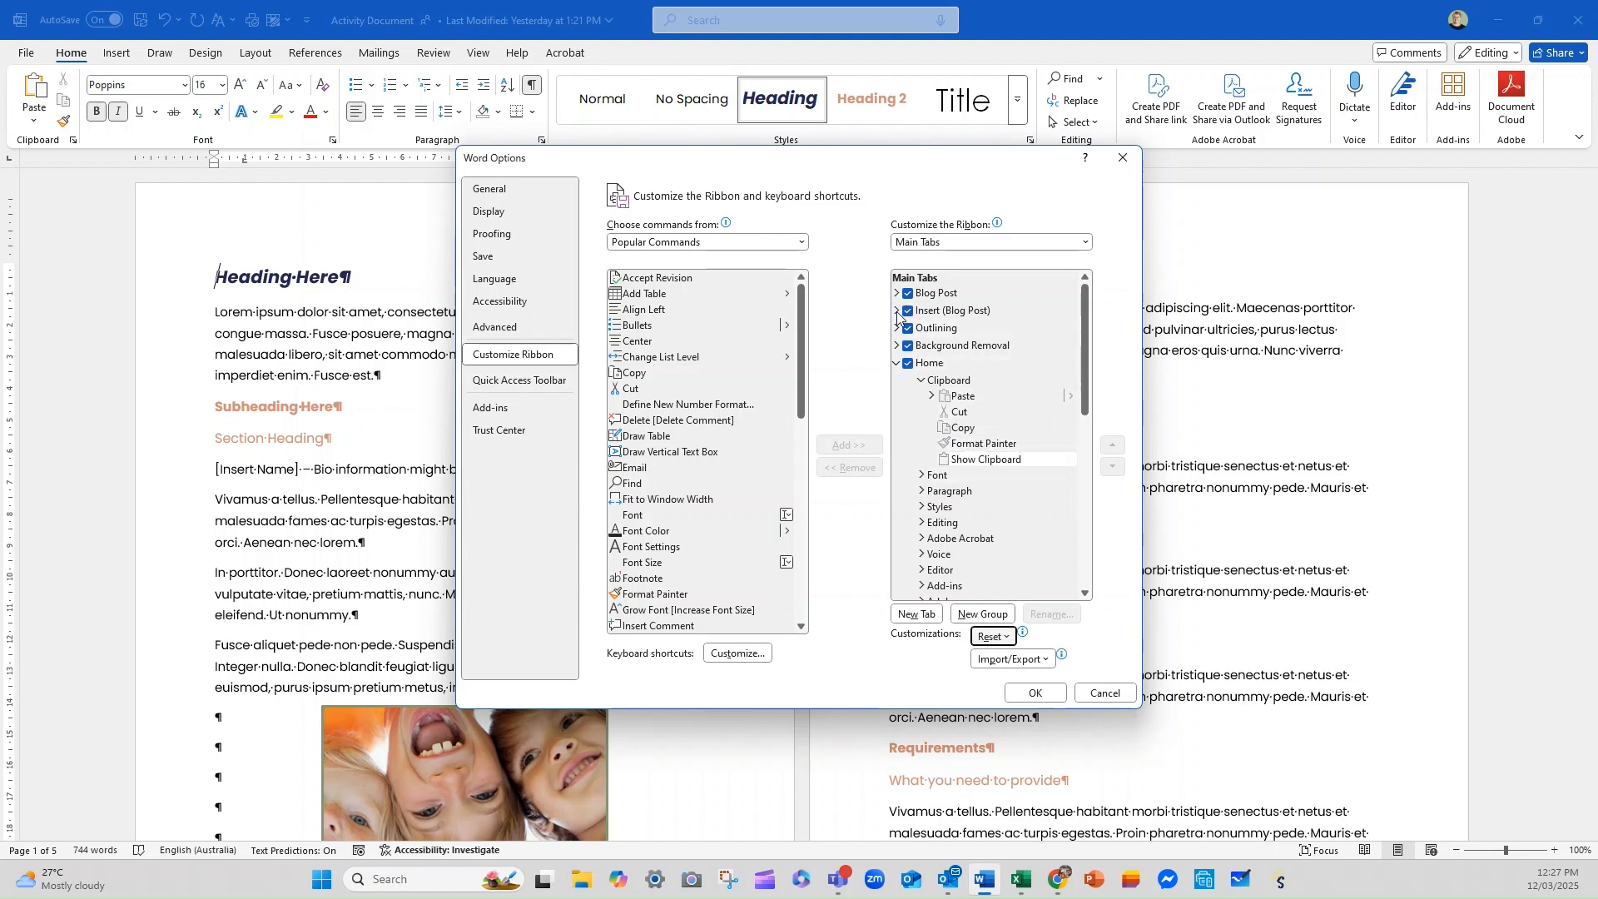
{"action": "left_click", "coordinate": [897, 310]}
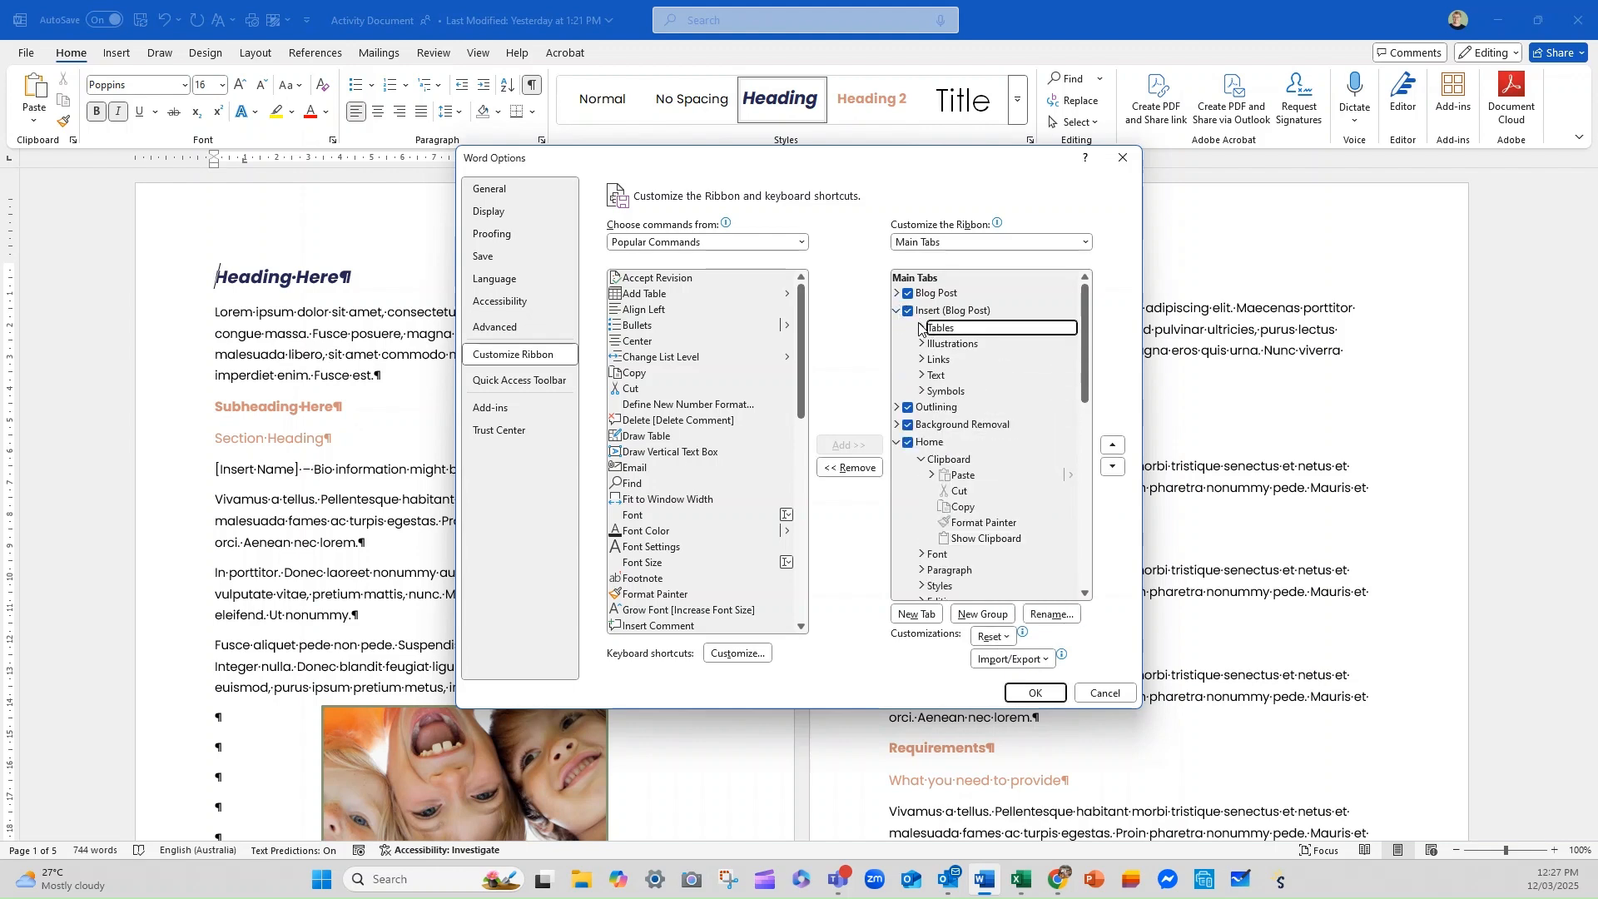
{"action": "left_click", "coordinate": [926, 327]}
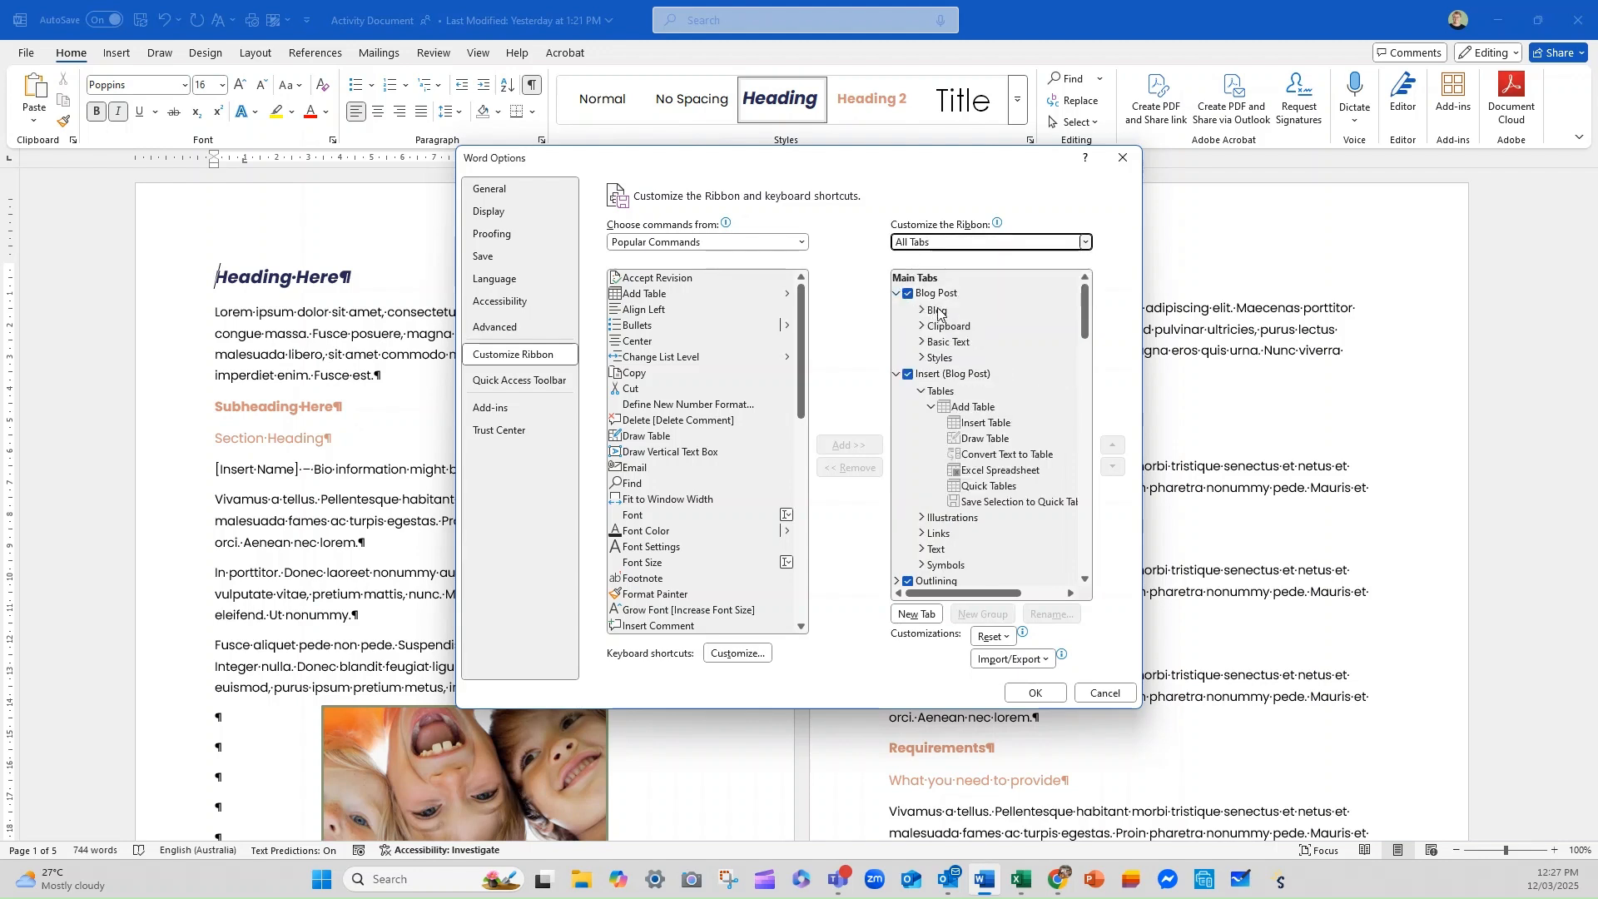
{"action": "left_click", "coordinate": [920, 309]}
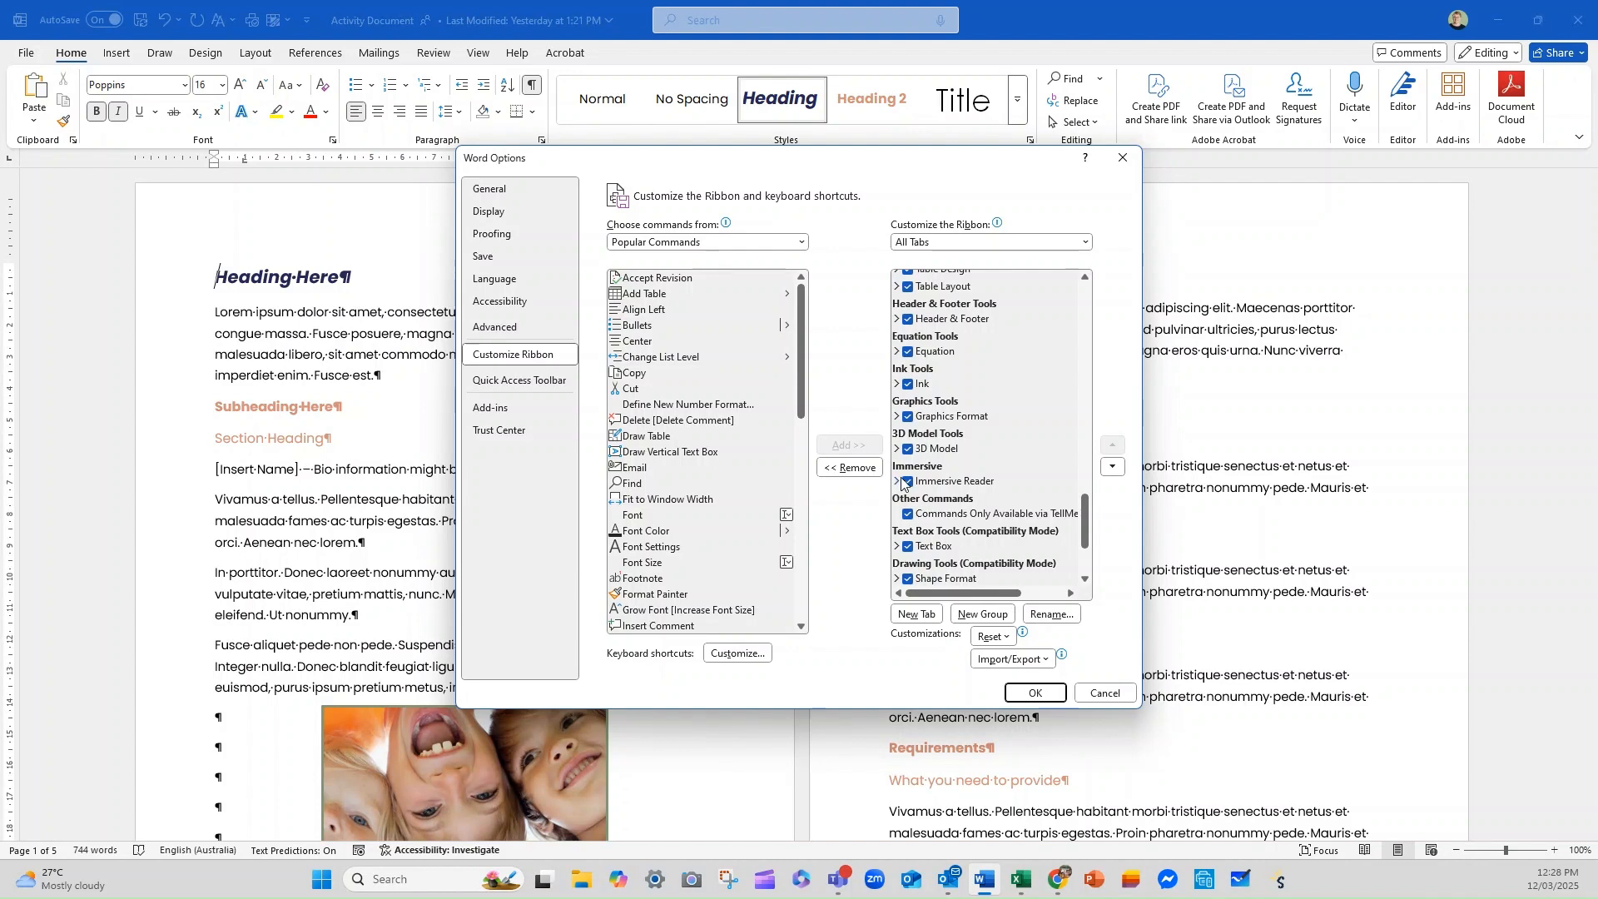
{"action": "left_click", "coordinate": [898, 416]}
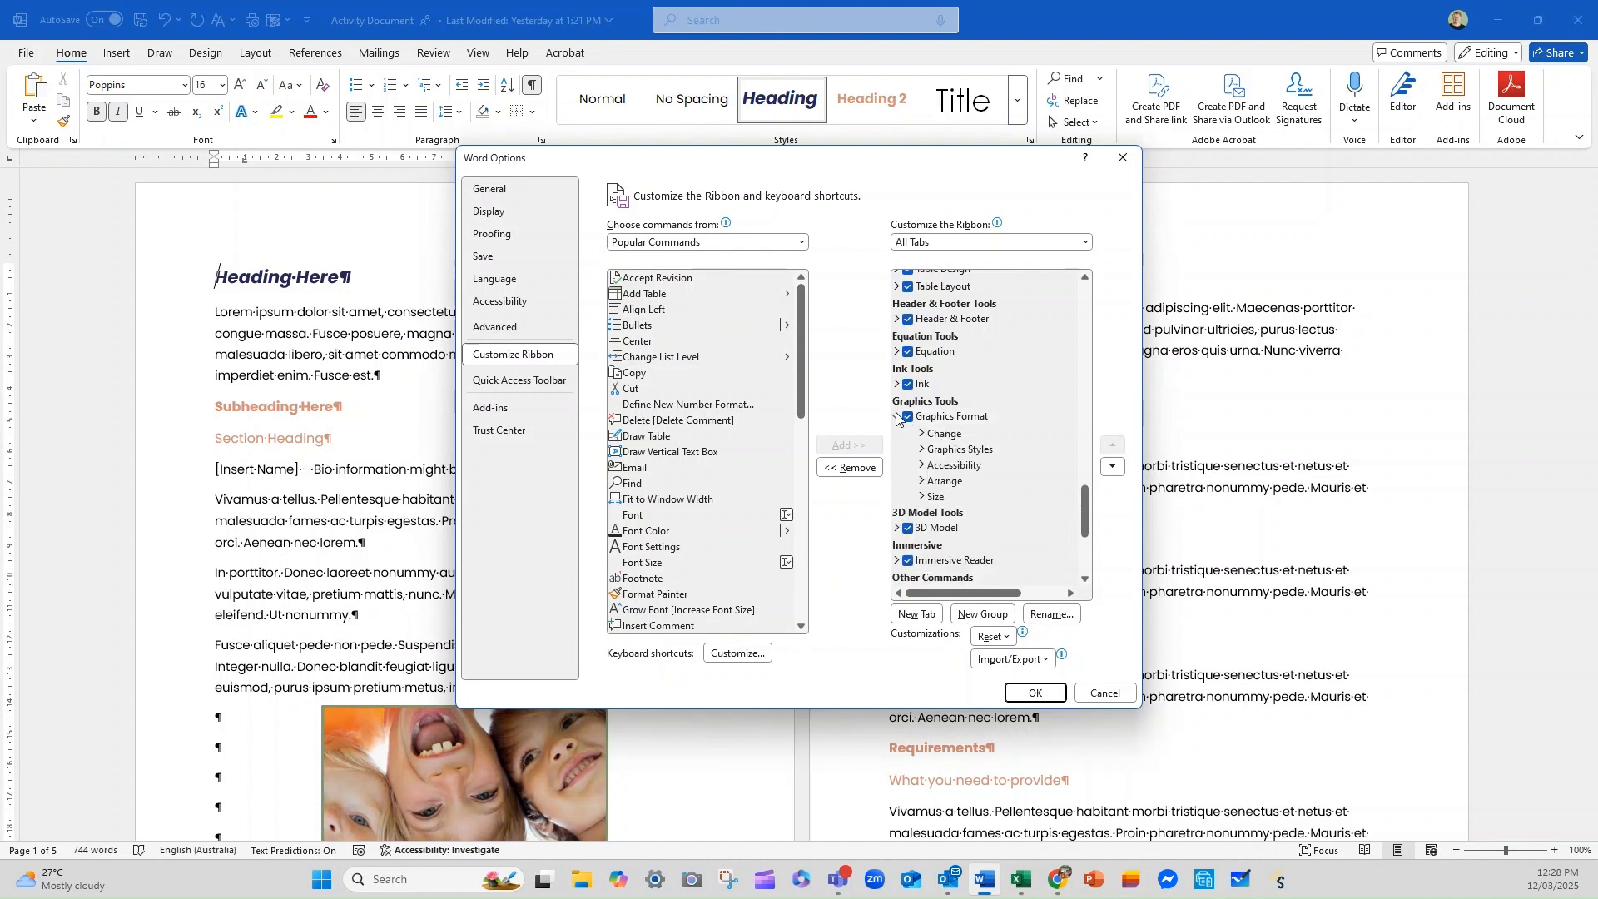
{"action": "left_click", "coordinate": [921, 432]}
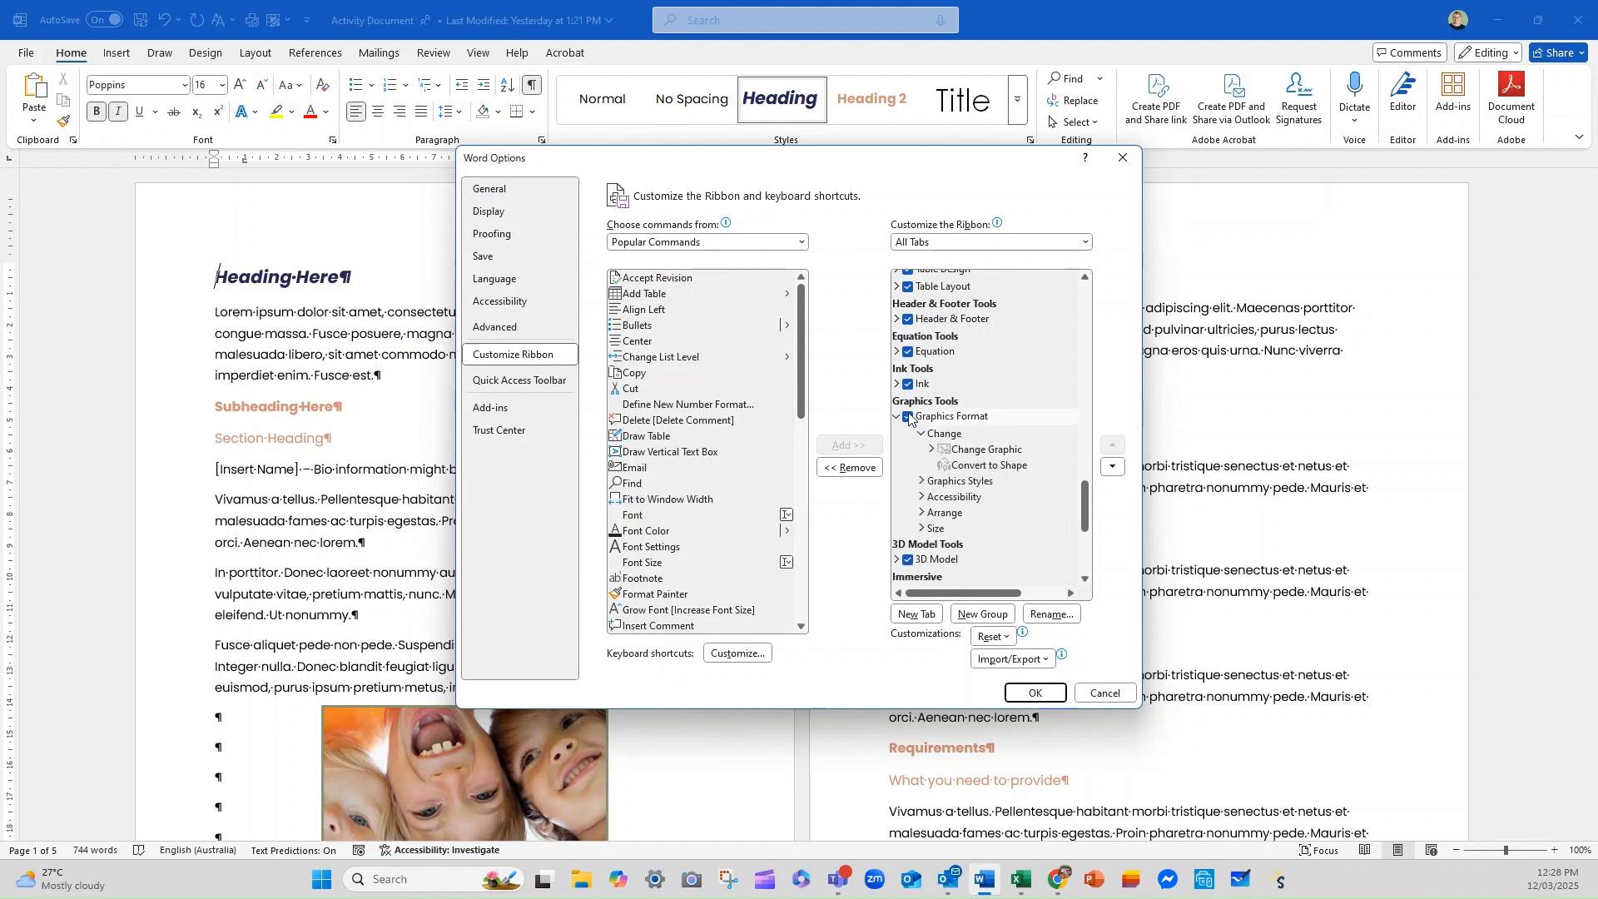
{"action": "left_click", "coordinate": [944, 432]}
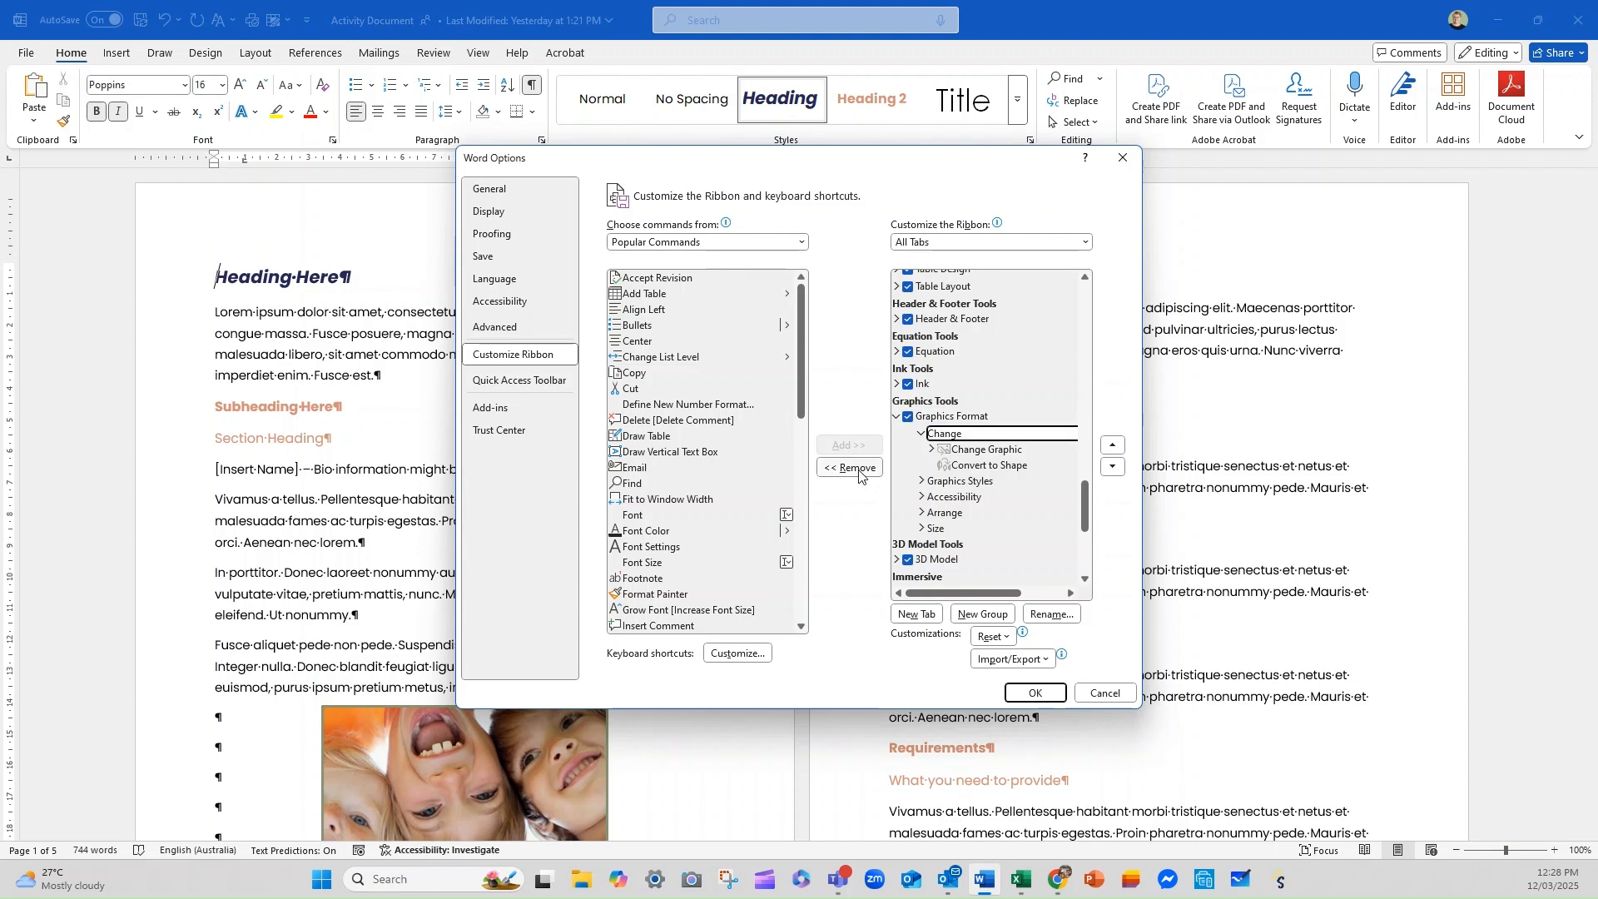
{"action": "left_click", "coordinate": [944, 417]}
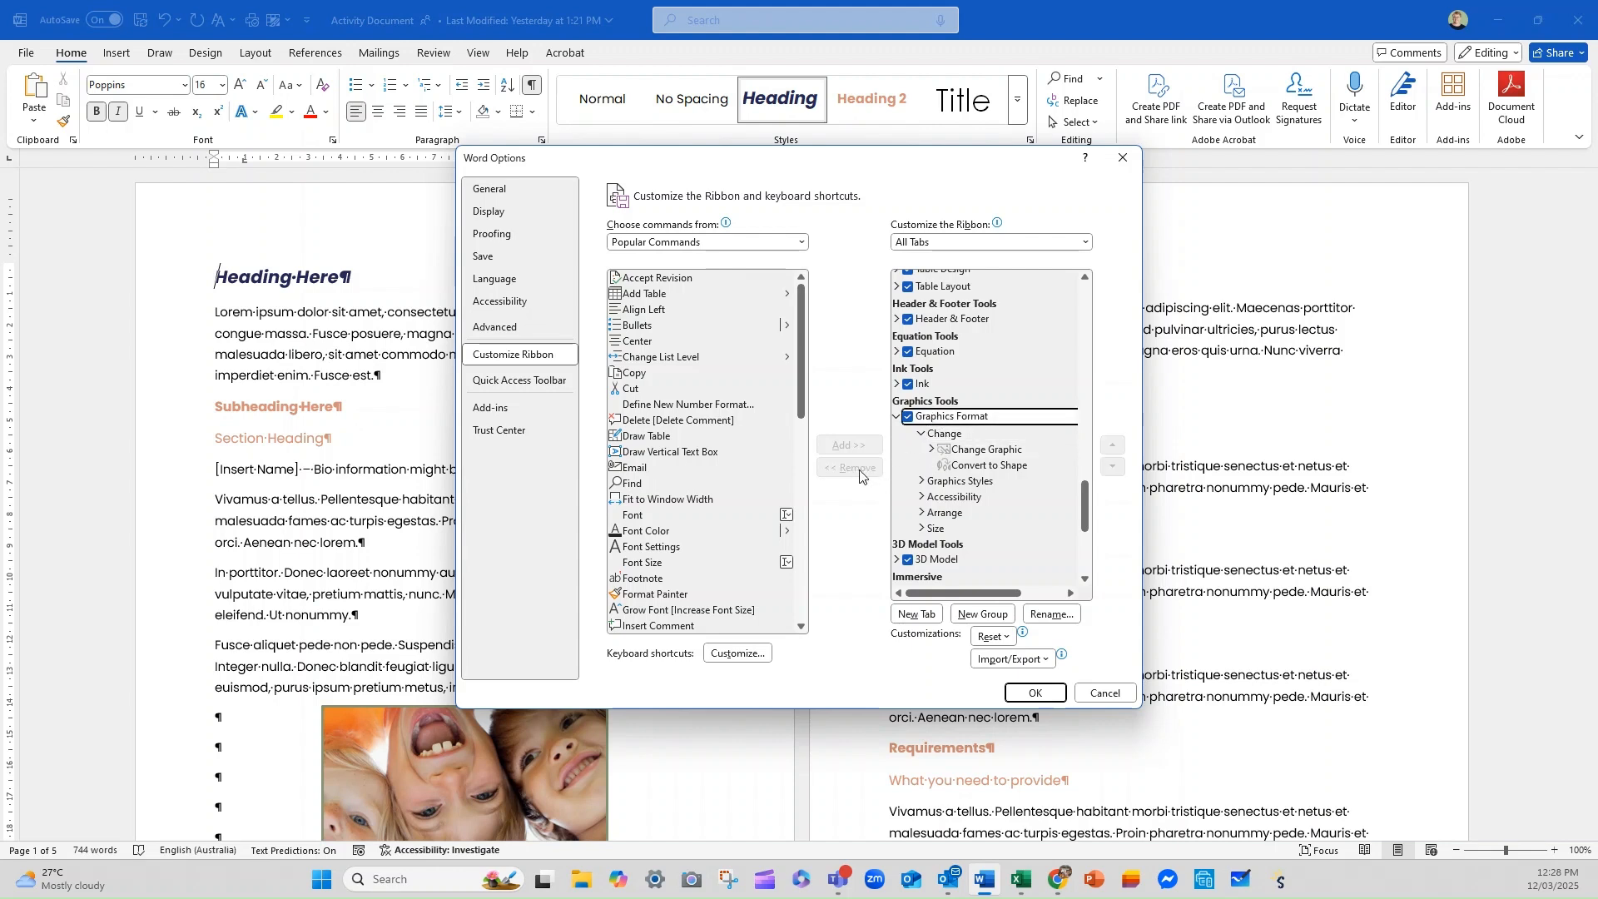
{"action": "left_click", "coordinate": [943, 432]}
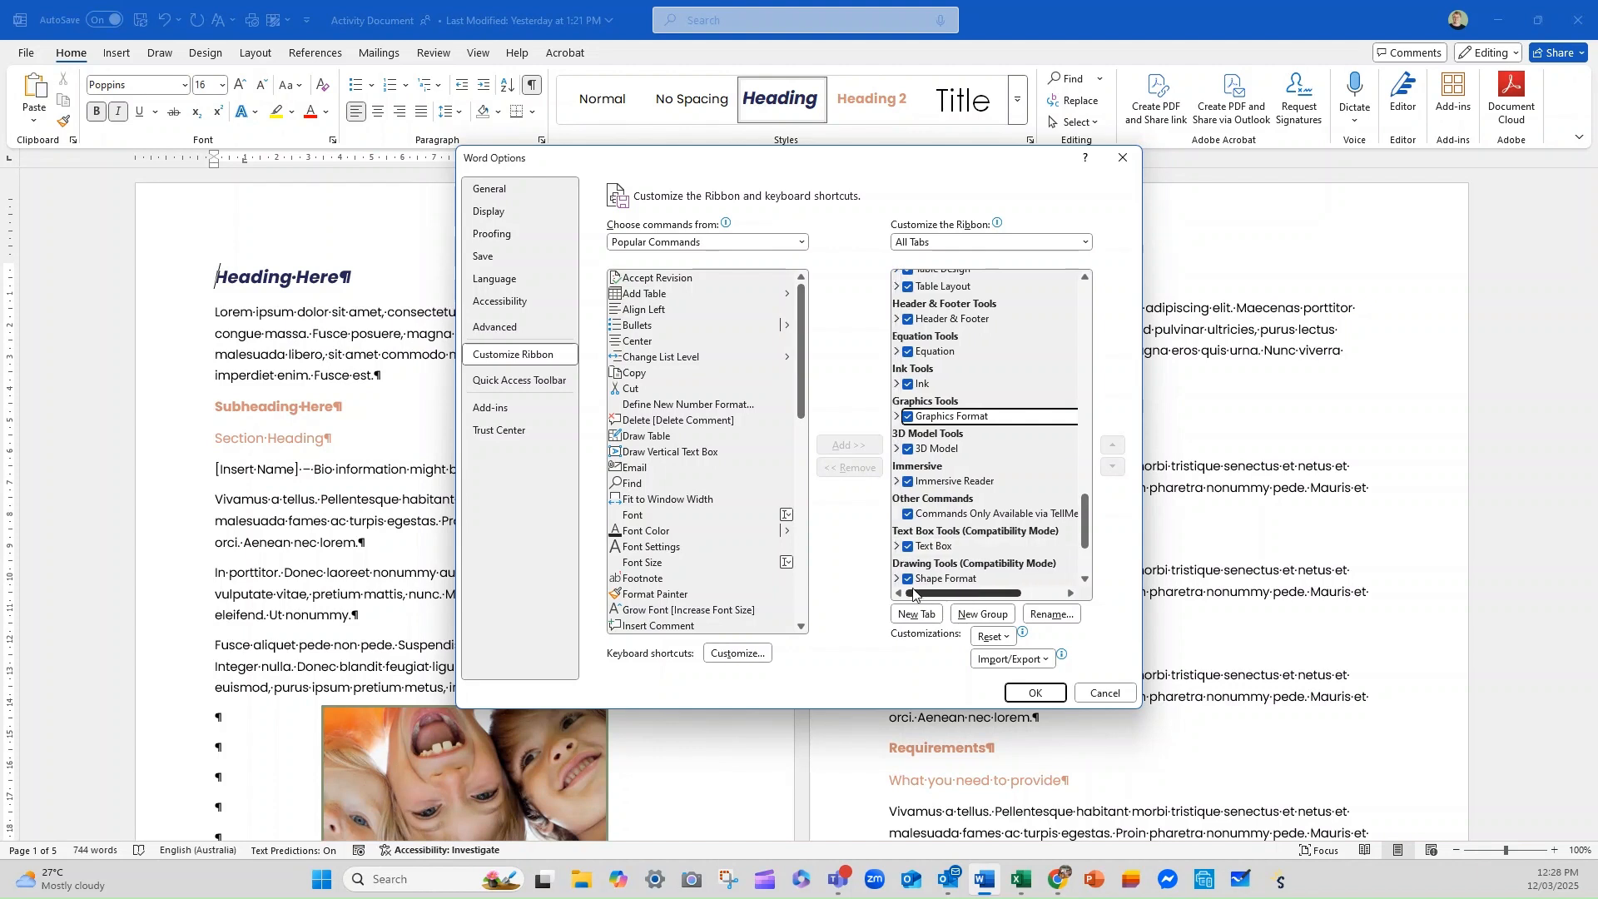
{"action": "left_click", "coordinate": [898, 385]}
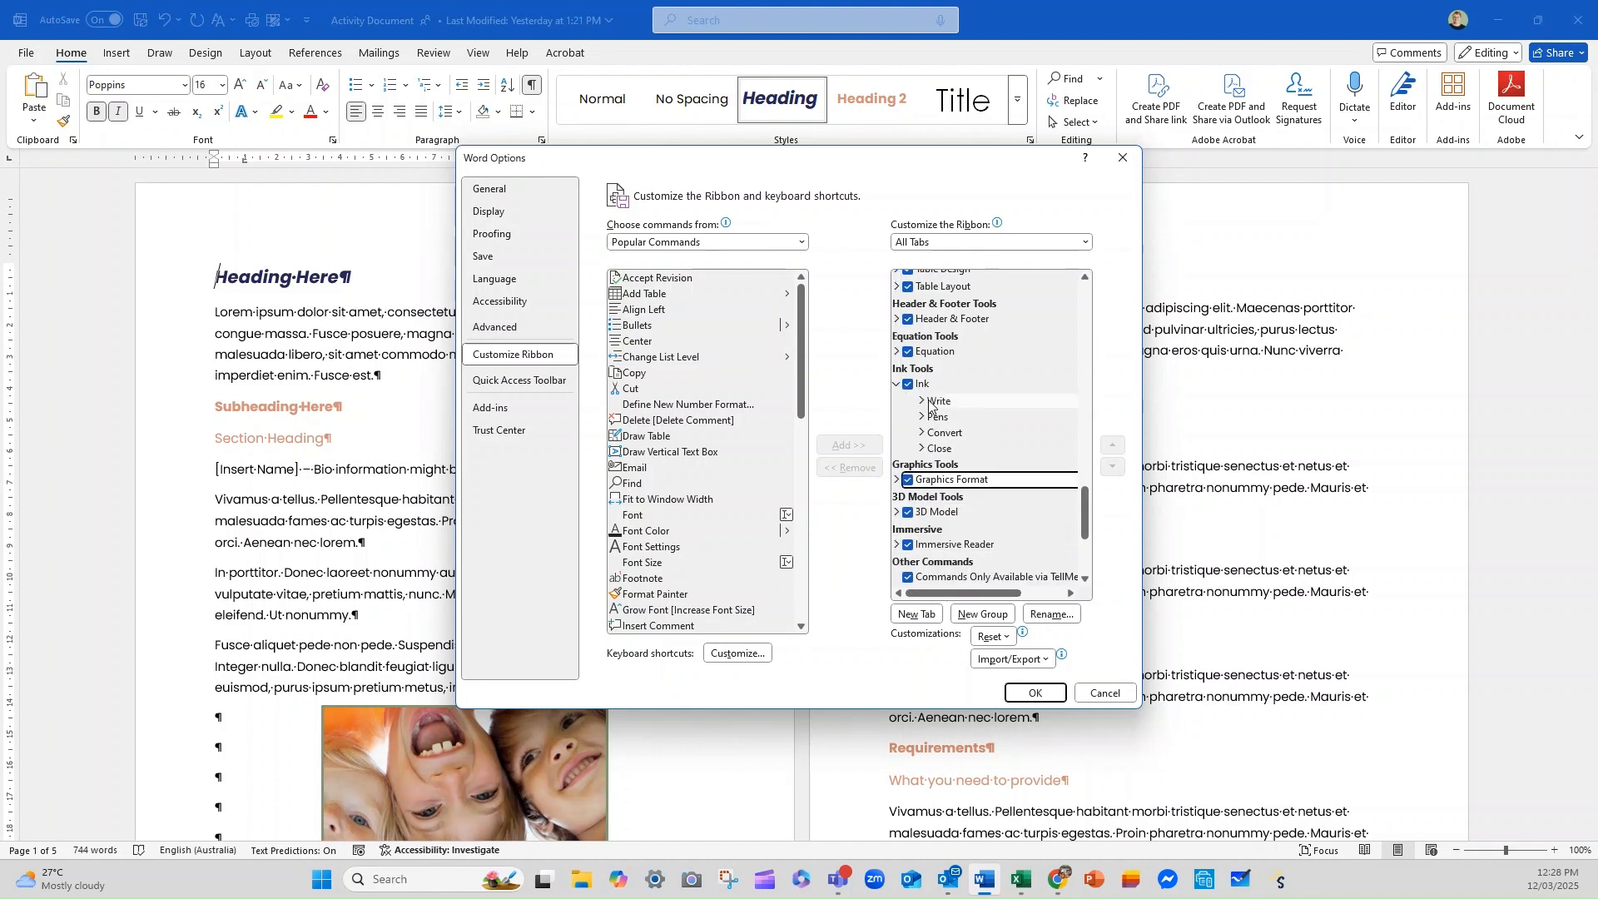
{"action": "left_click", "coordinate": [937, 399]}
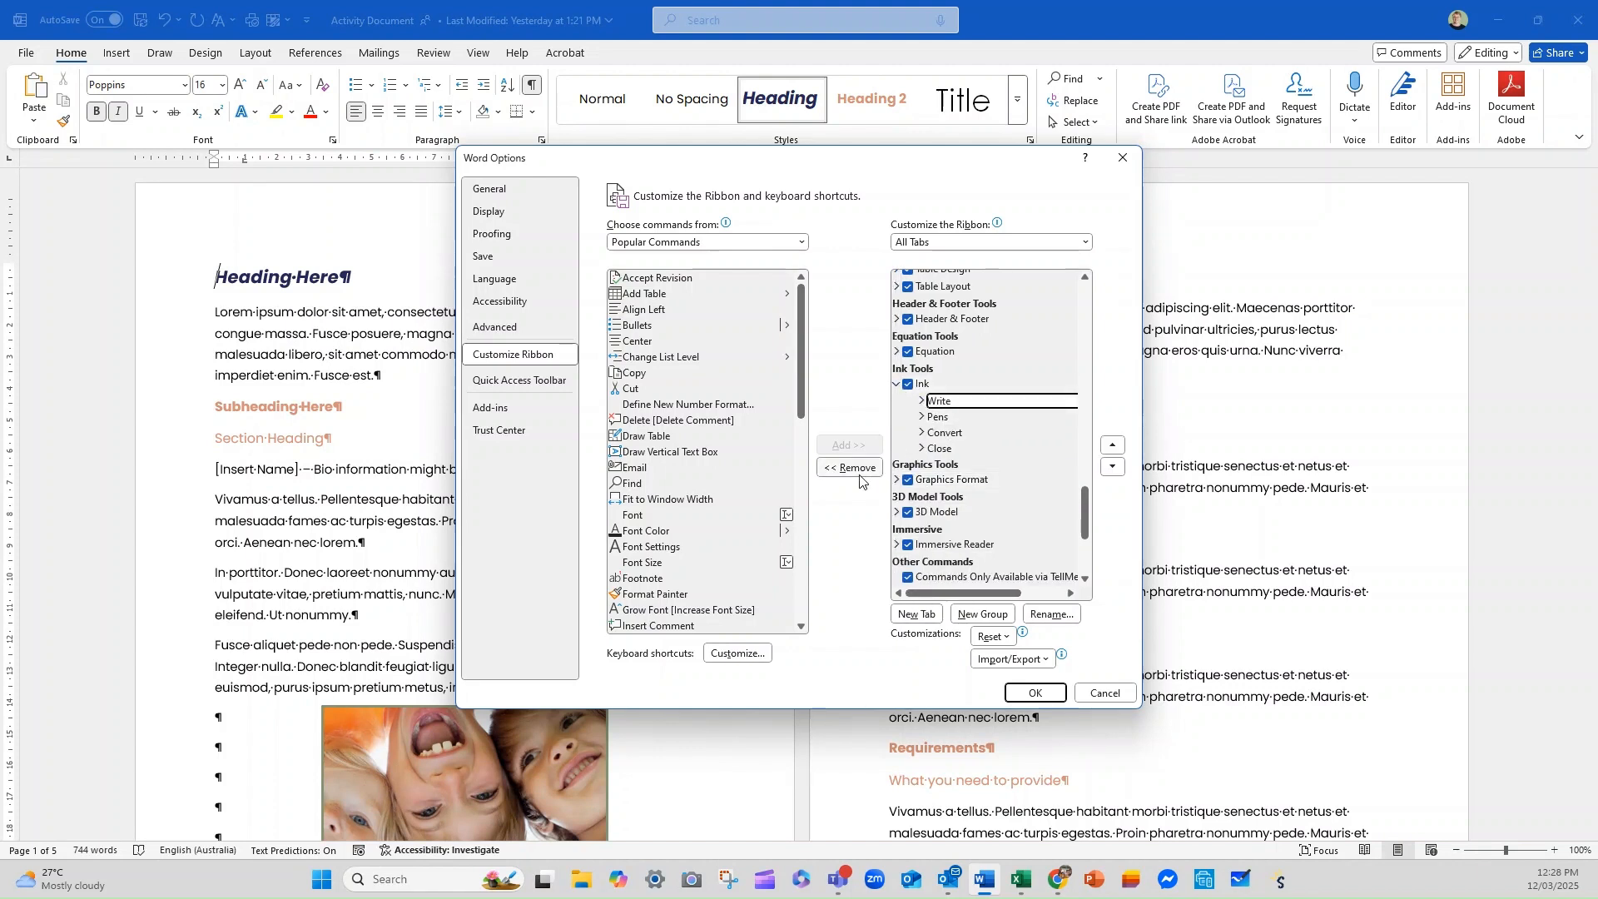
{"action": "left_click", "coordinate": [847, 467]}
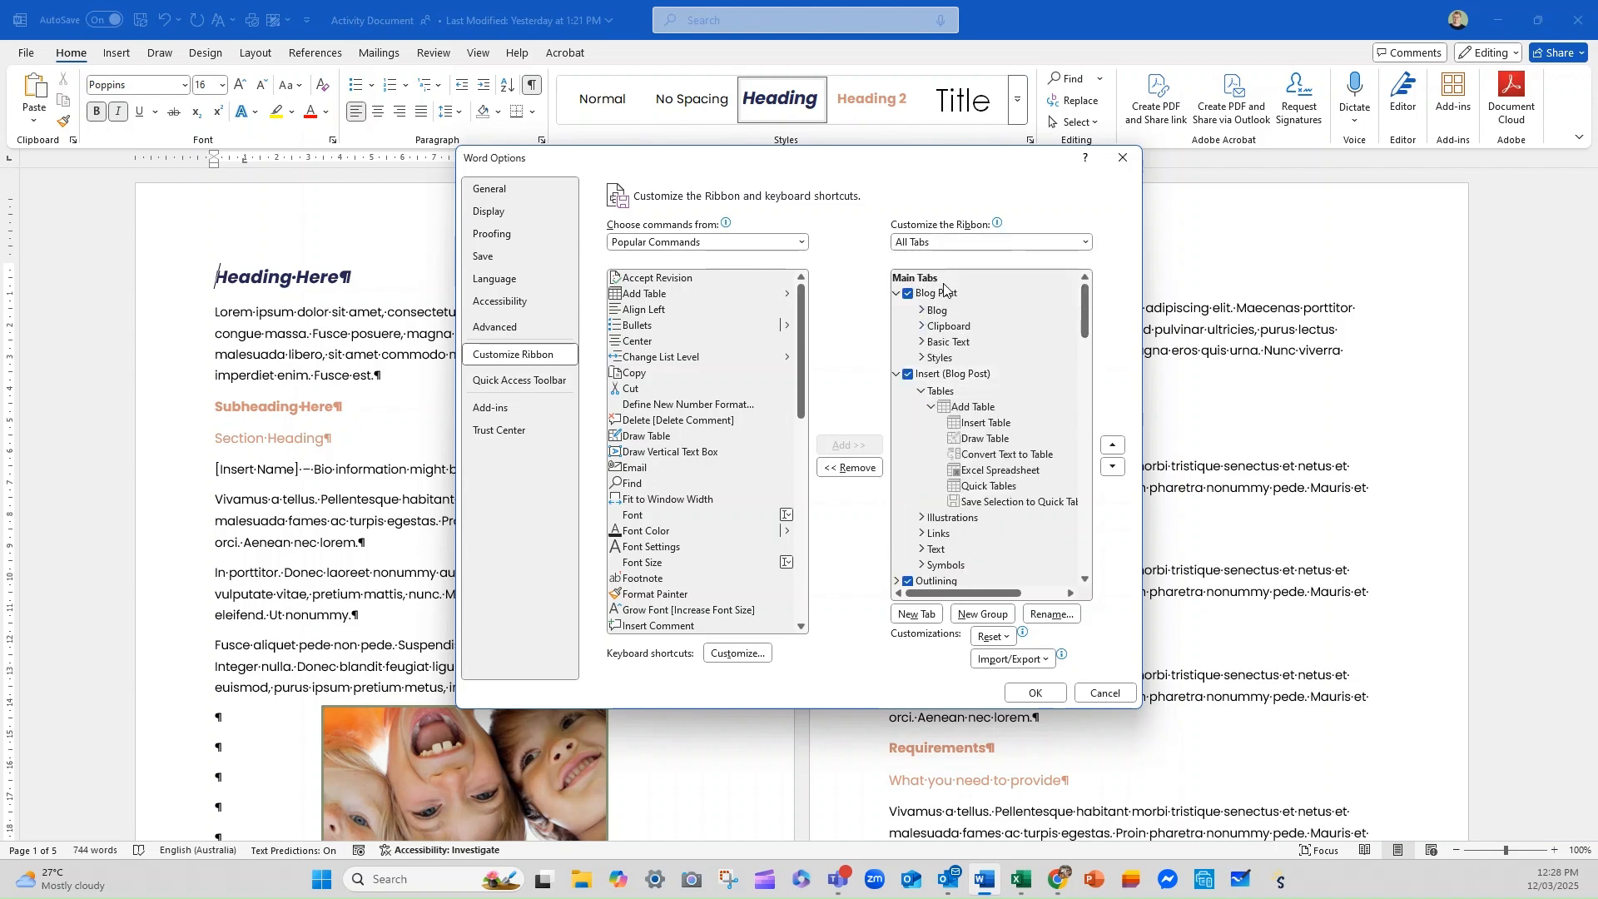
List Tool Tabs and move SmartArt Design's Reset group up, then back down to last place.
{"action": "left_click", "coordinate": [984, 241]}
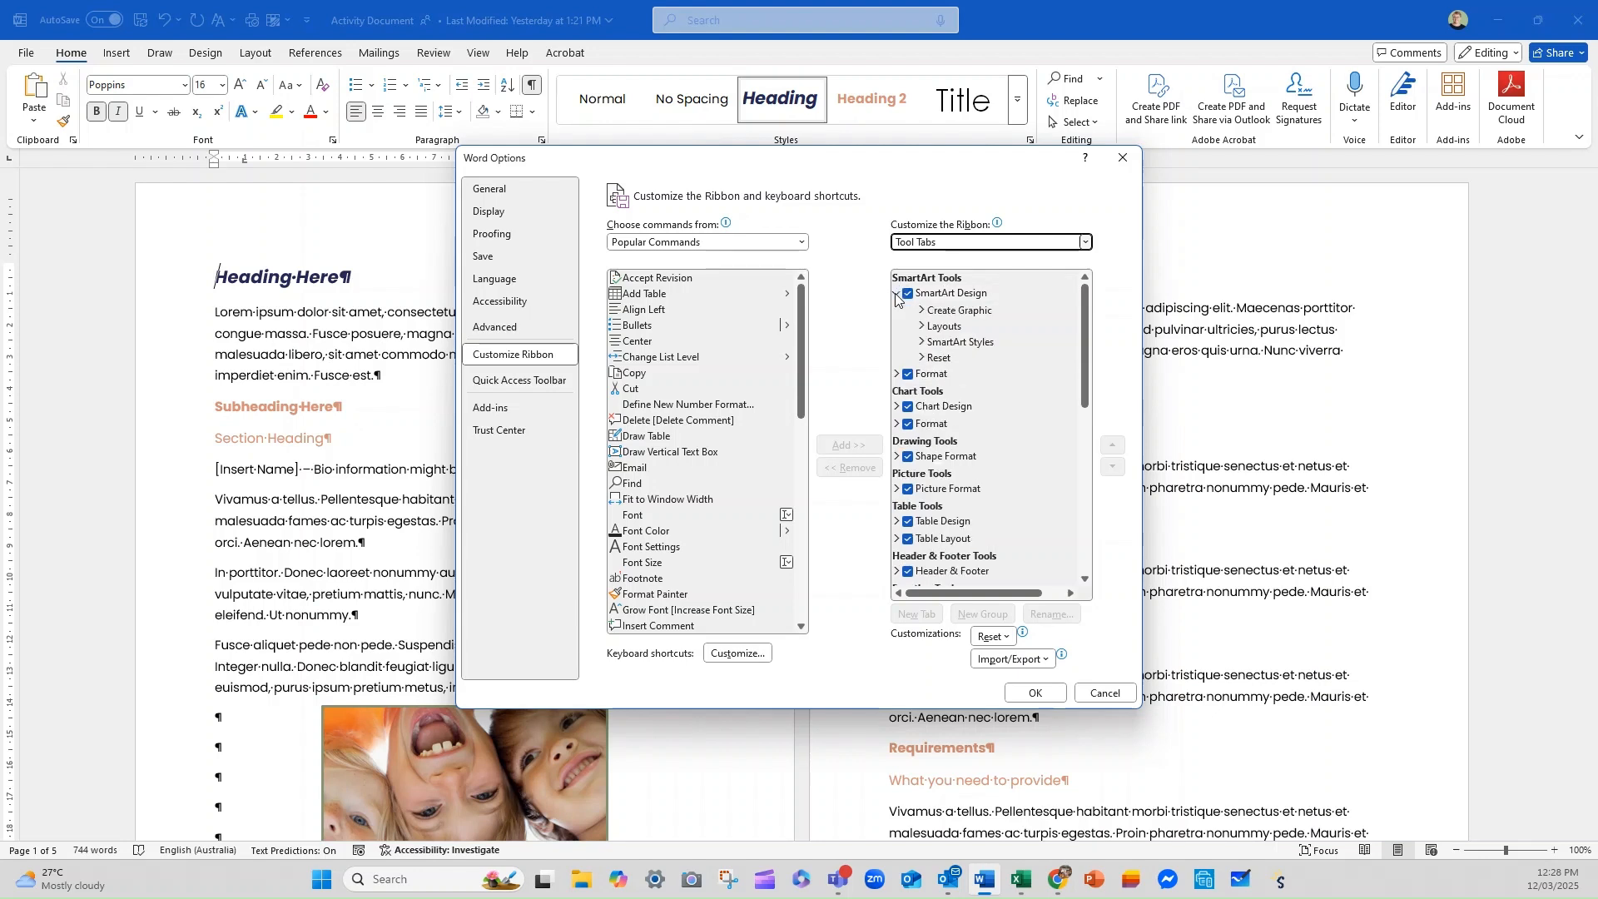
{"action": "left_click", "coordinate": [958, 310]}
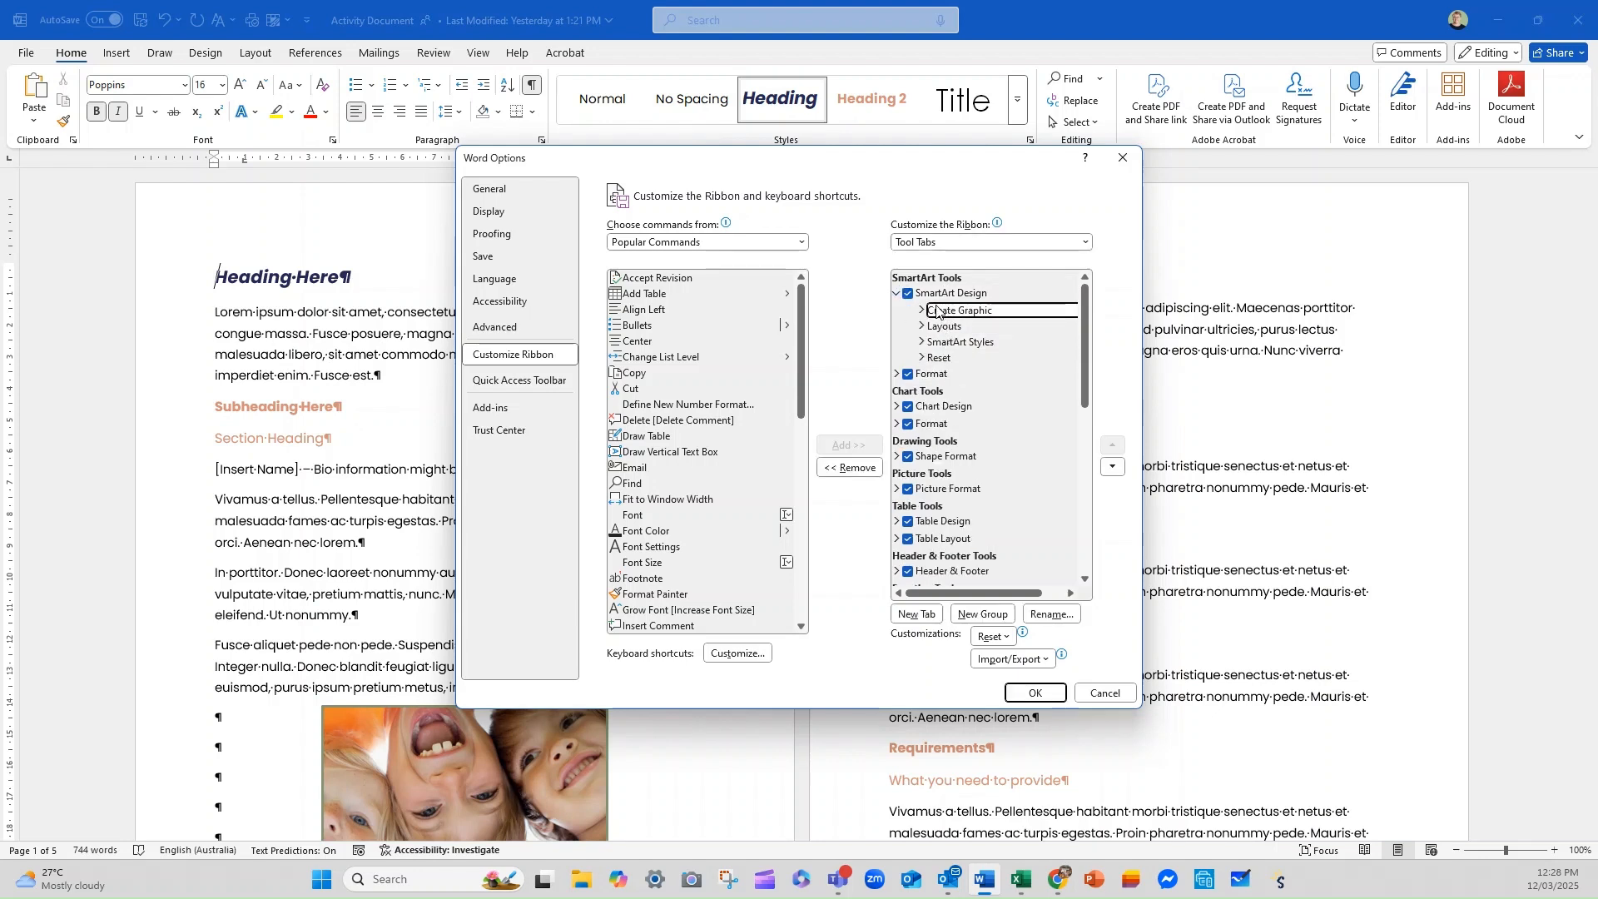
{"action": "left_click", "coordinate": [921, 358]}
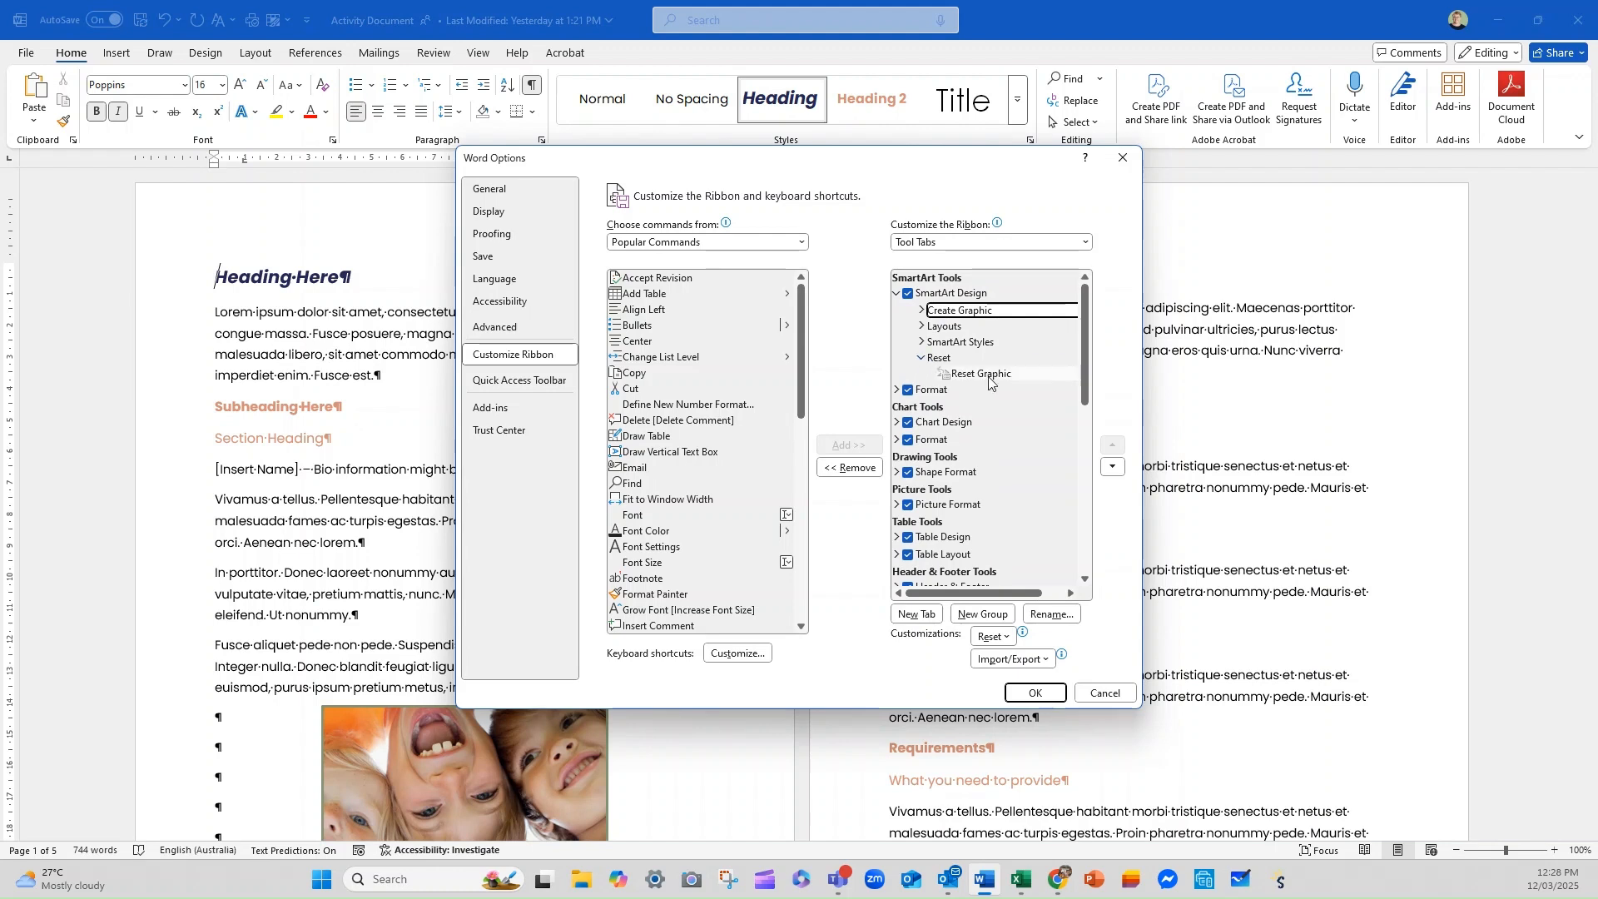
{"action": "left_click", "coordinate": [936, 358]}
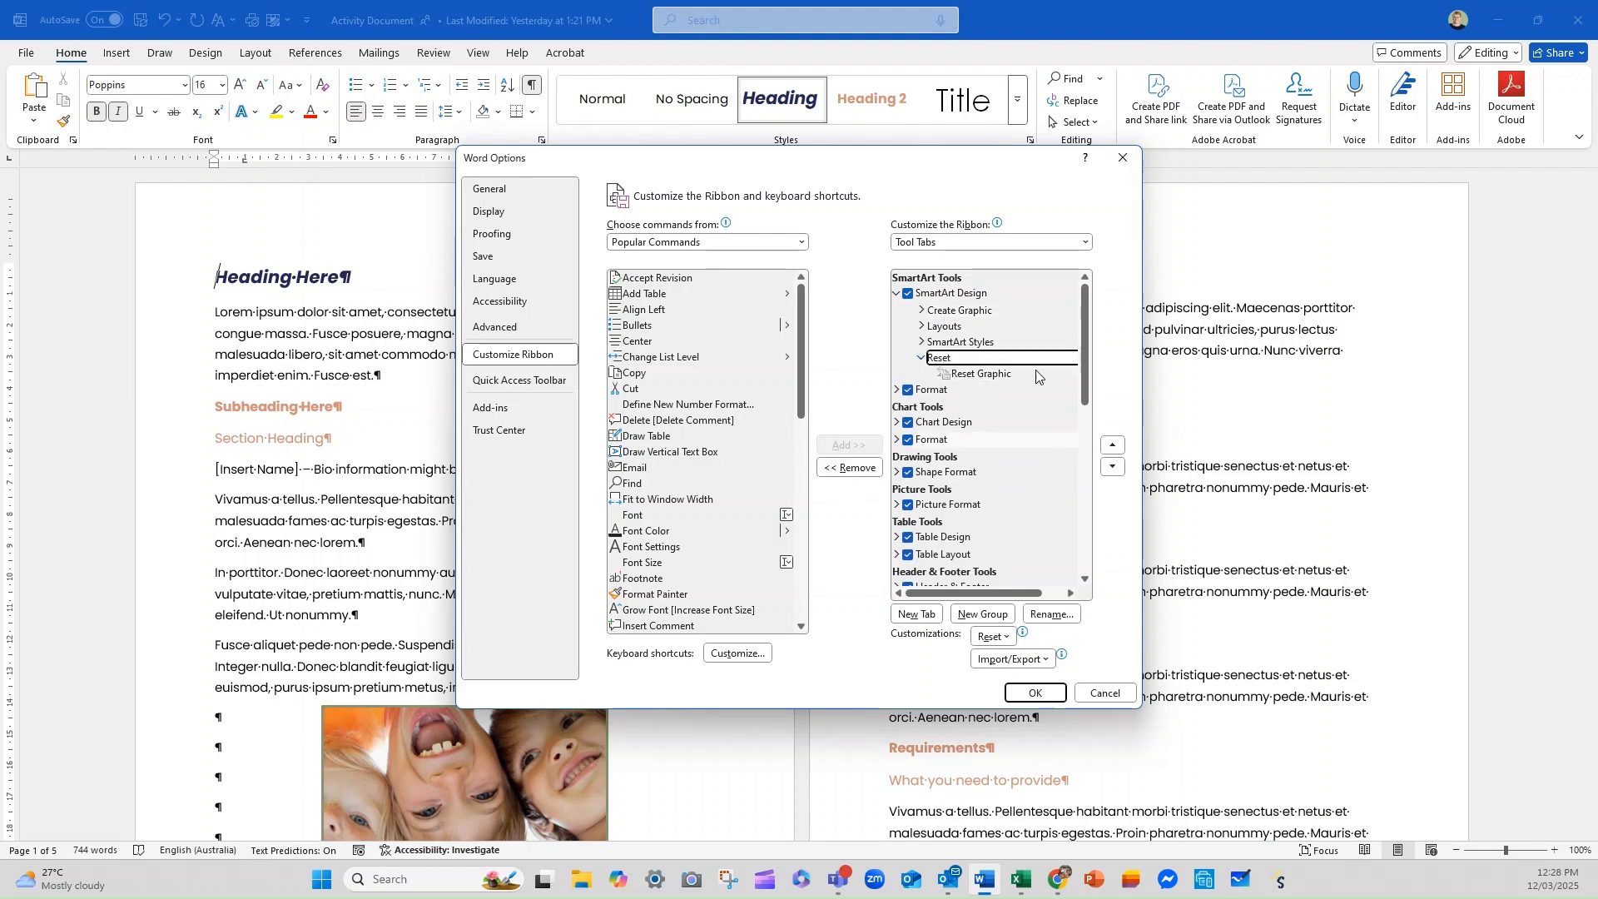
{"action": "left_click", "coordinate": [1112, 466]}
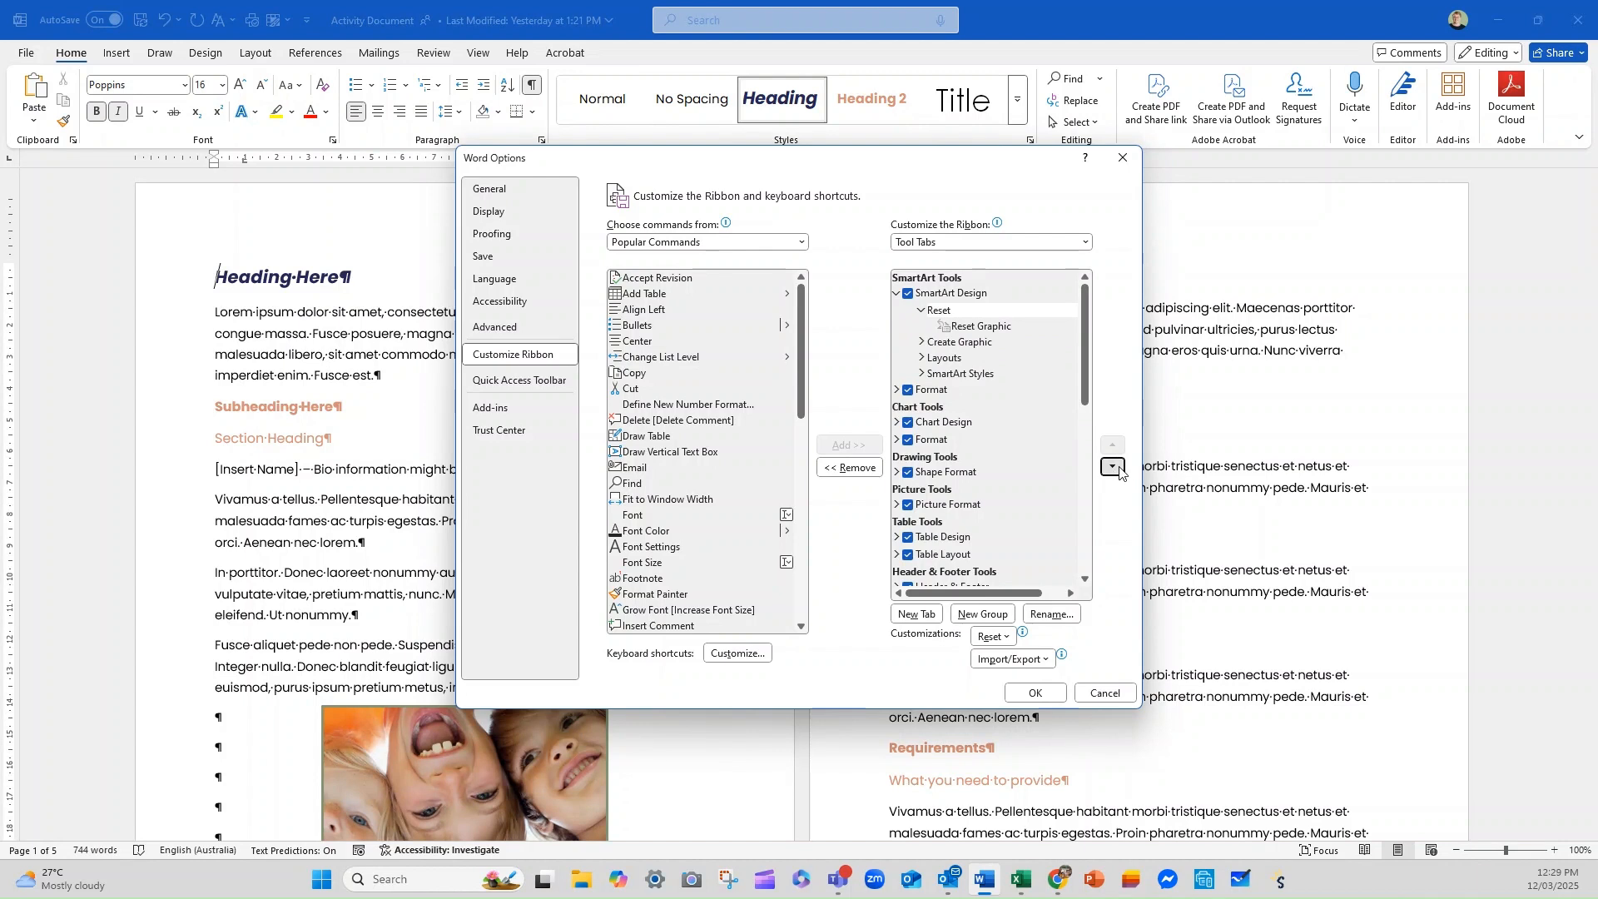
{"action": "left_click", "coordinate": [1112, 467]}
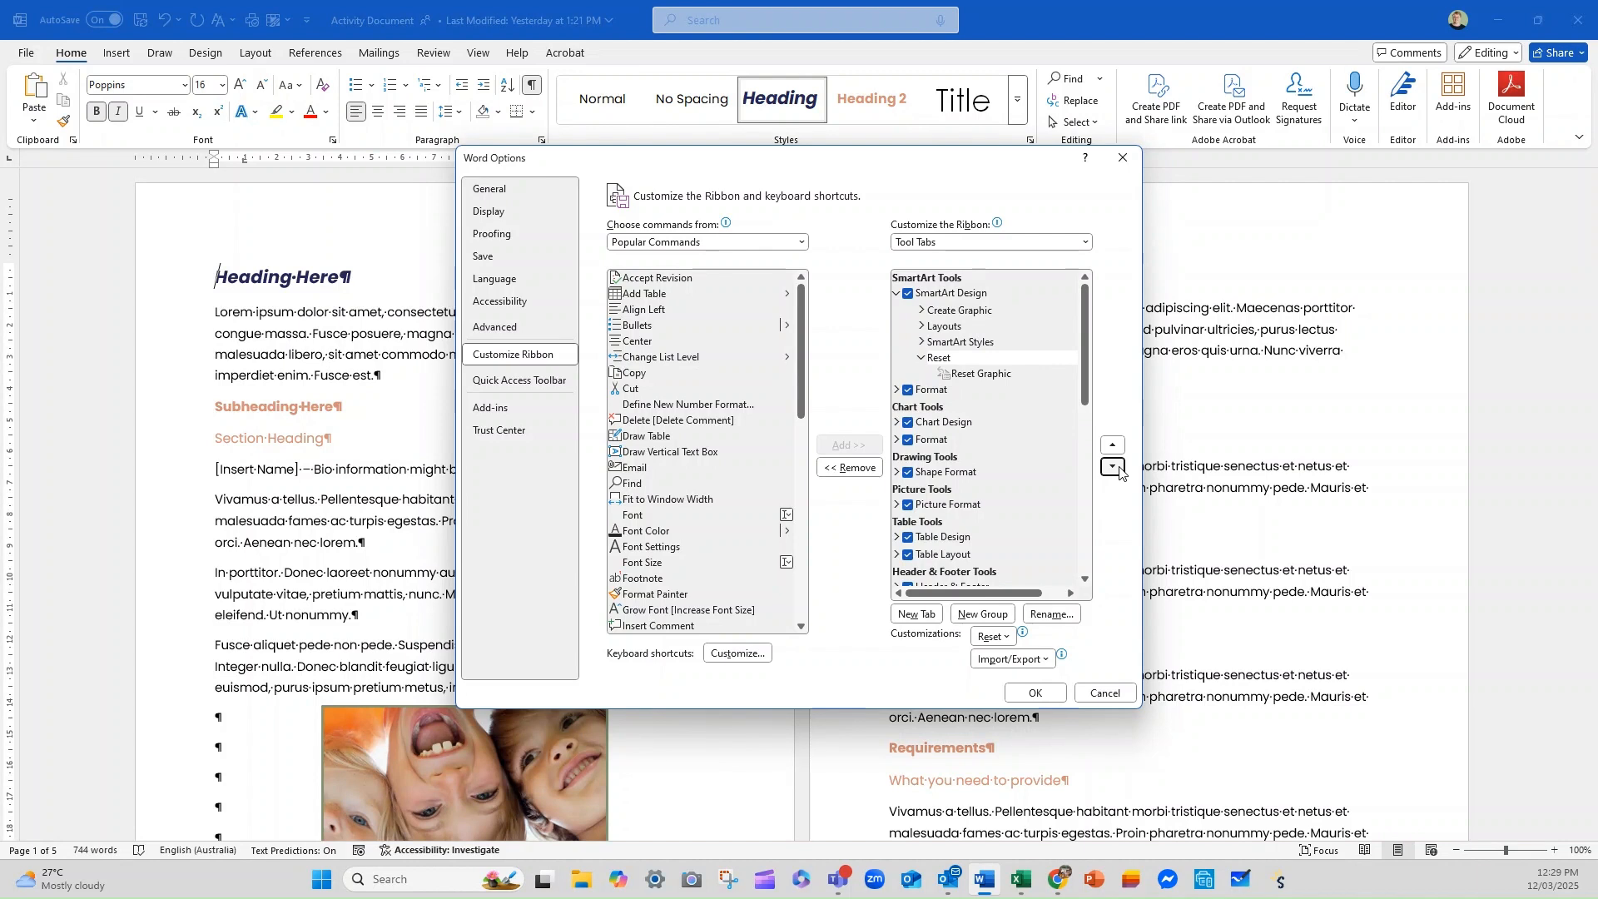
{"action": "mouse_move", "coordinate": [1122, 448]}
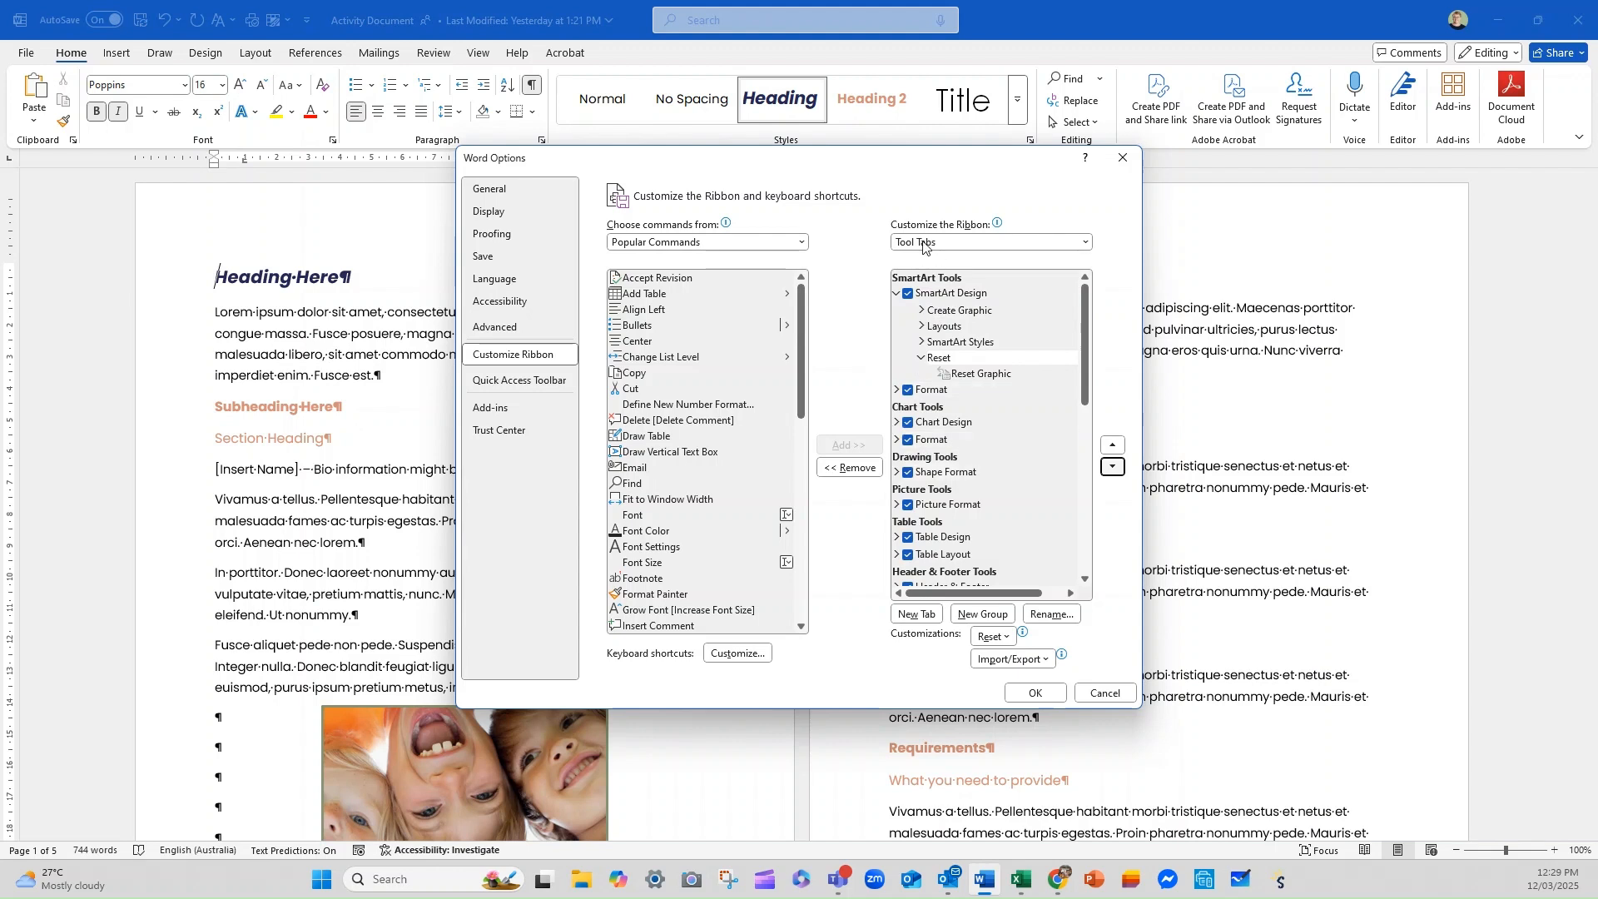
Switch the list back to Main Tabs and collapse the Clipboard group's commands.
{"action": "left_click", "coordinate": [1084, 241]}
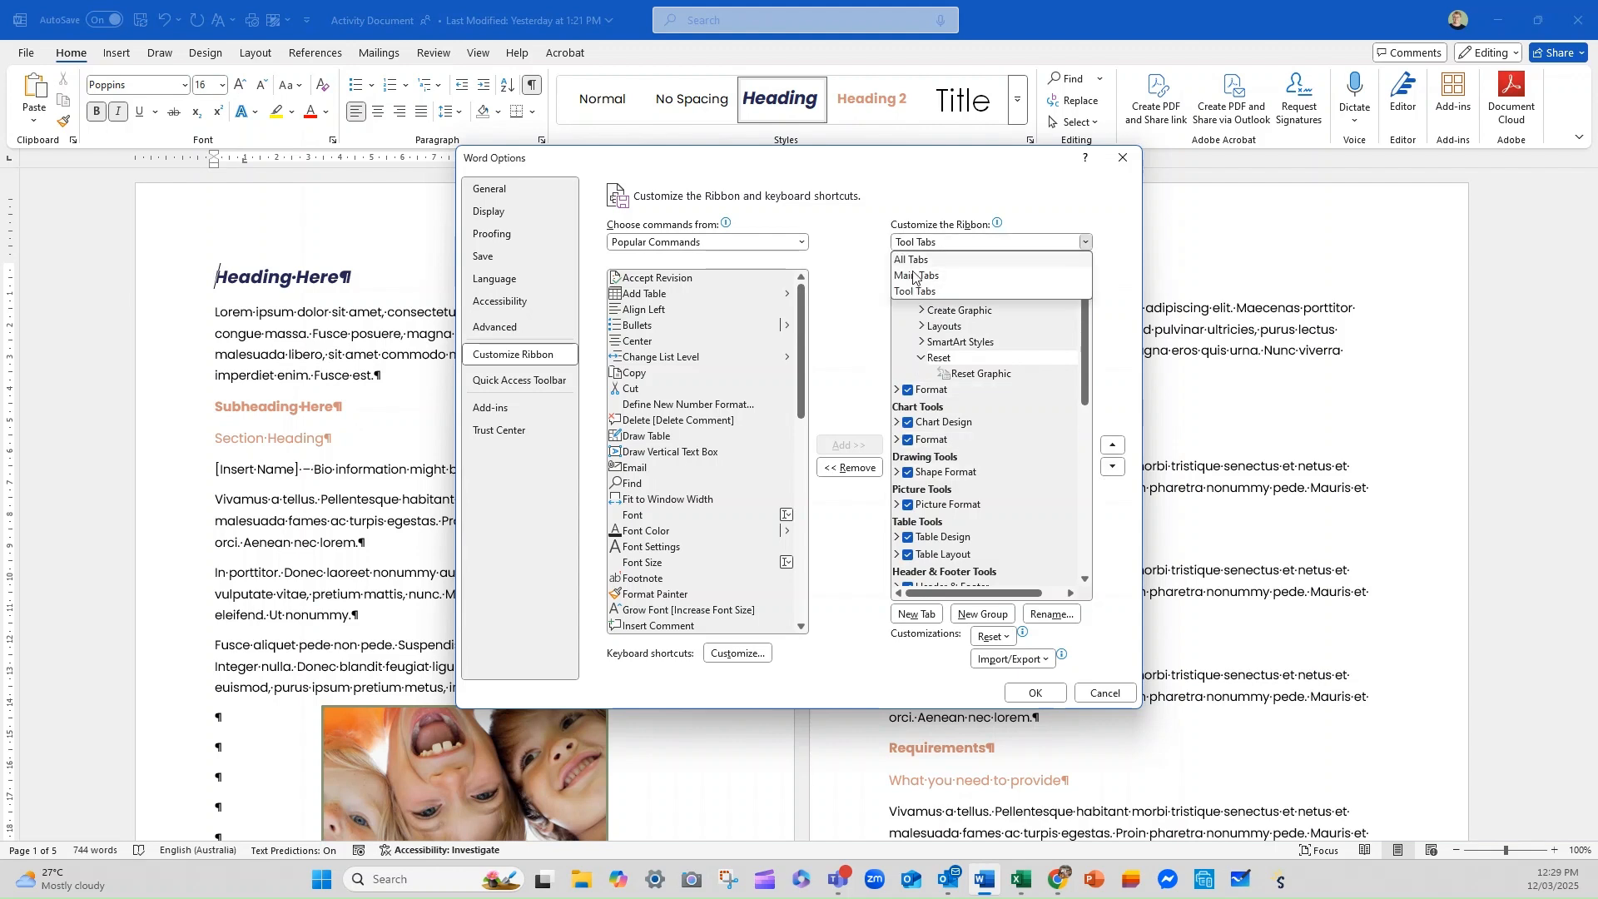
{"action": "left_click", "coordinate": [917, 276]}
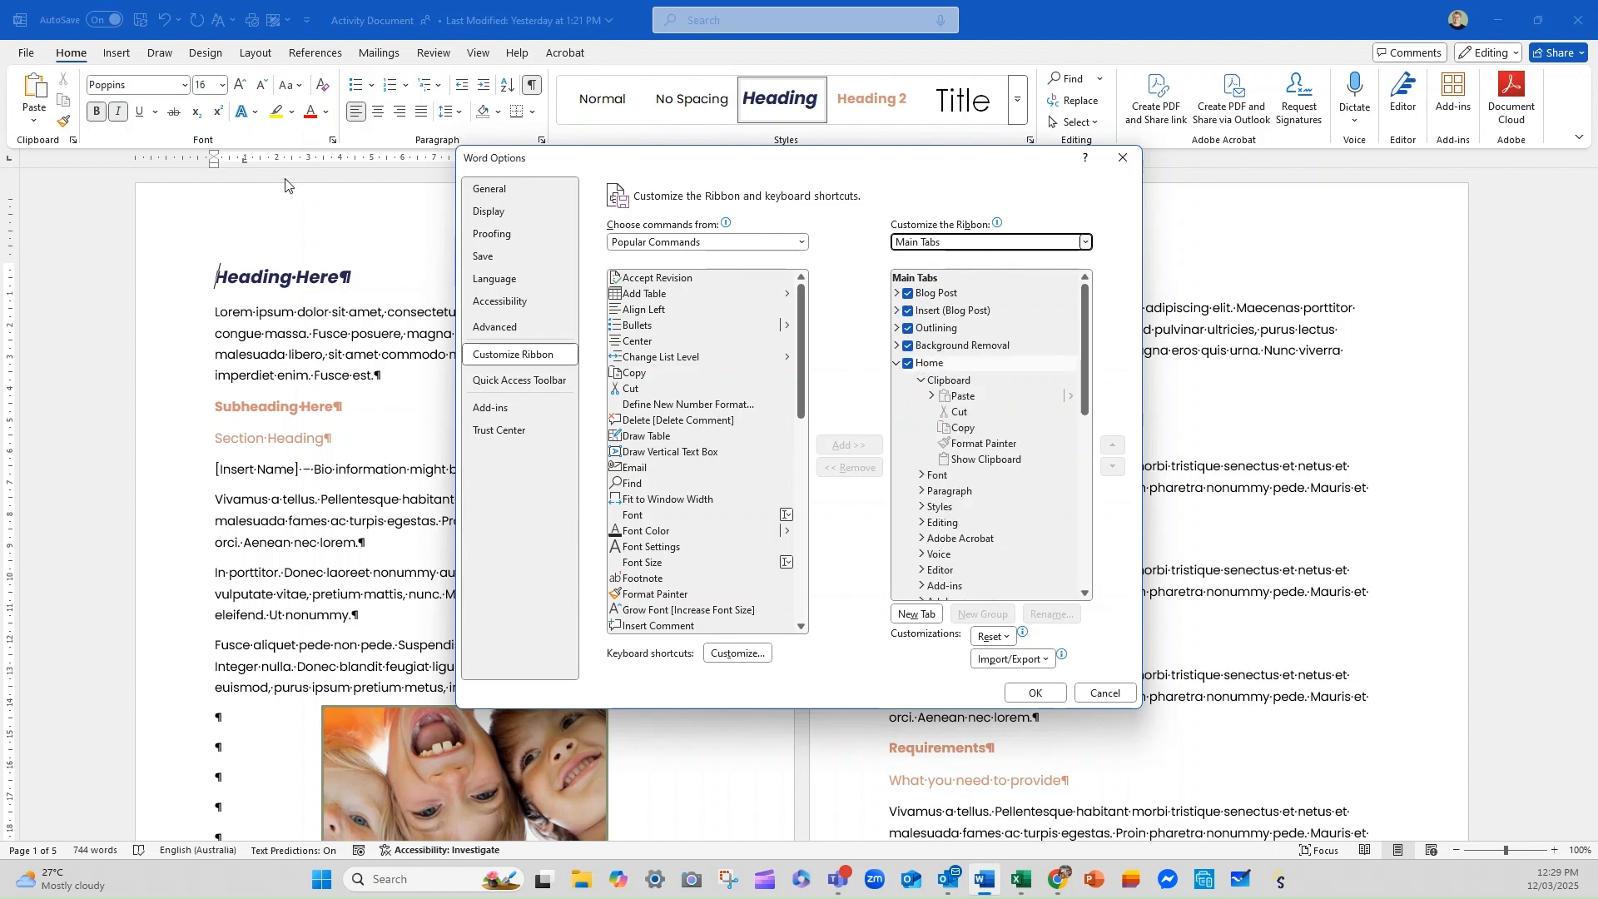
{"action": "left_click", "coordinate": [908, 362]}
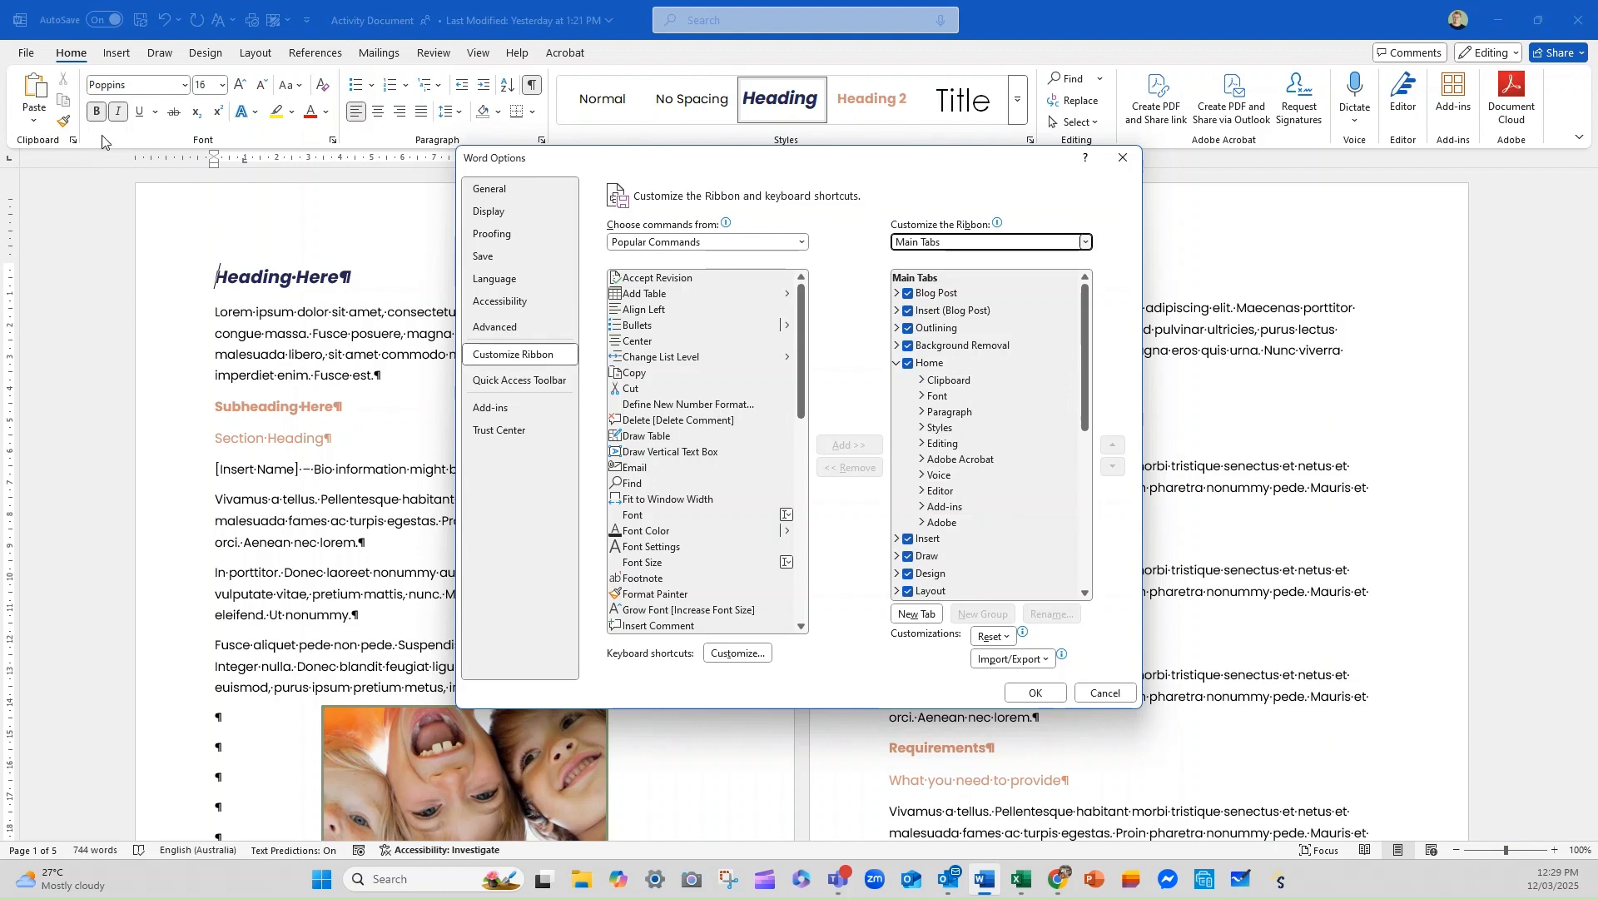
{"action": "mouse_move", "coordinate": [751, 160]}
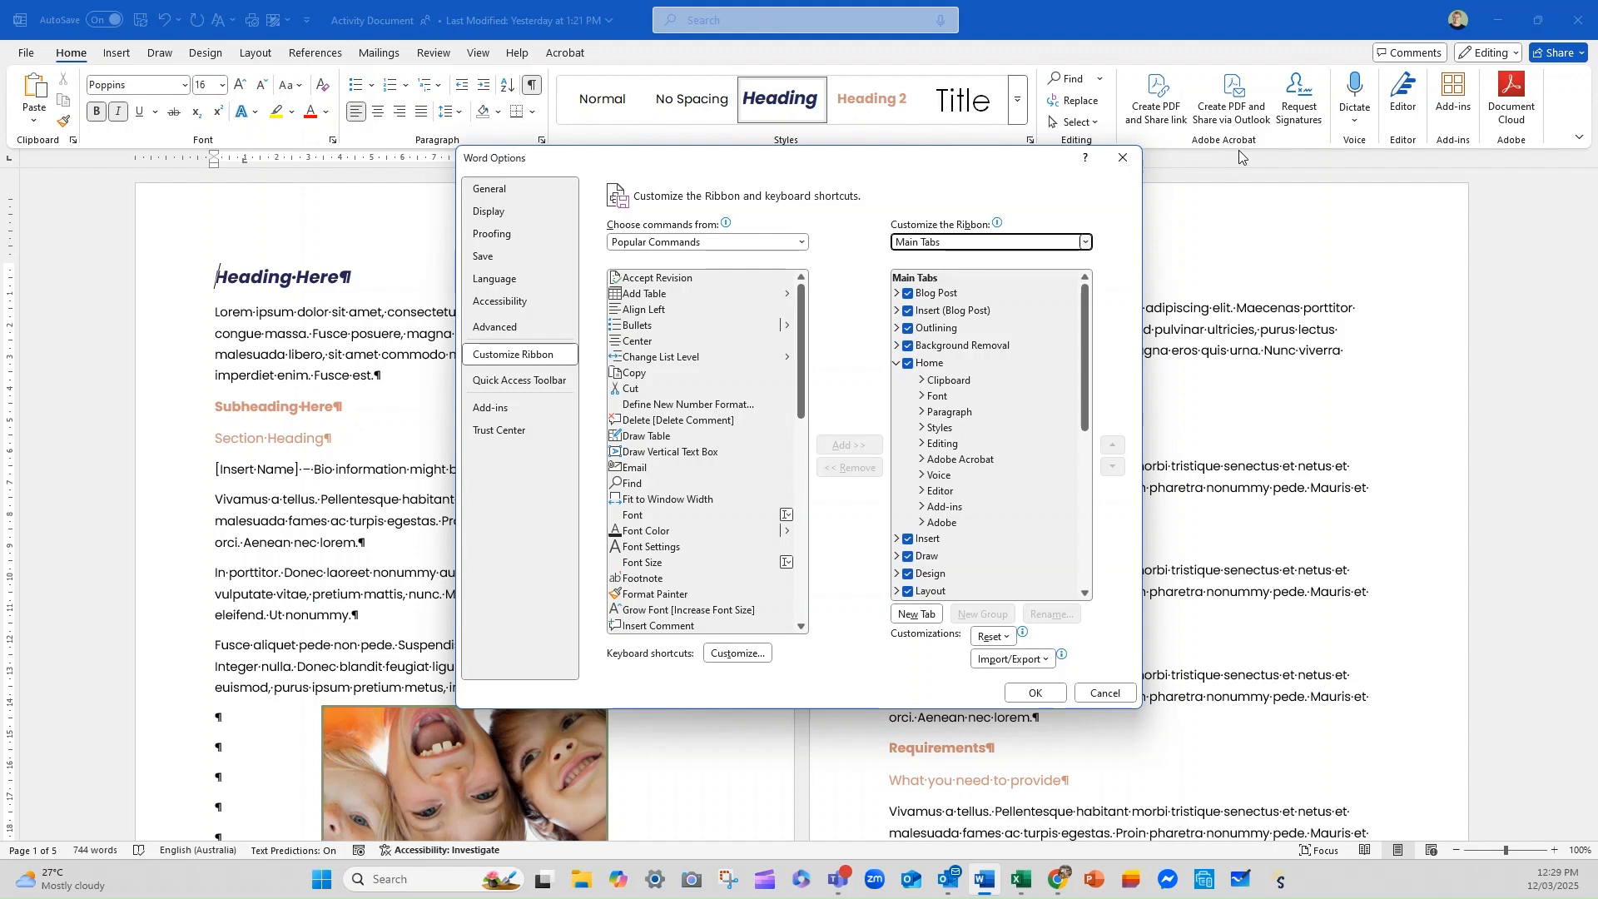
{"action": "mouse_move", "coordinate": [1409, 148]}
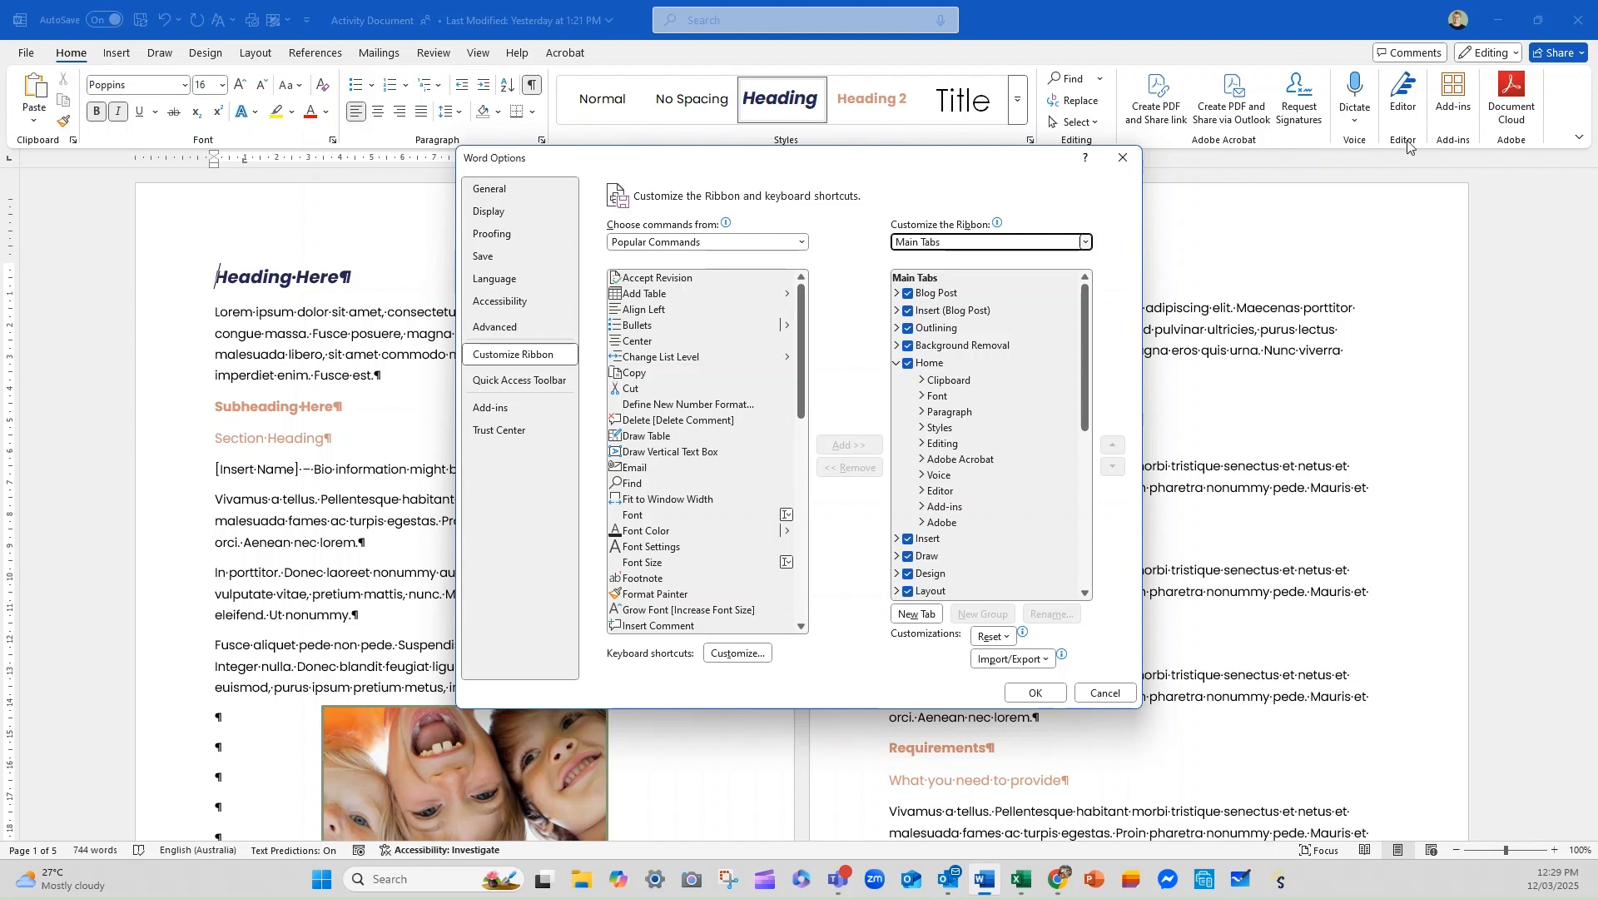
{"action": "mouse_move", "coordinate": [1518, 142]}
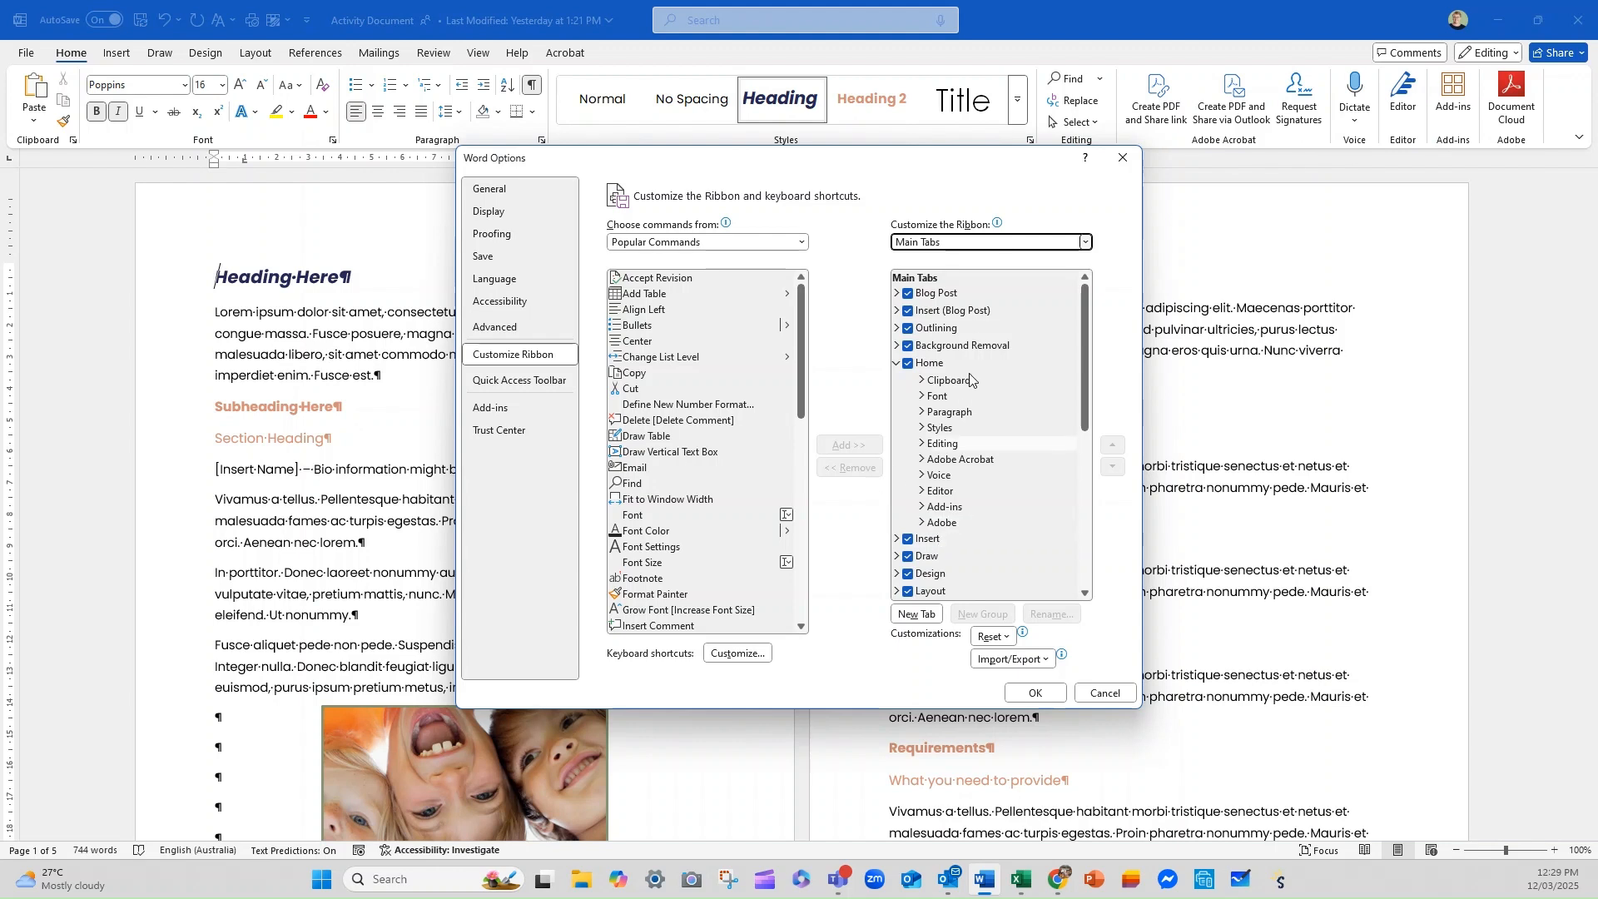
Move Home's Clipboard group down past Font, Paragraph and Styles and apply with OK.
{"action": "left_click", "coordinate": [949, 380]}
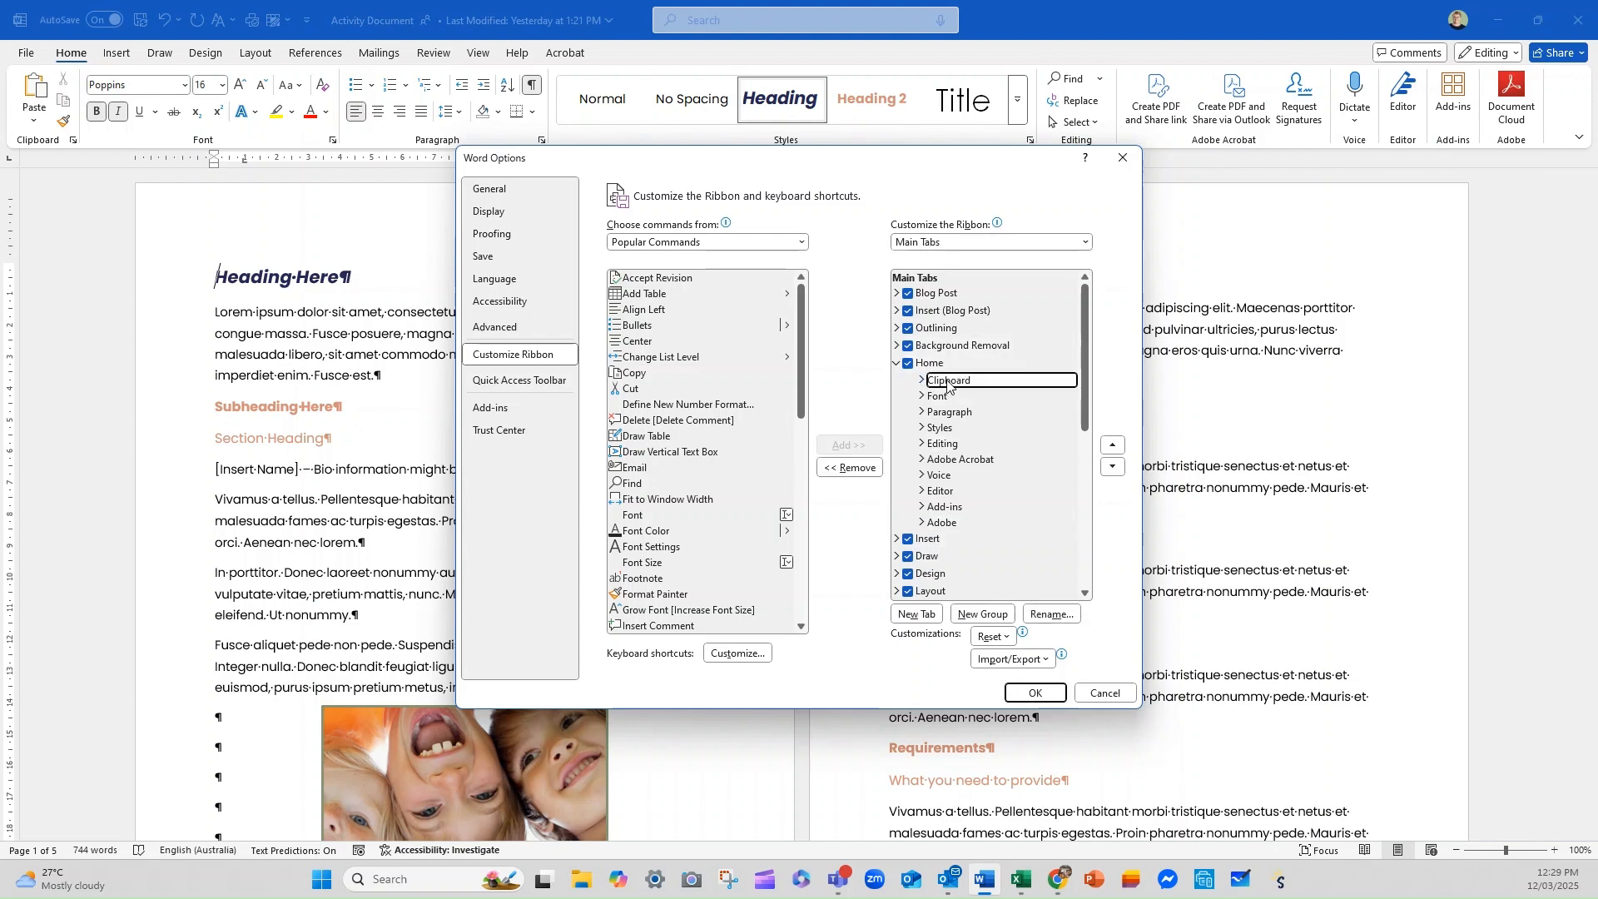
{"action": "left_click", "coordinate": [1112, 467]}
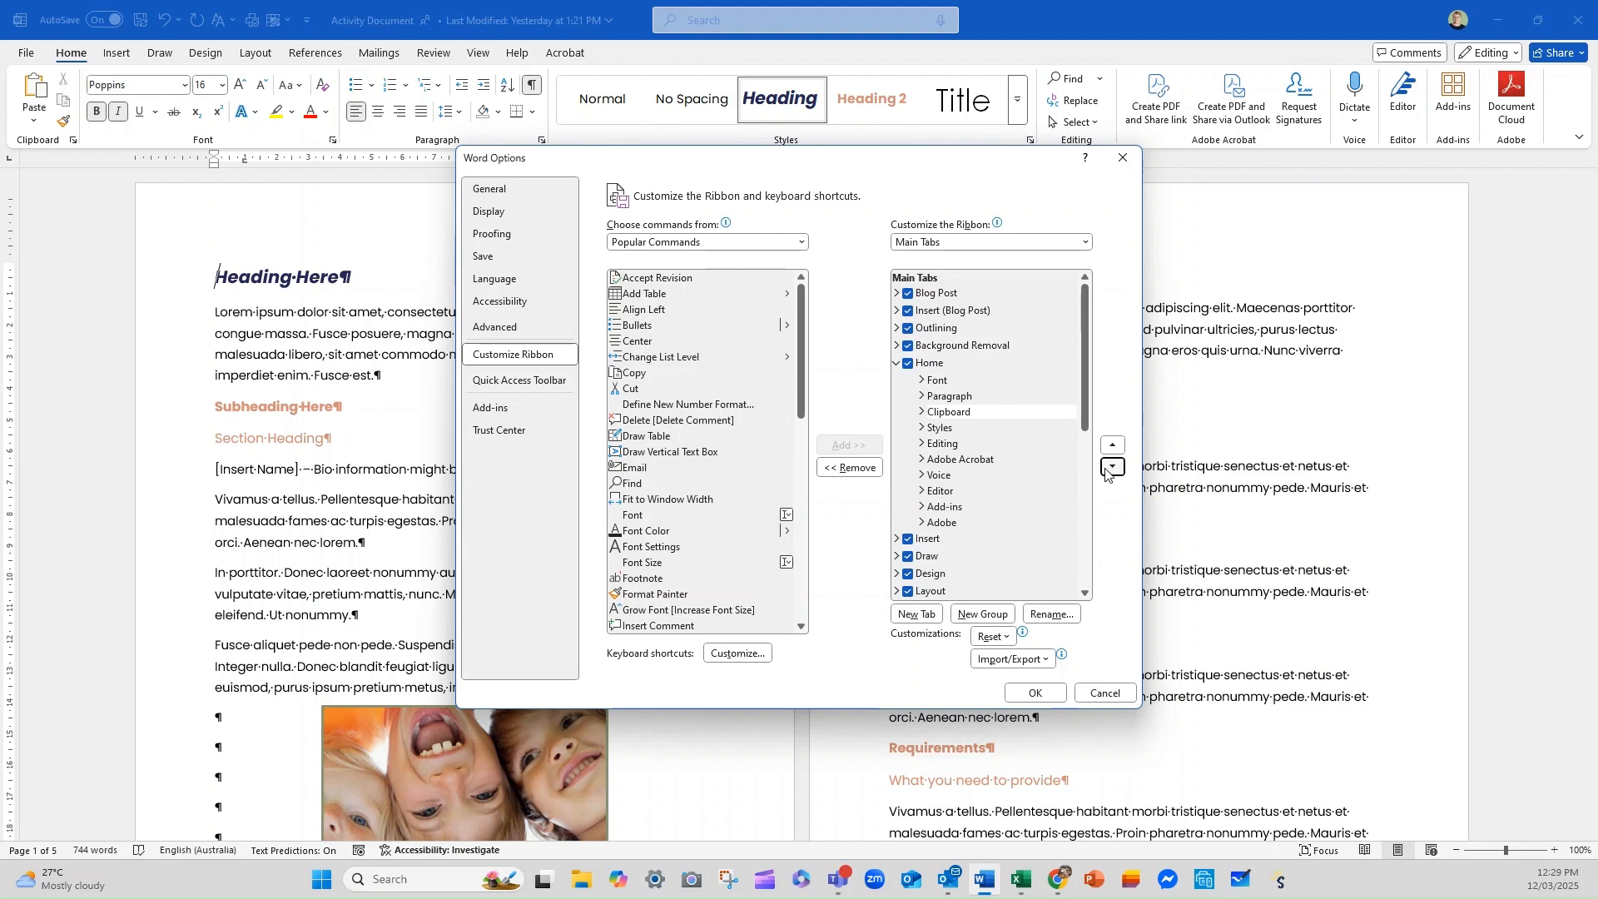
{"action": "left_click", "coordinate": [1111, 468]}
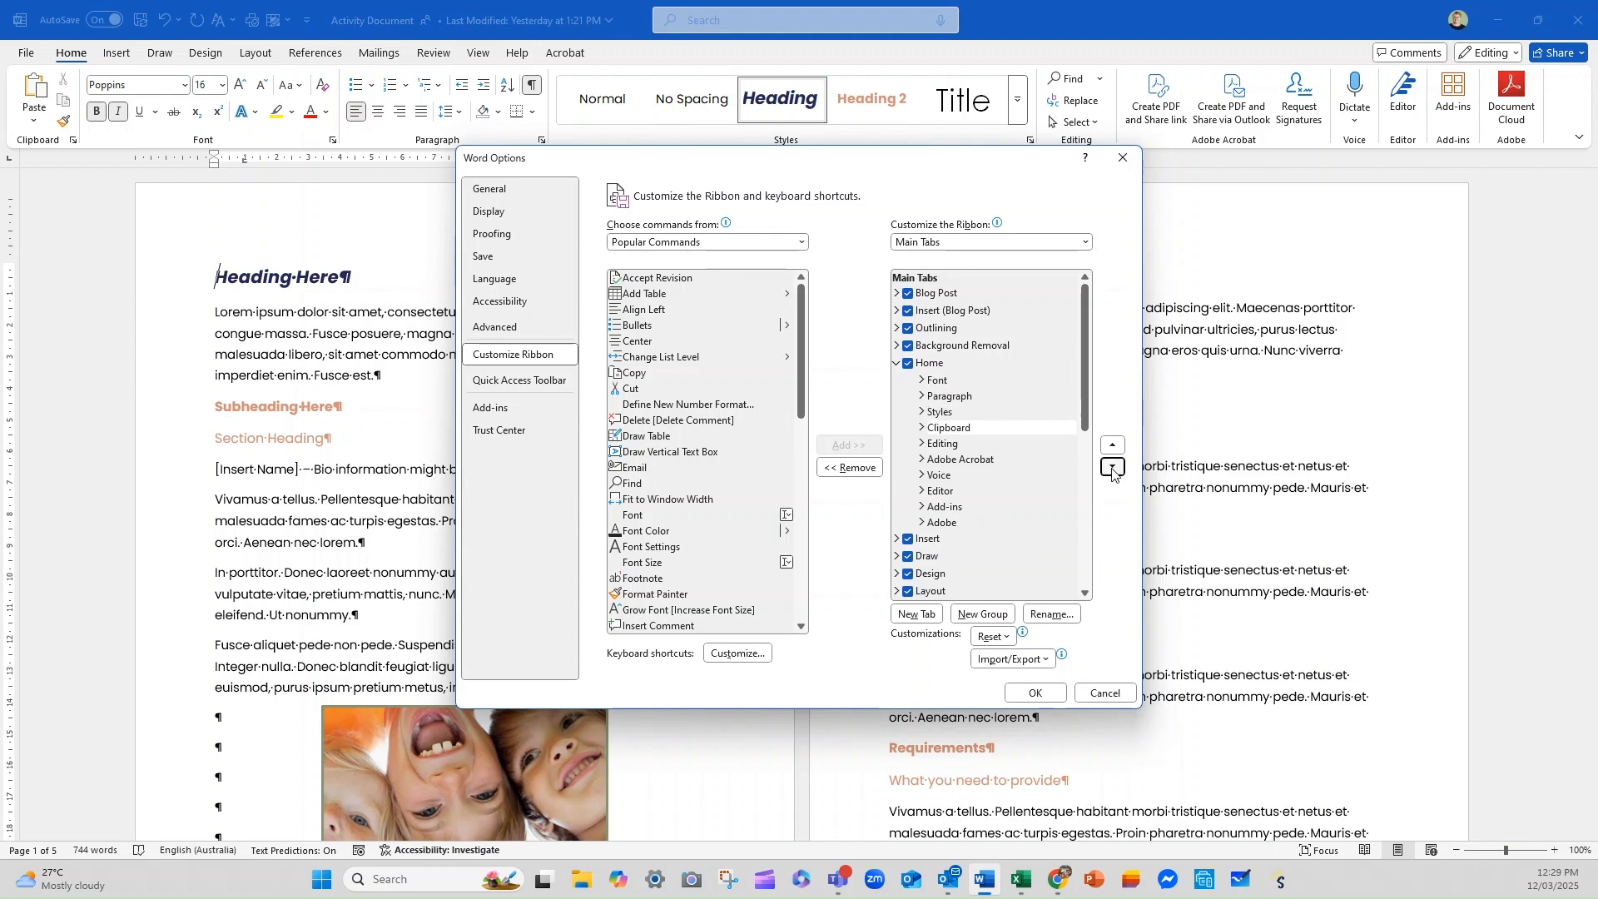
{"action": "left_click", "coordinate": [1113, 467]}
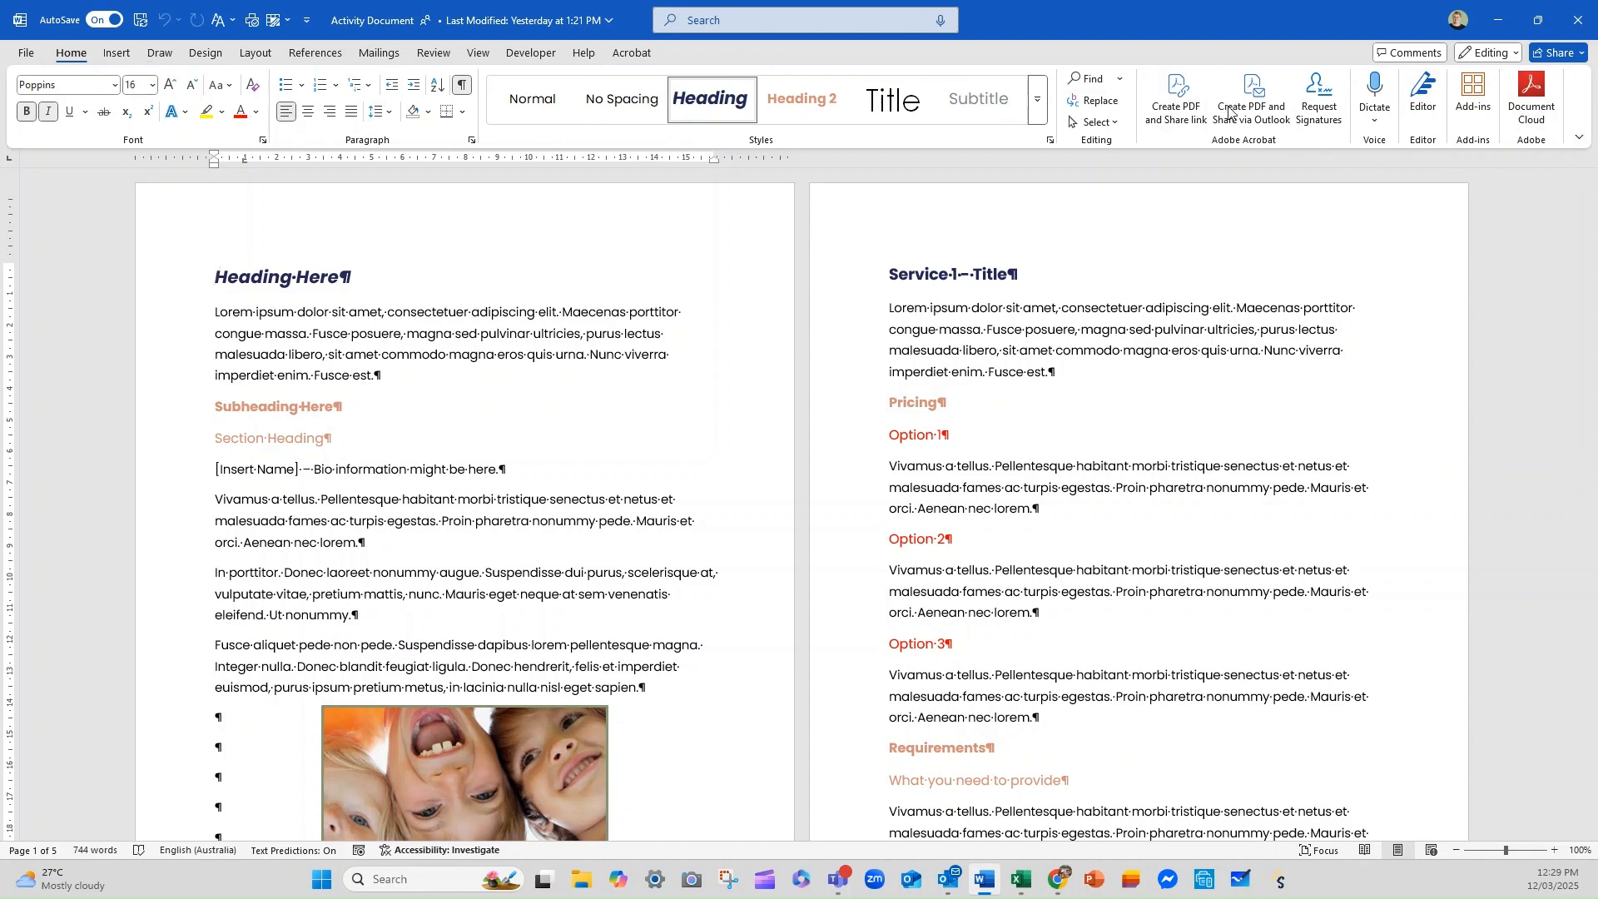
Check the Draw and Home tabs with the new order, then go to the File backstage screen.
{"action": "left_click", "coordinate": [1579, 139]}
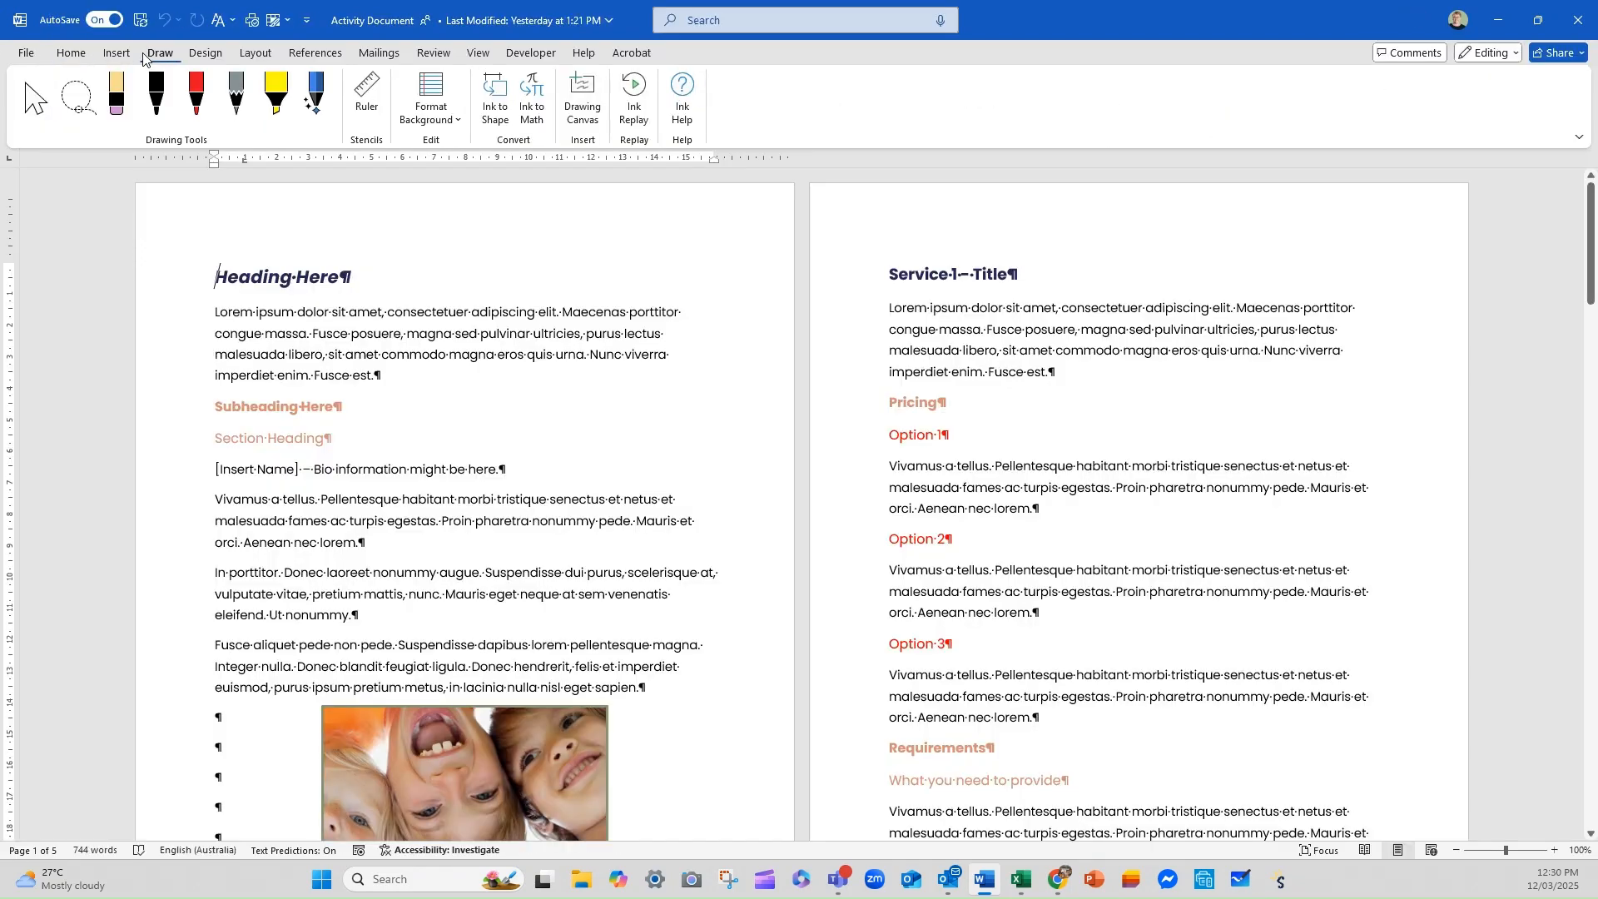
{"action": "left_click", "coordinate": [69, 53]}
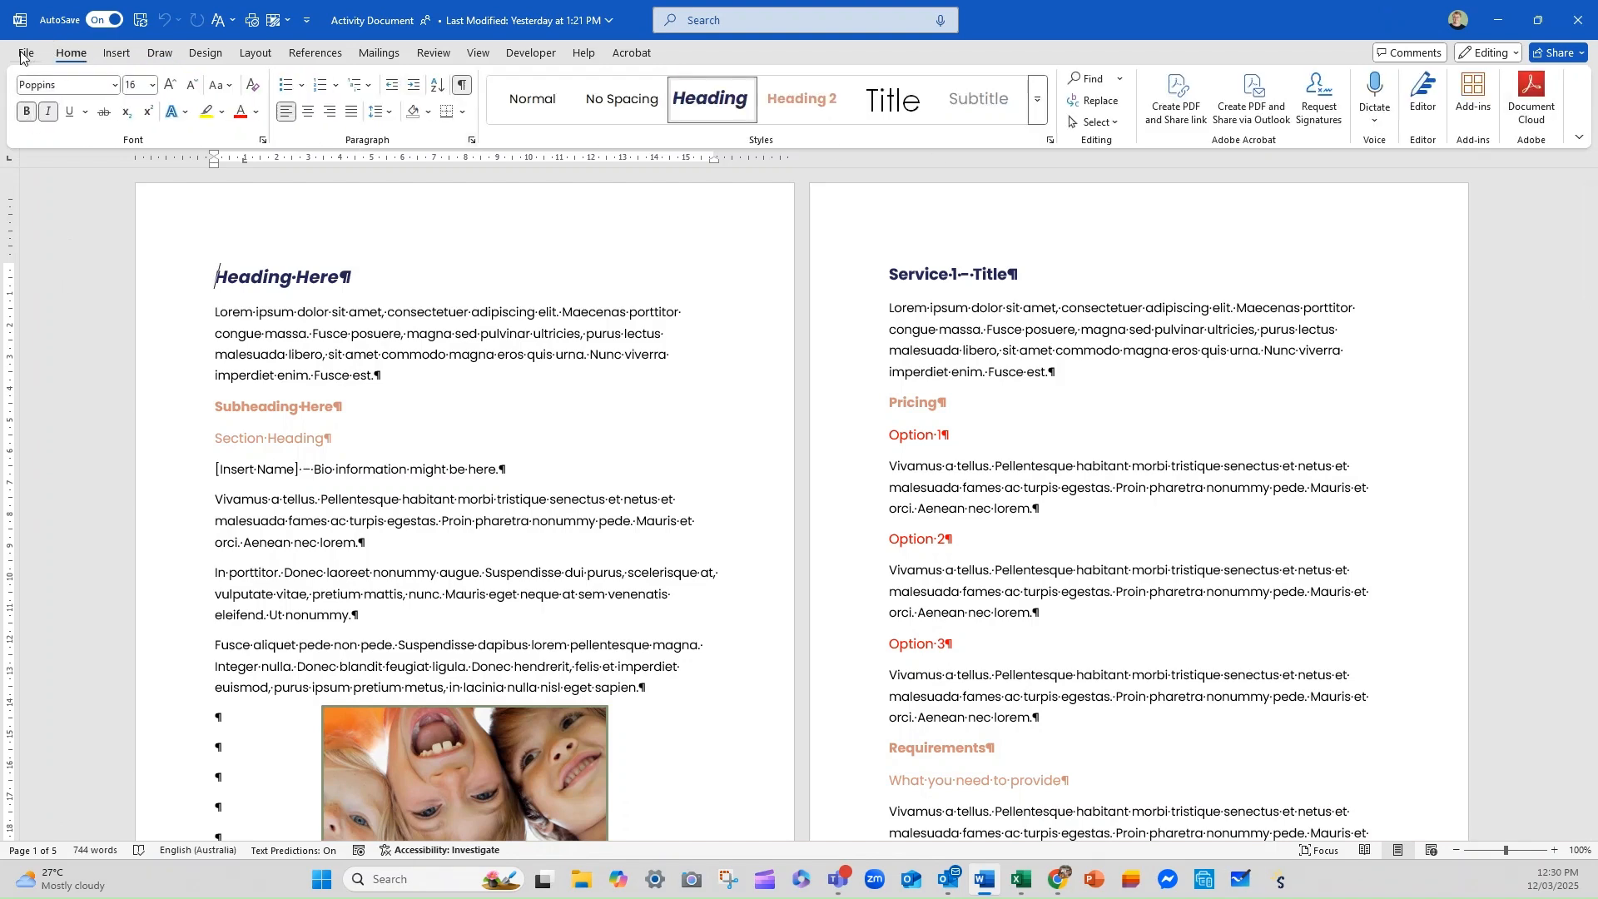
{"action": "left_click", "coordinate": [24, 52]}
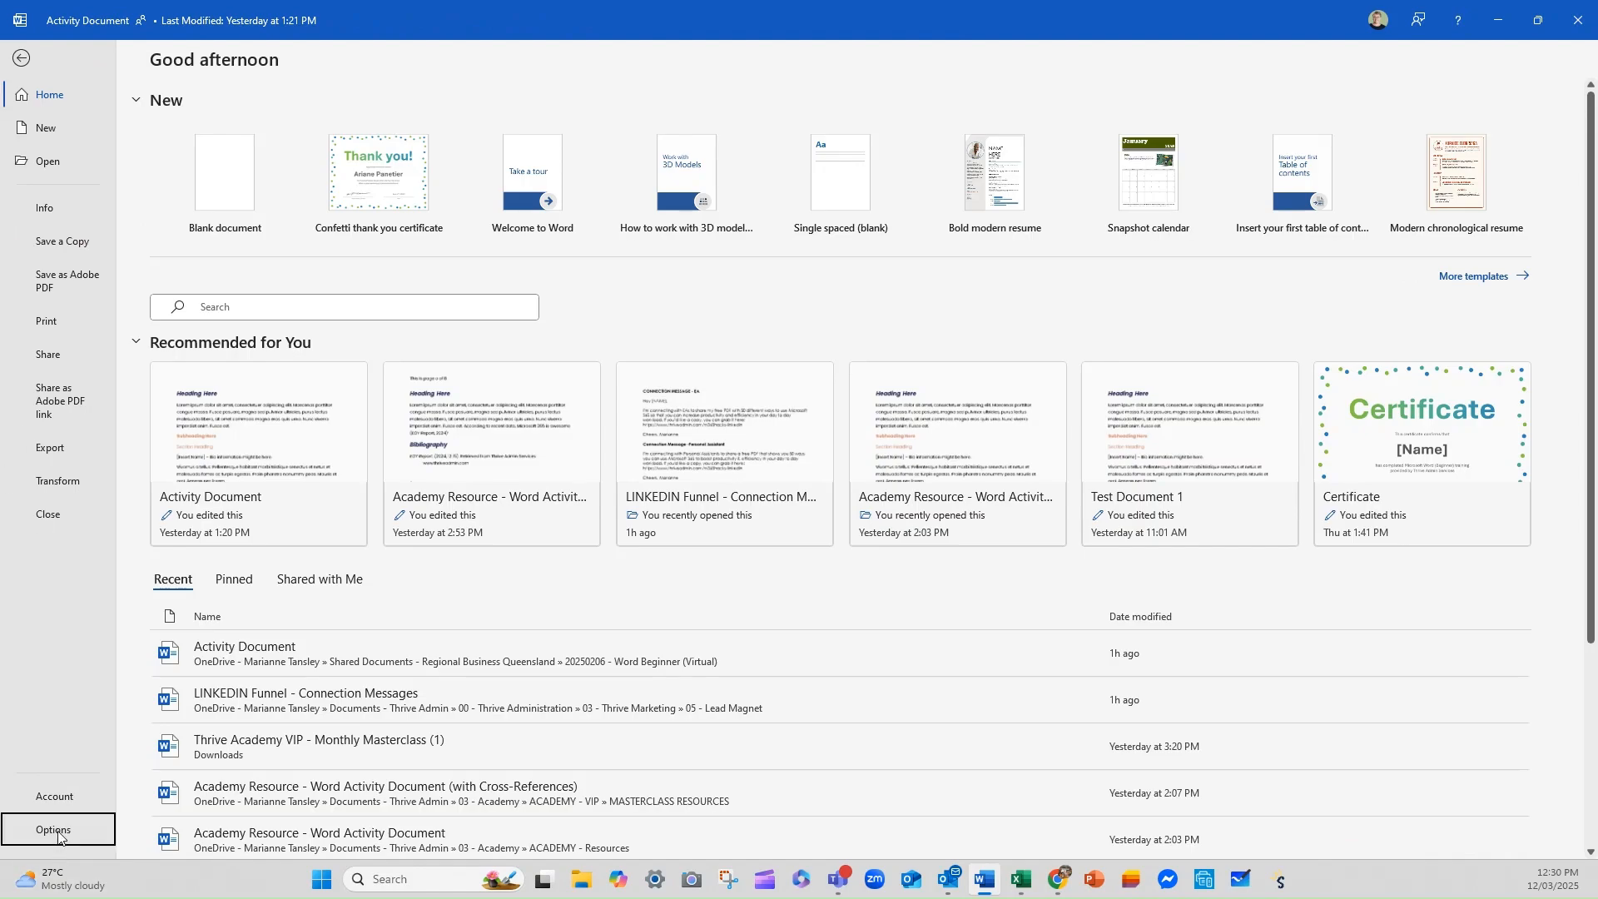
Go back into Word Options on the Customize Ribbon page.
{"action": "left_click", "coordinate": [54, 830]}
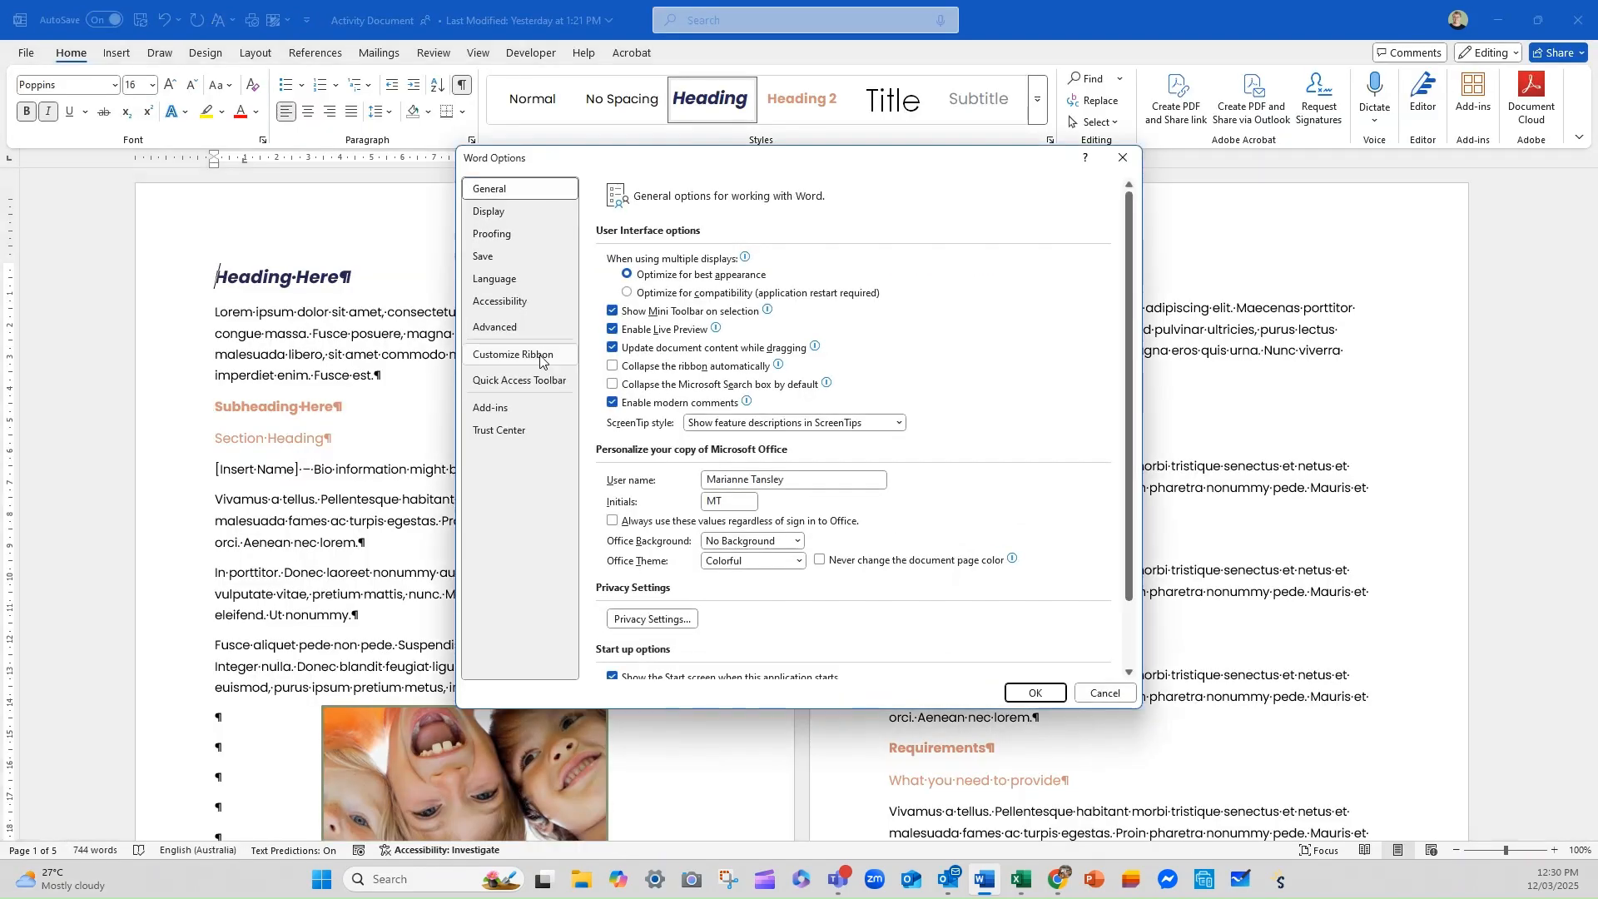
{"action": "left_click", "coordinate": [512, 354]}
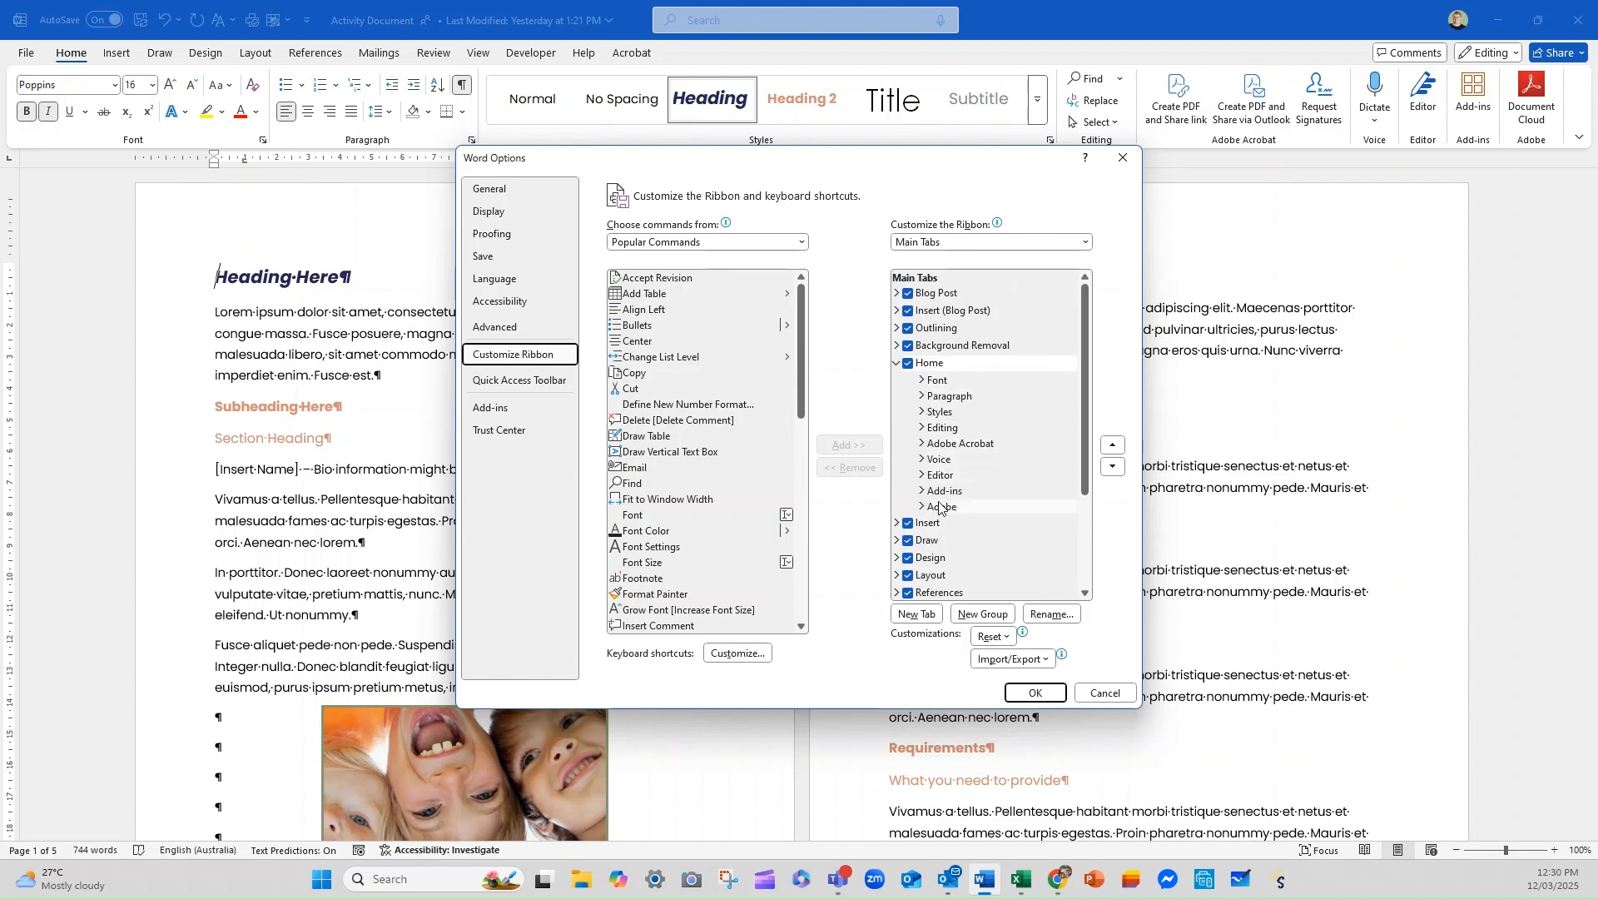
{"action": "scroll", "scroll_direction": "down", "scroll_amount": 3}
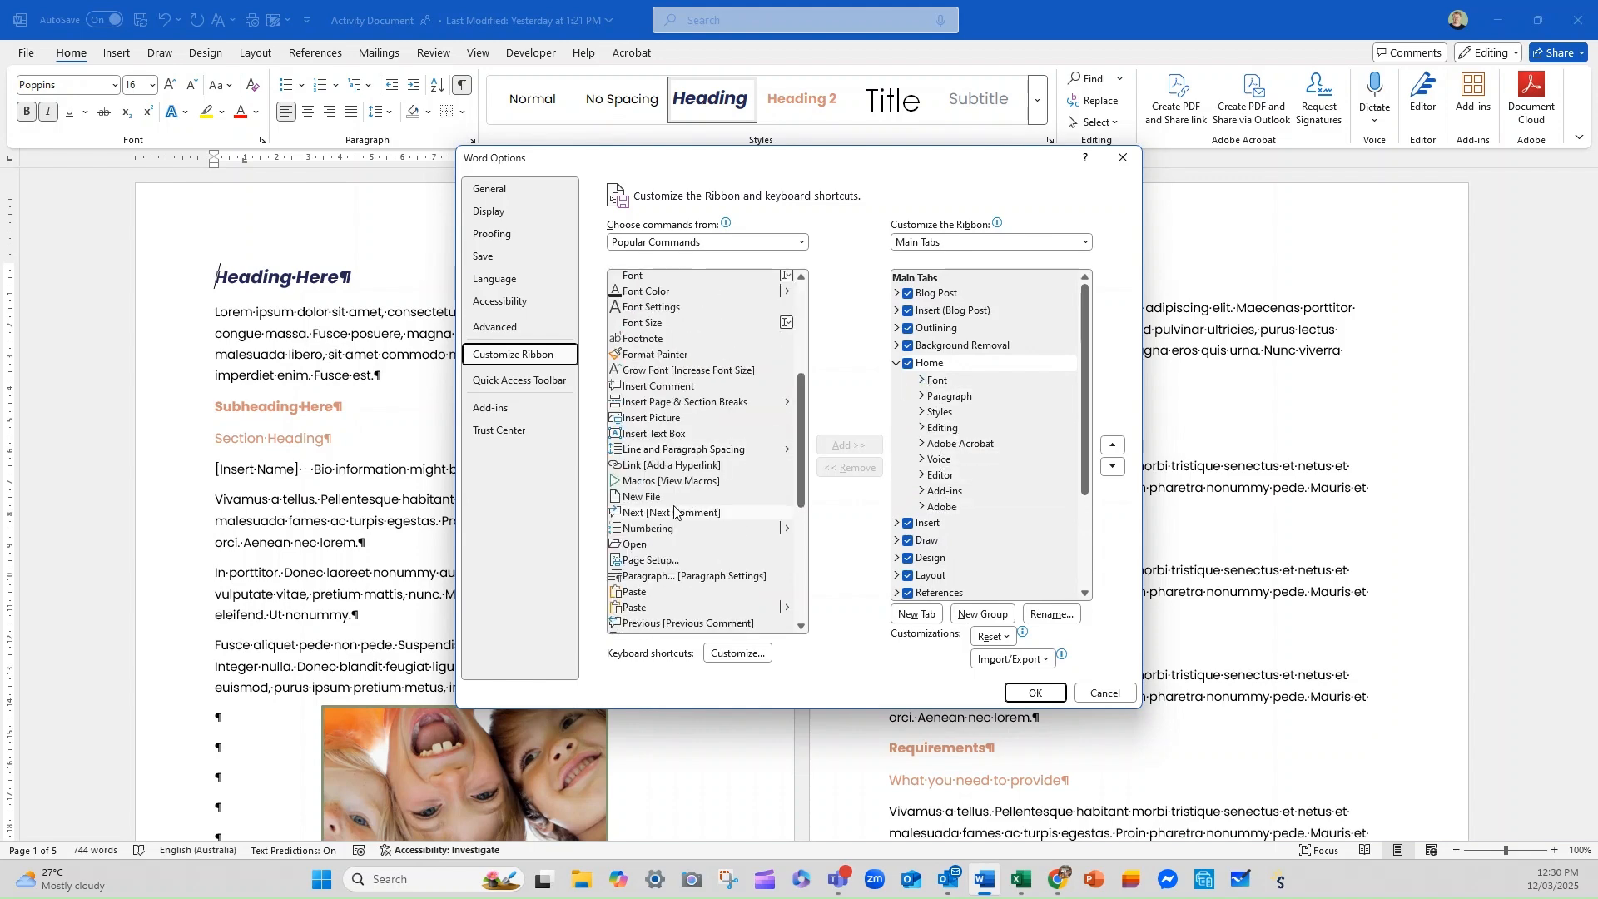
{"action": "scroll", "scroll_direction": "down", "scroll_amount": 3}
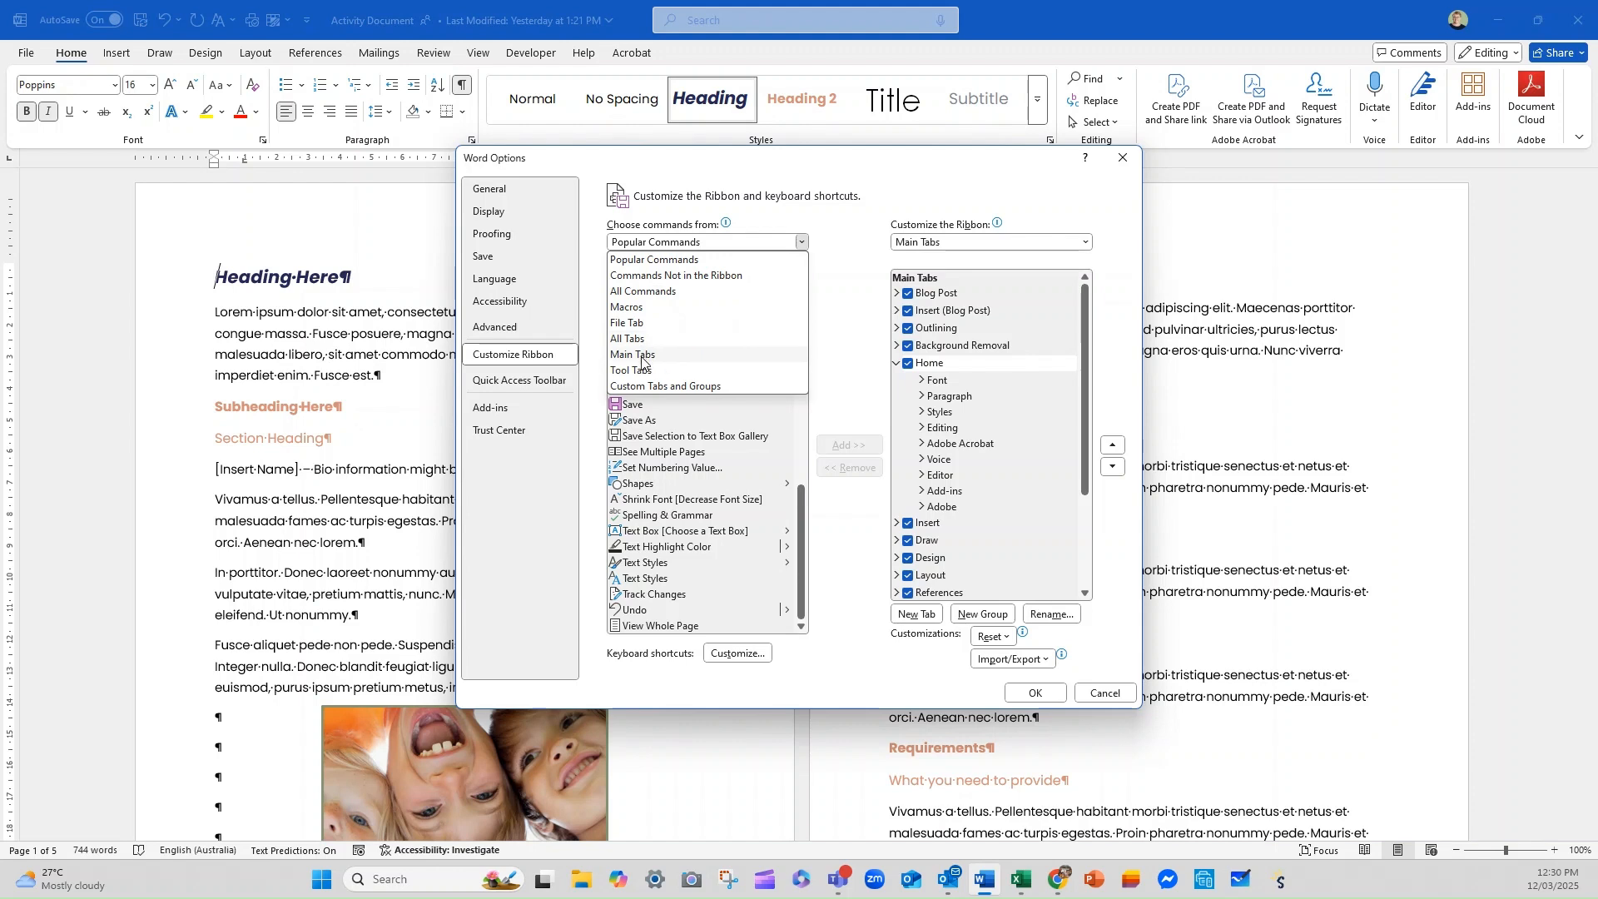
Choose Main Tabs as source, expand Home and move Clipboard back to the first position.
{"action": "left_click", "coordinate": [632, 355]}
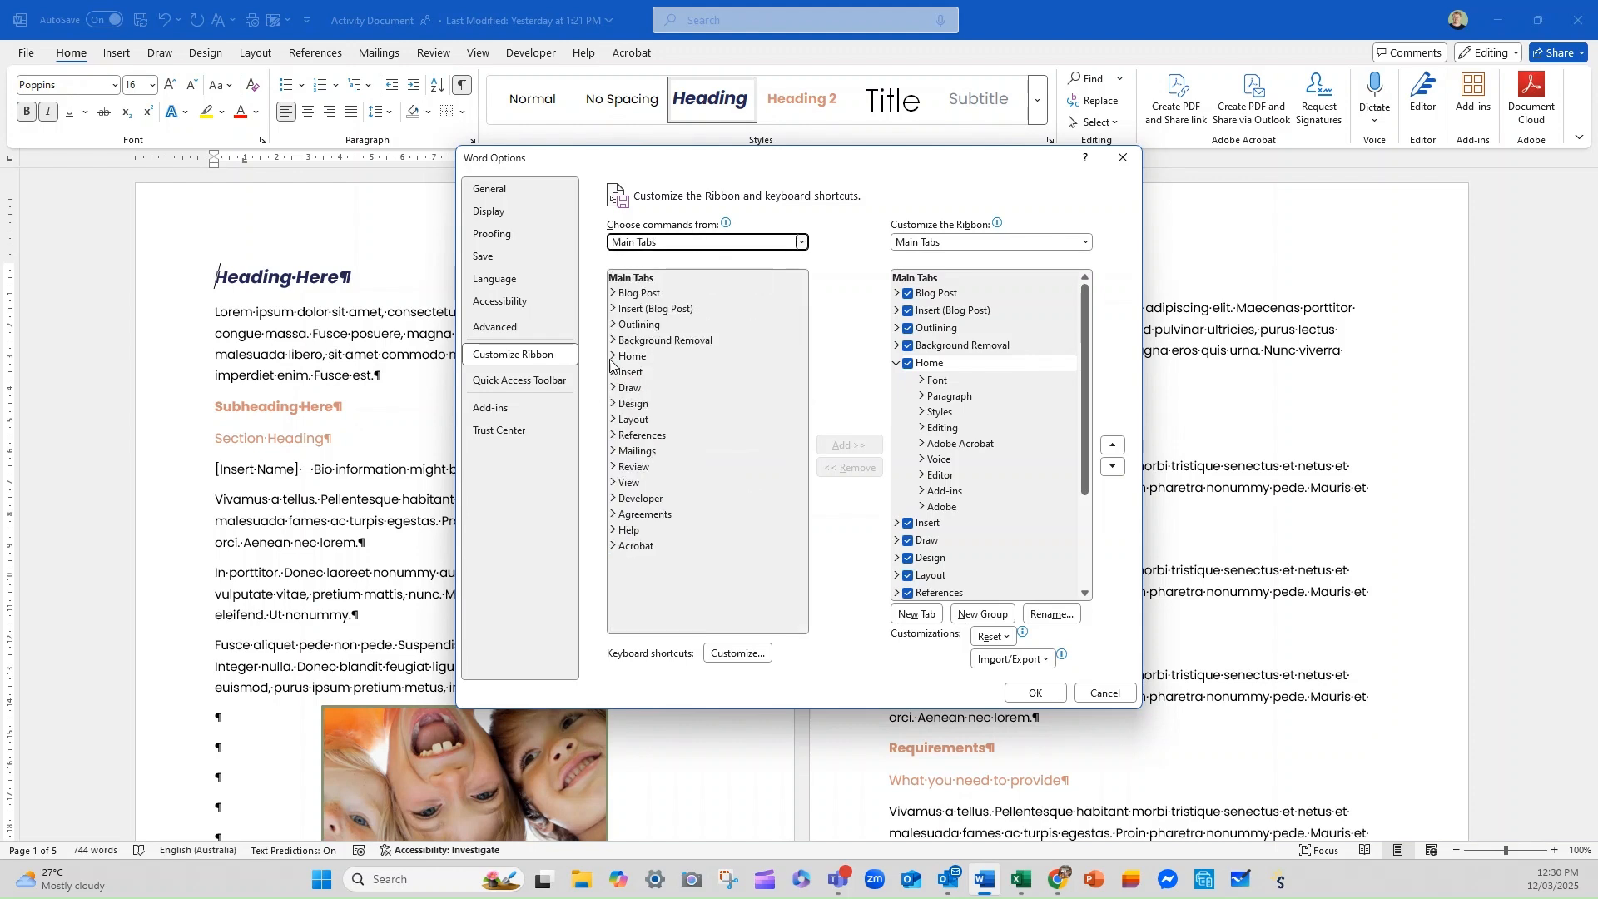
{"action": "left_click", "coordinate": [613, 356]}
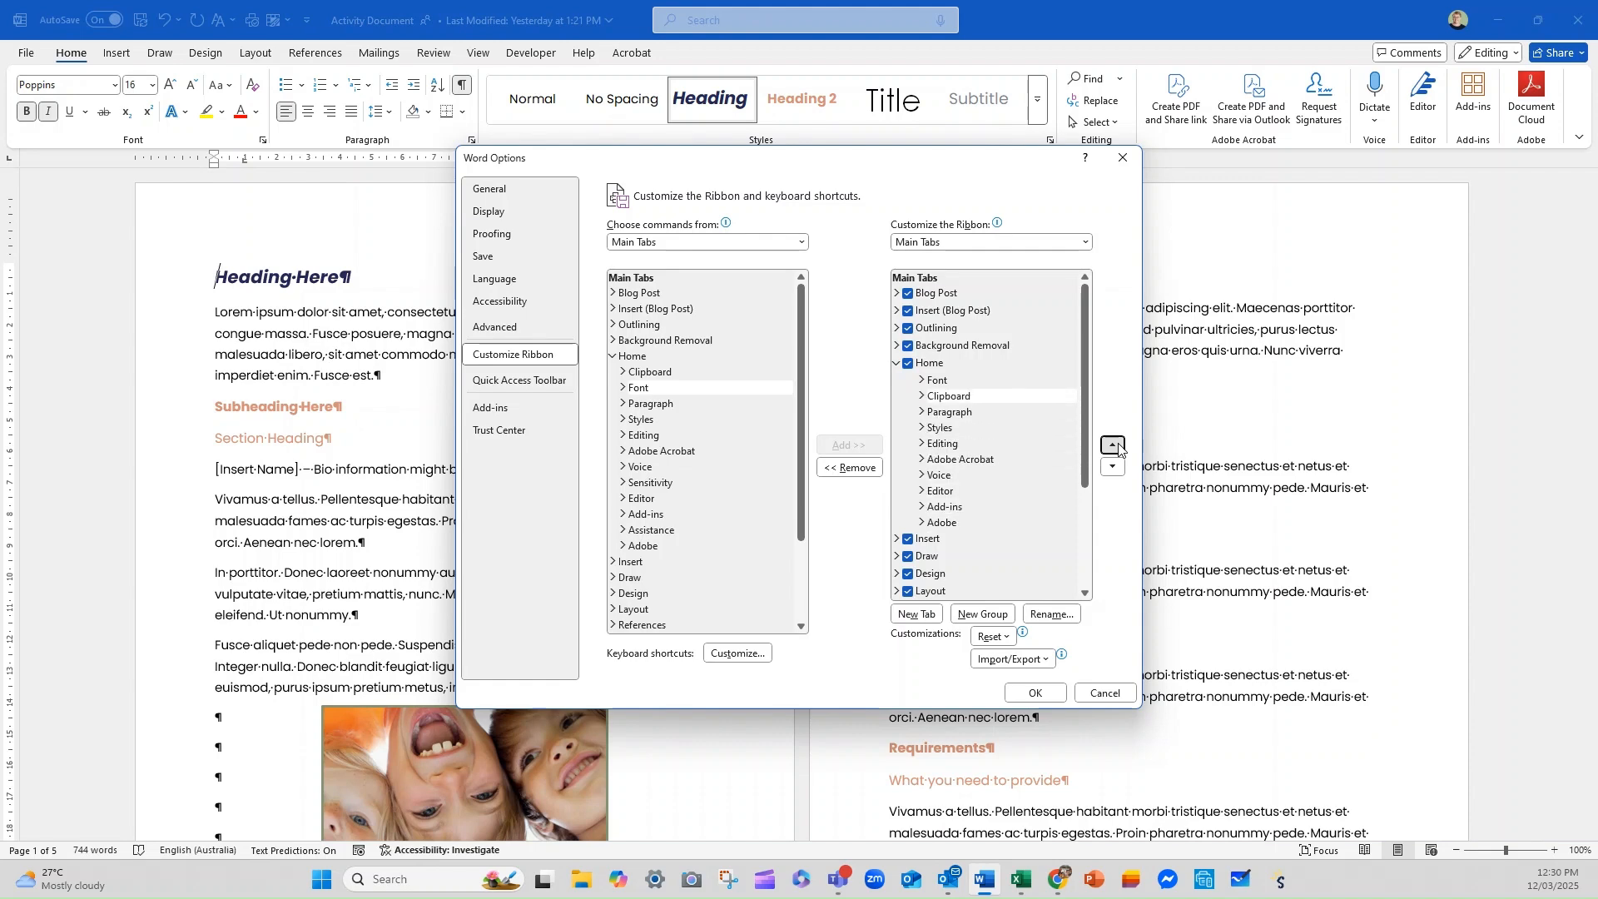
{"action": "left_click", "coordinate": [1103, 692]}
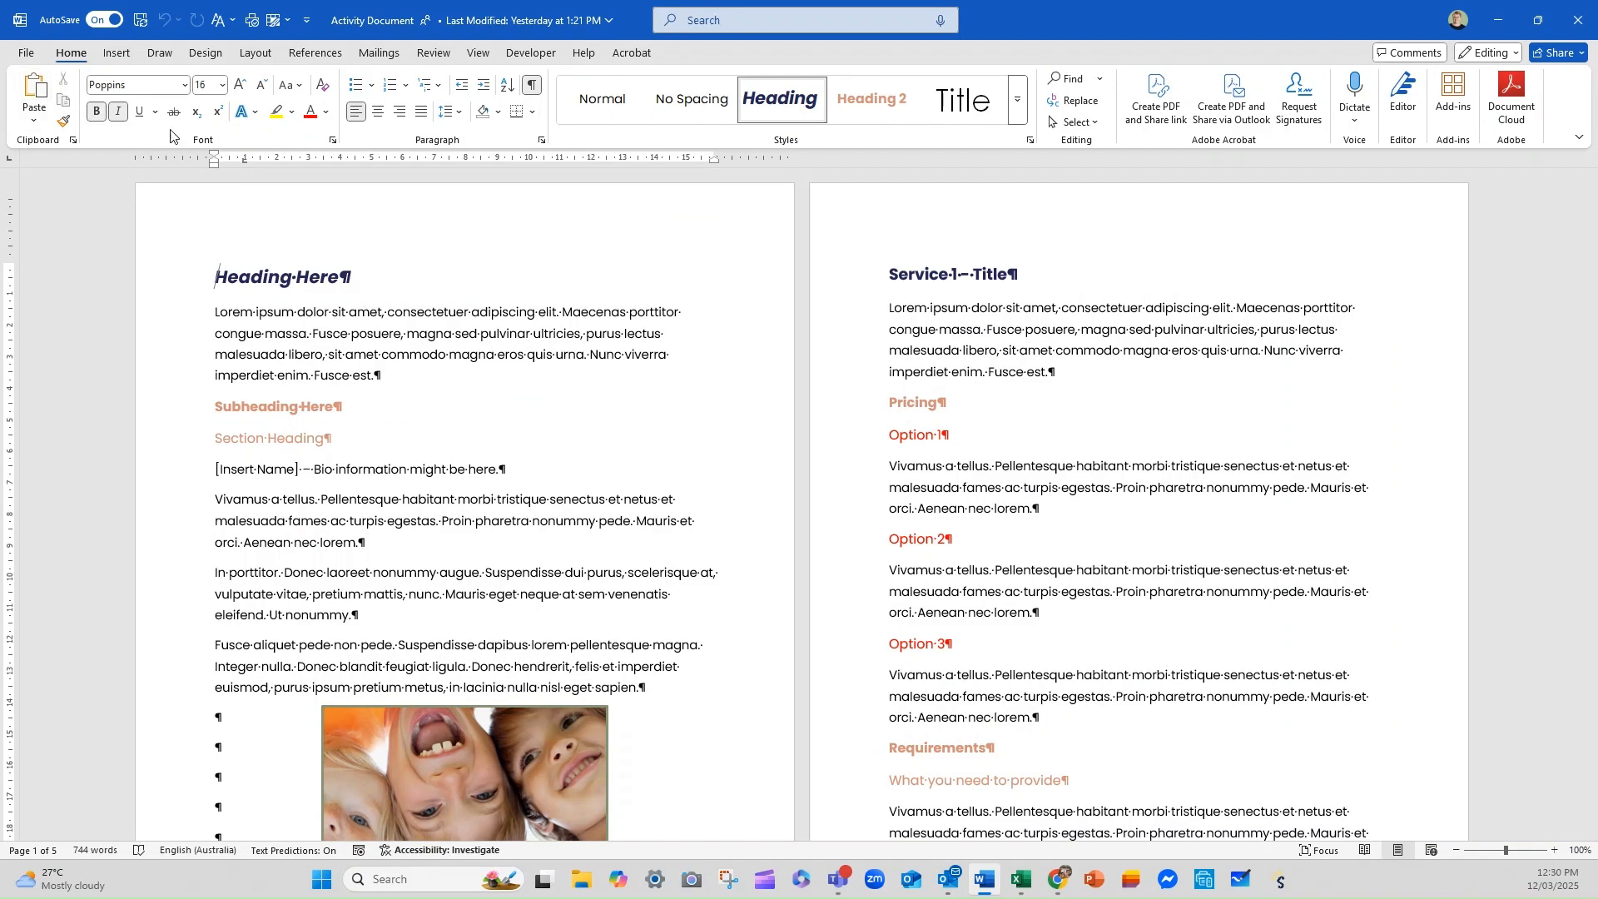
Move Home's Clipboard group down one place after Font and apply with OK.
{"action": "left_click", "coordinate": [25, 51]}
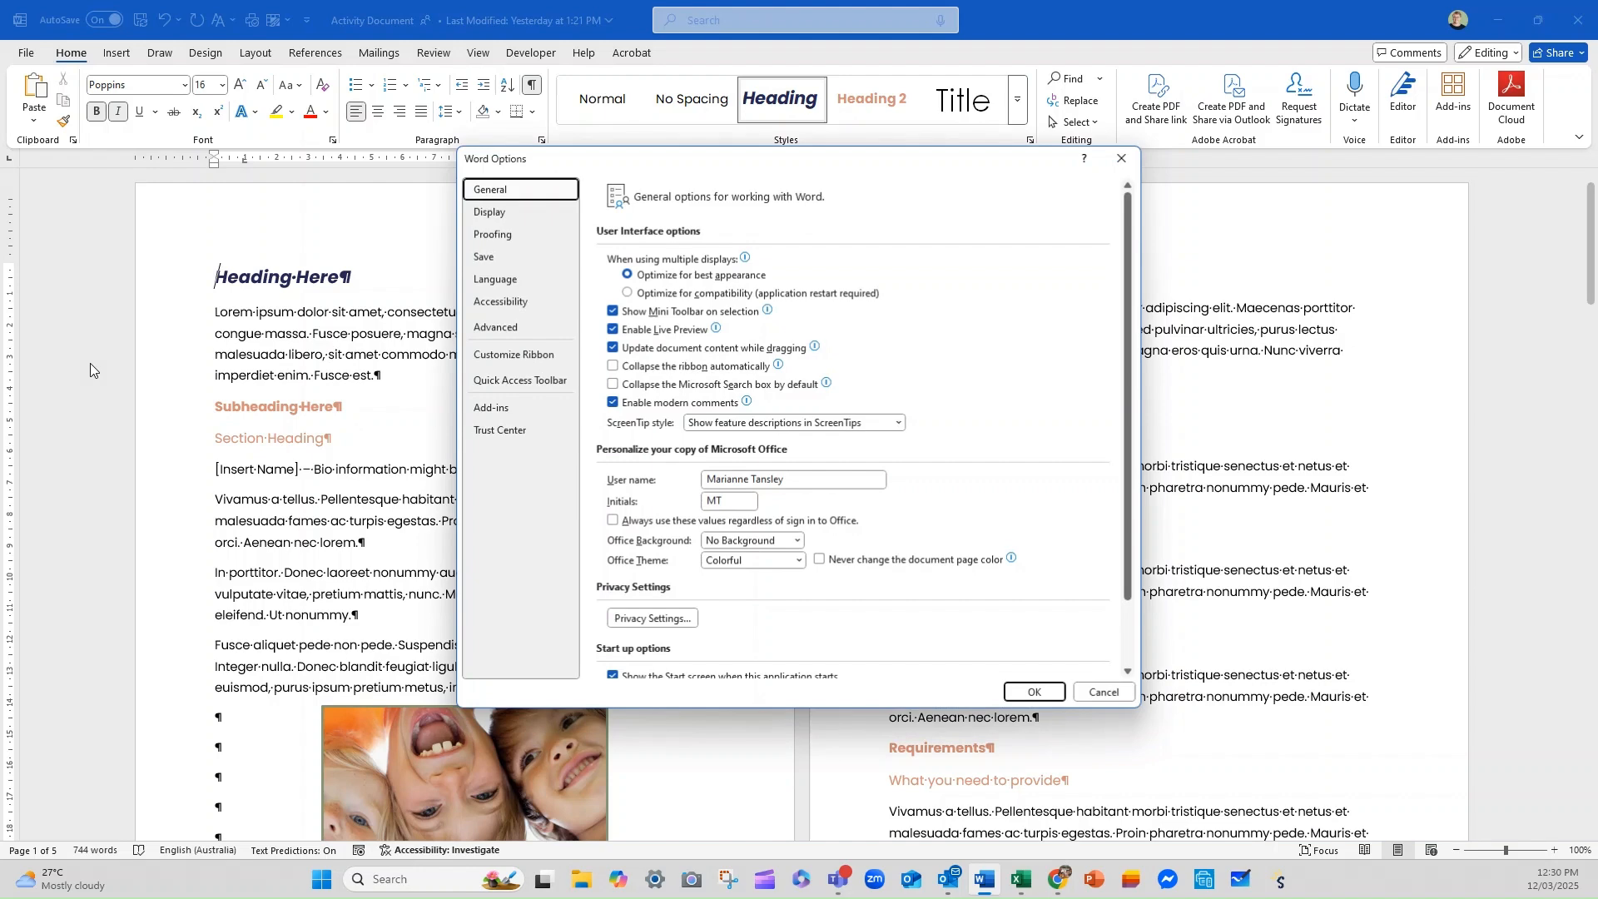
{"action": "left_click", "coordinate": [513, 355]}
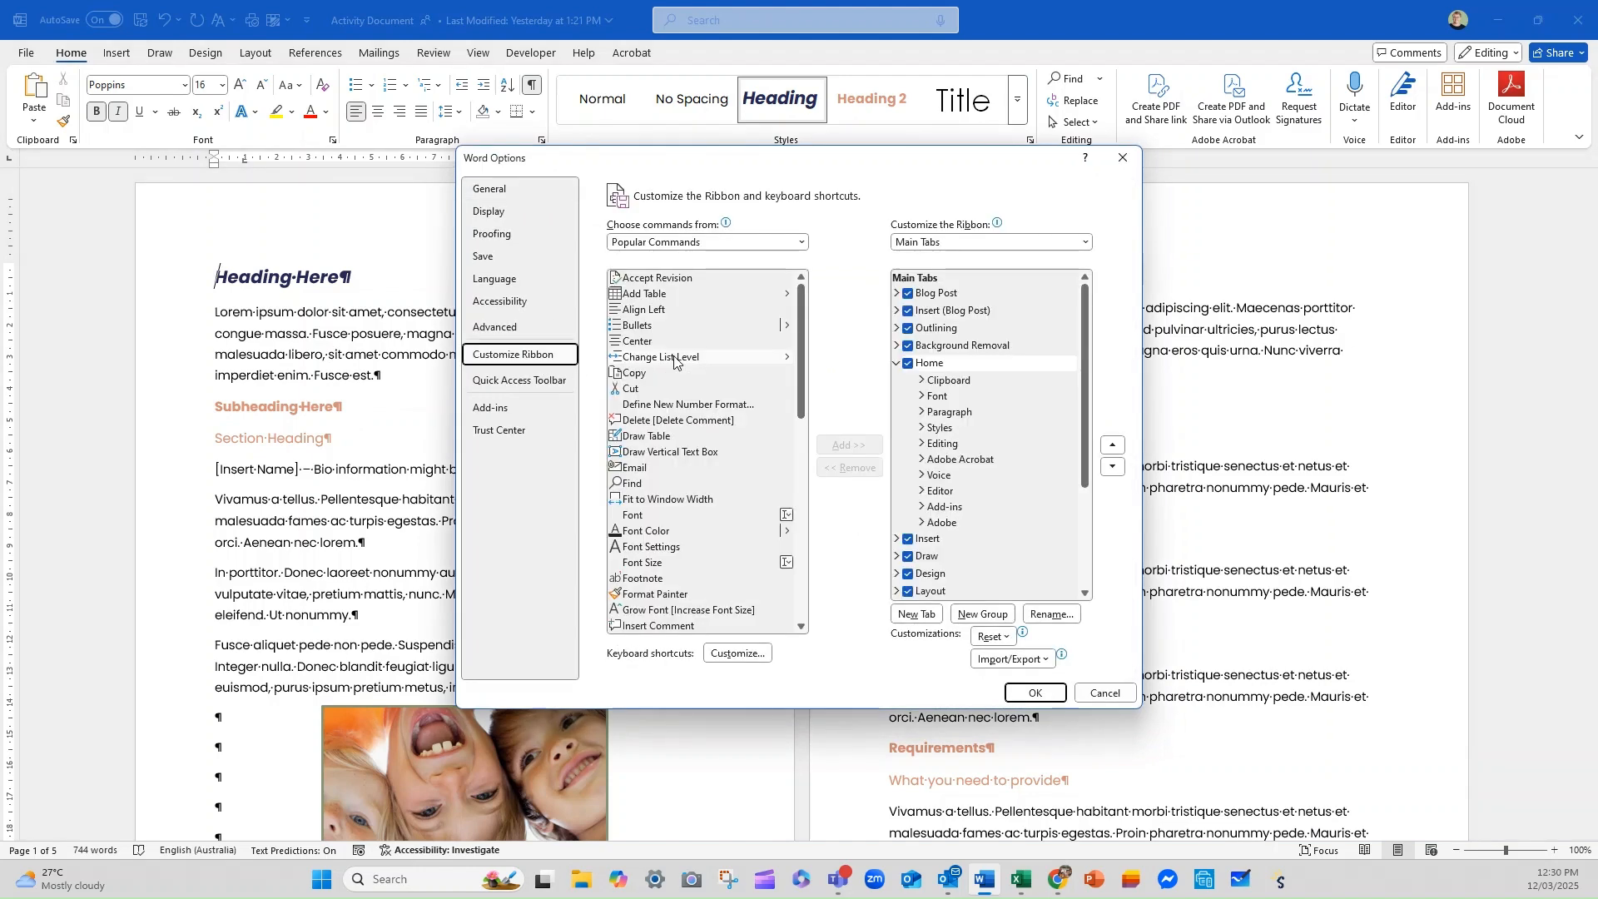
{"action": "left_click", "coordinate": [948, 379]}
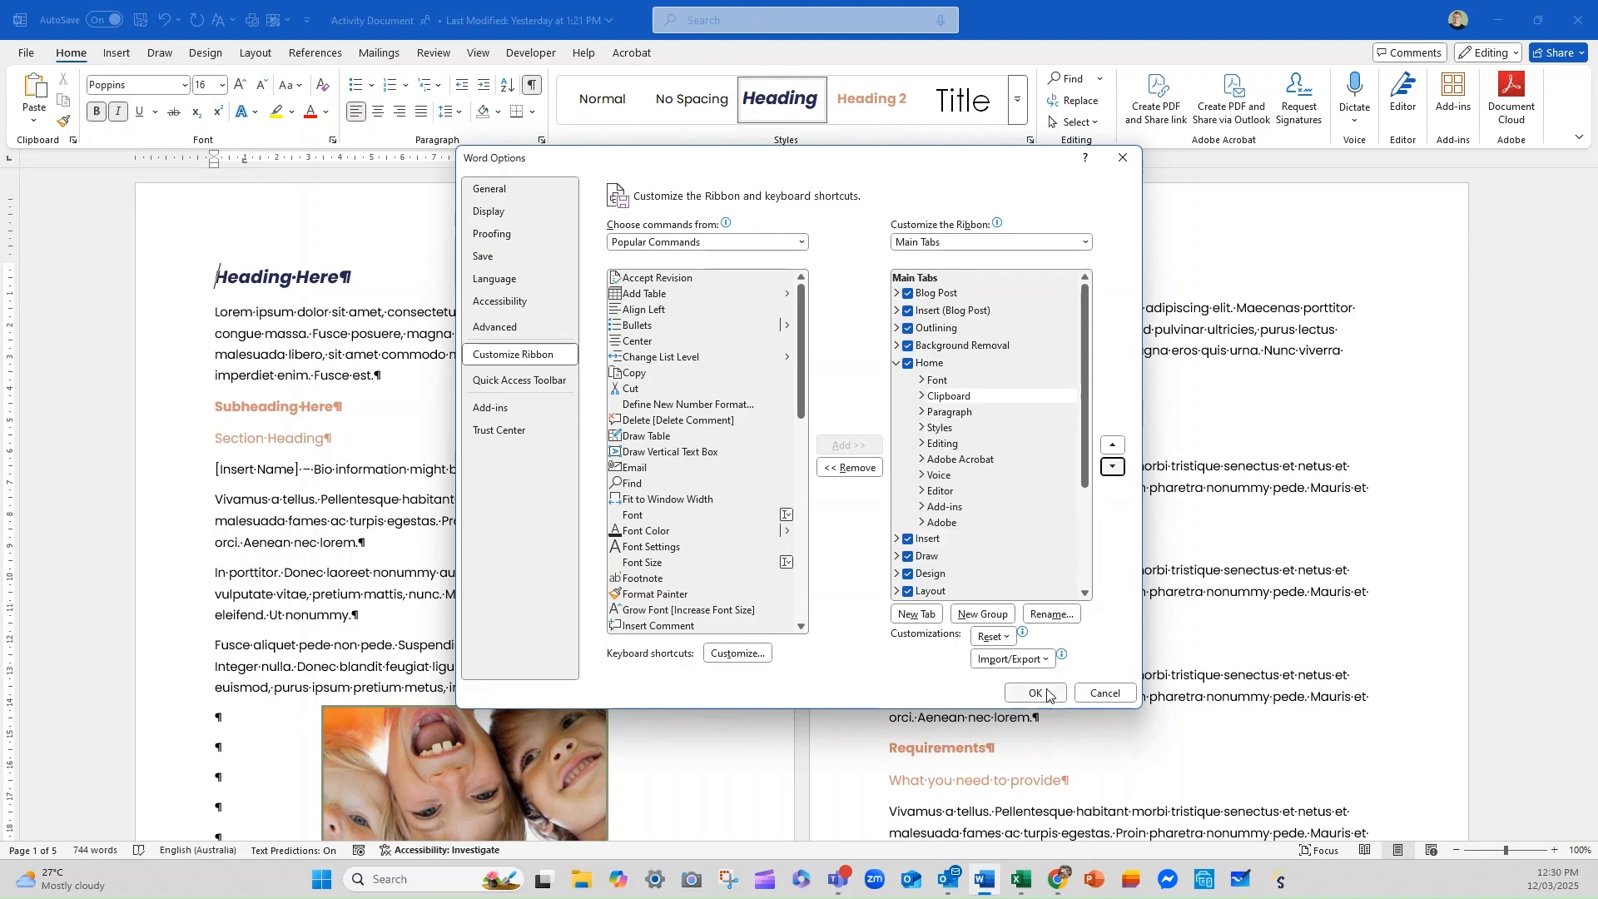
{"action": "left_click", "coordinate": [1035, 693]}
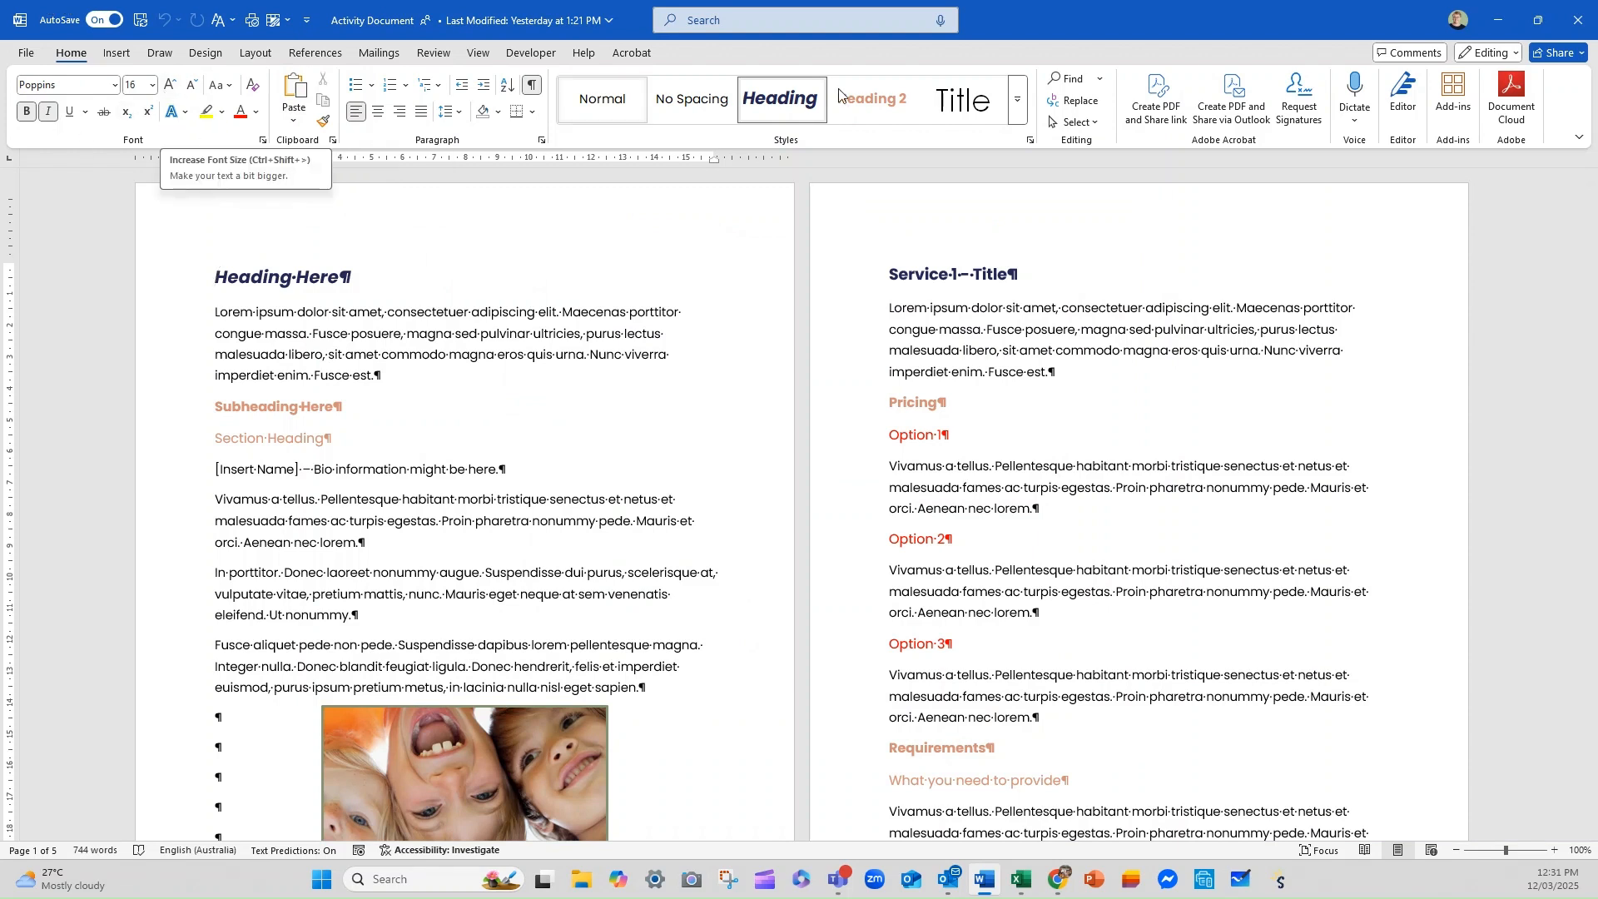
{"action": "mouse_move", "coordinate": [955, 143]}
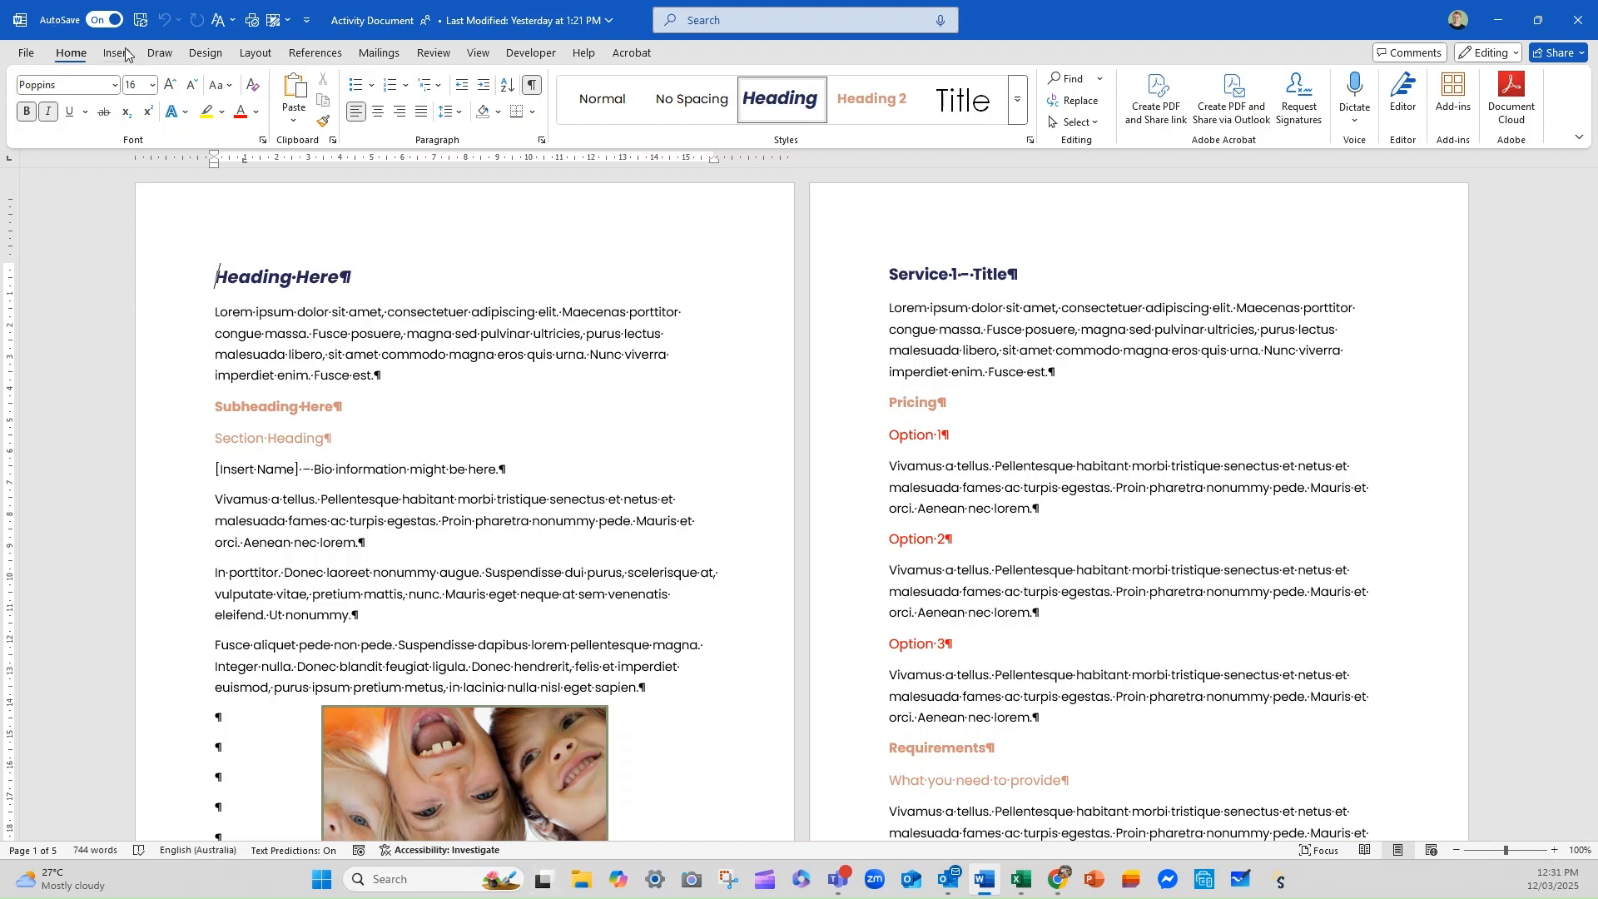
Browse the Draw, Design, Layout and References ribbon tabs, ending on Layout's page setup tools.
{"action": "left_click", "coordinate": [159, 52]}
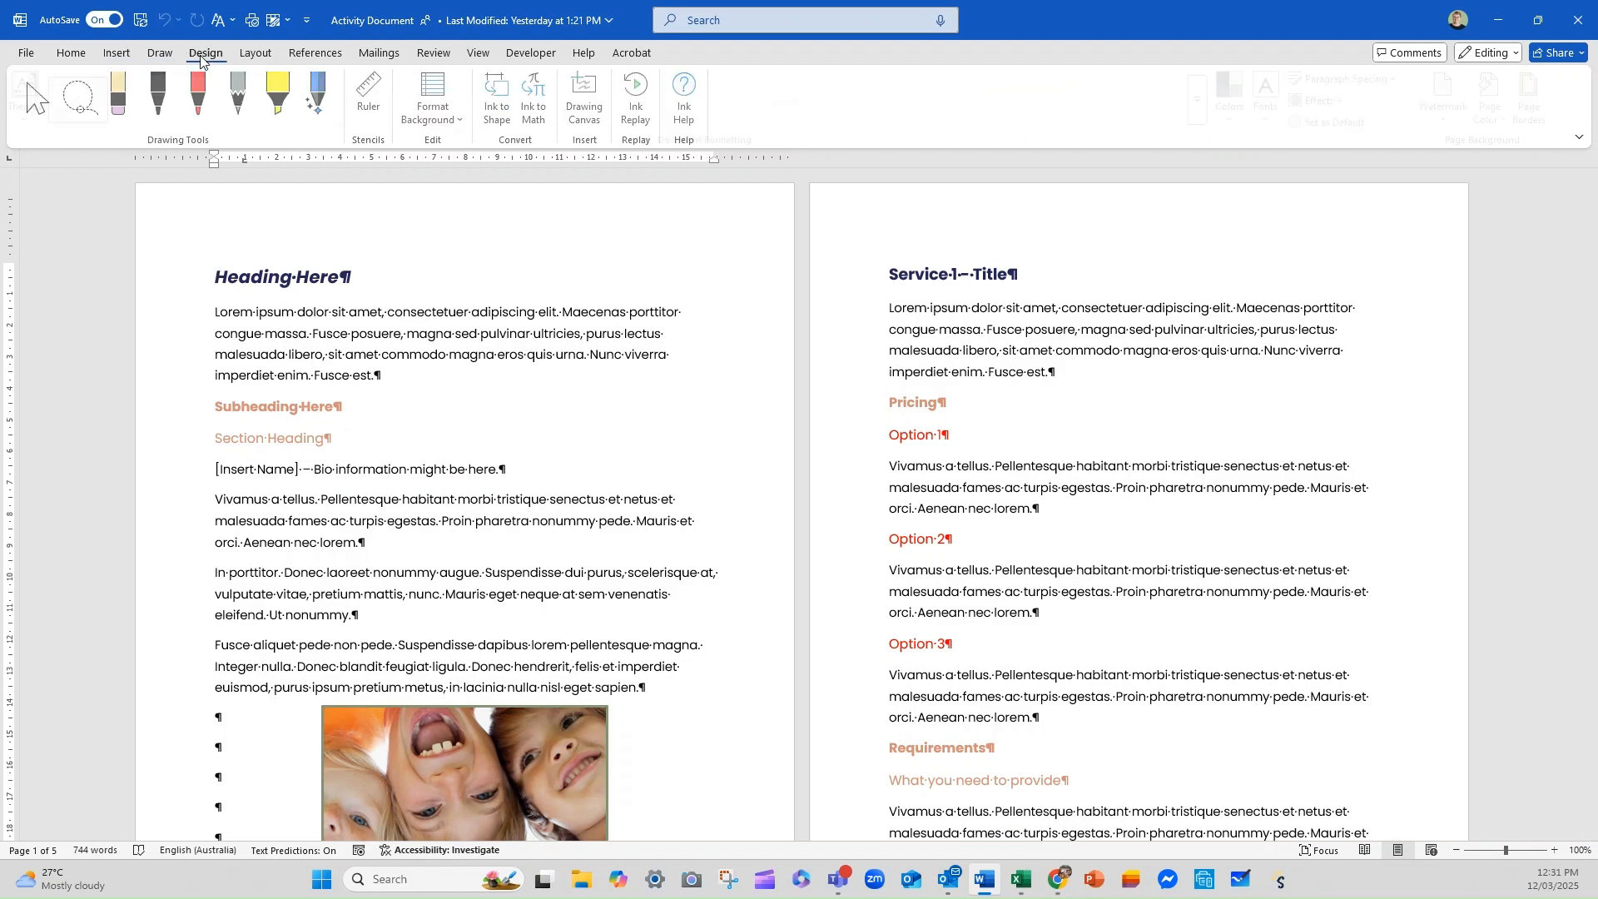
{"action": "left_click", "coordinate": [385, 99]}
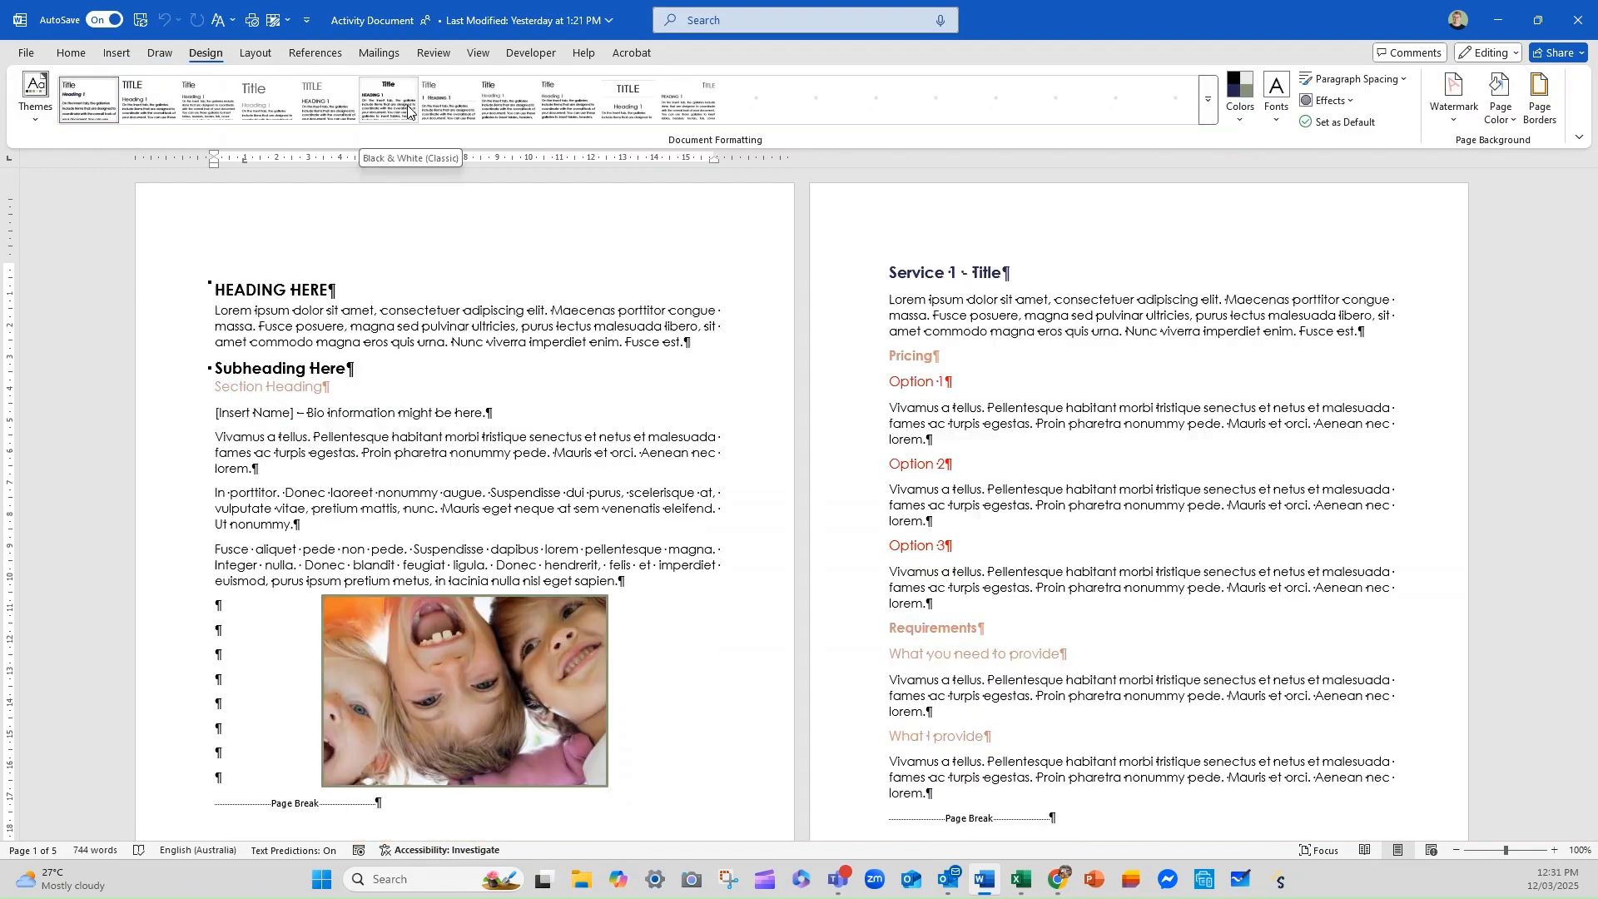
{"action": "left_click", "coordinate": [254, 54]}
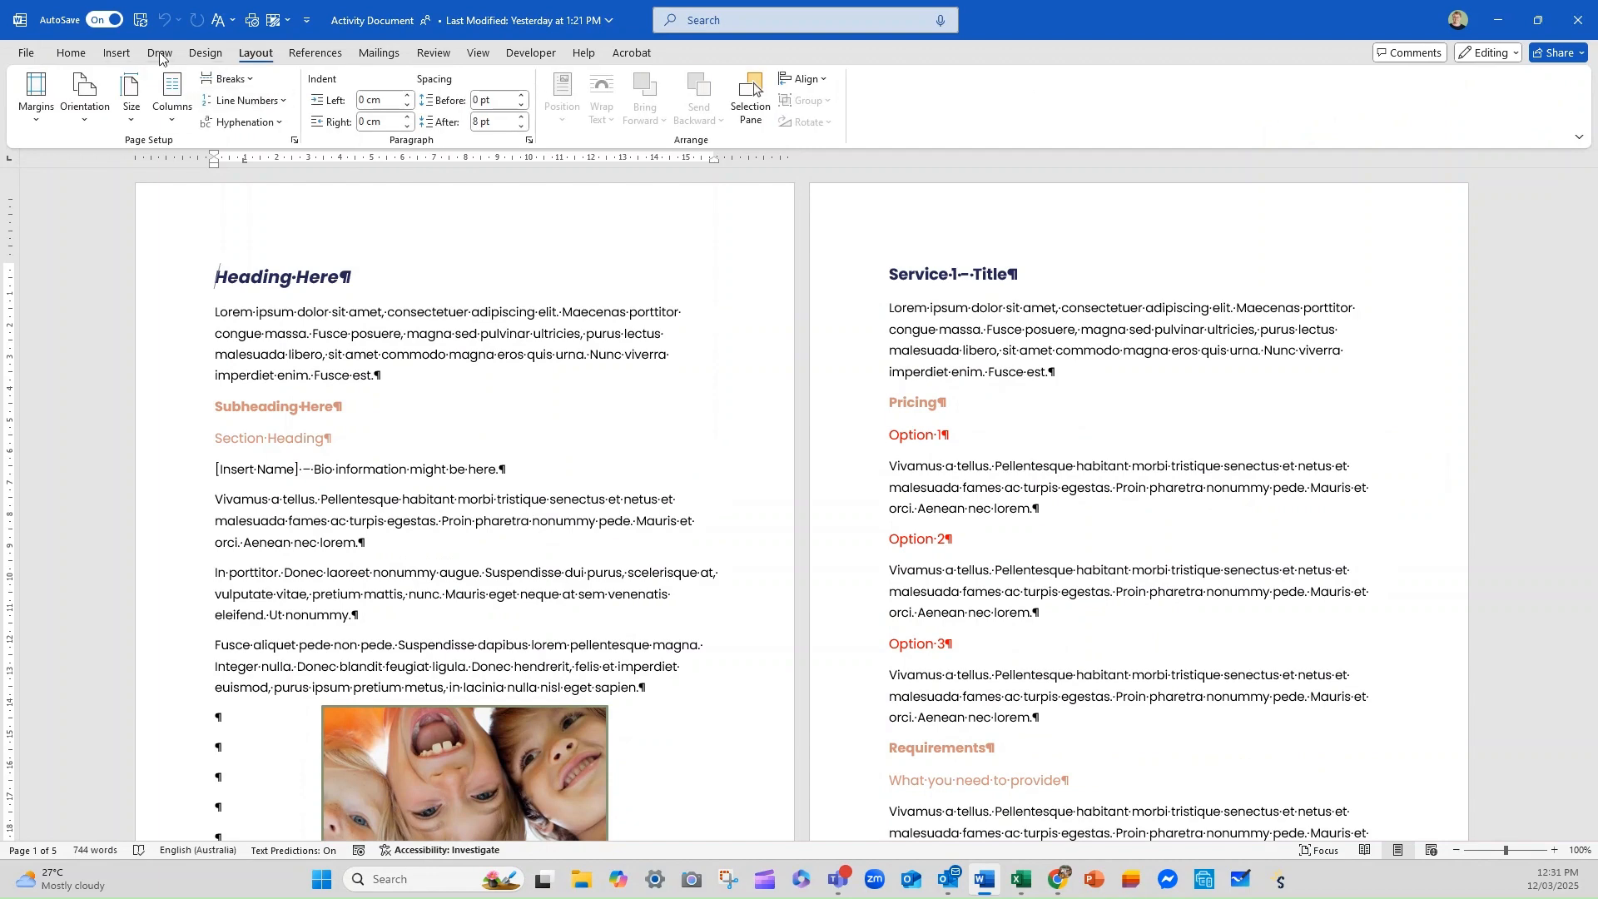
{"action": "left_click", "coordinate": [159, 52]}
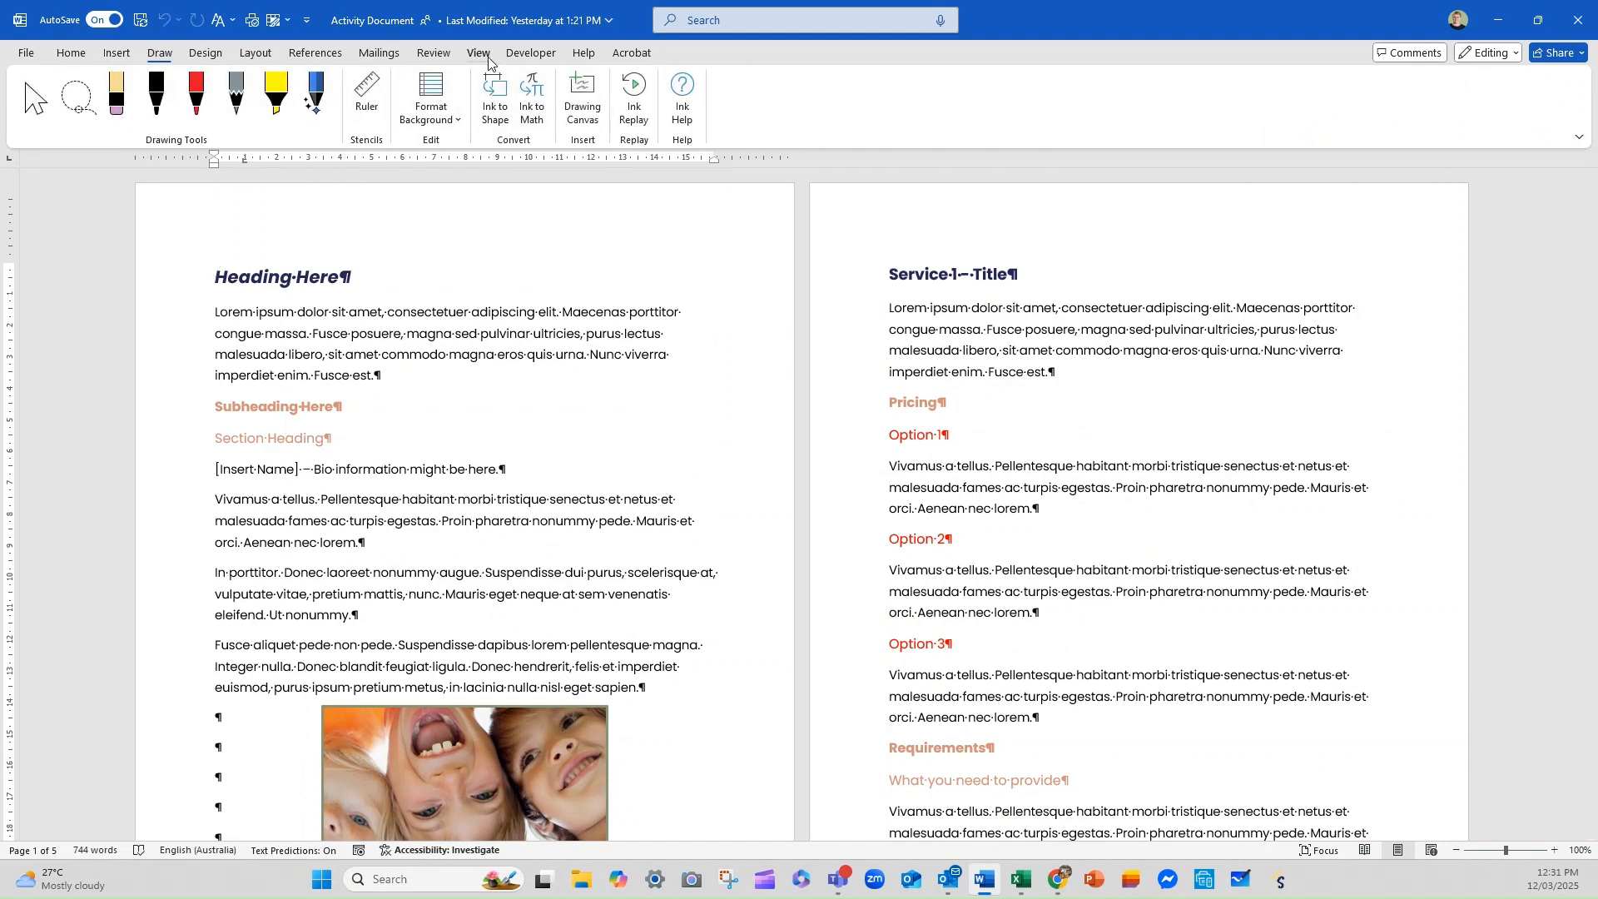
{"action": "left_click", "coordinate": [585, 54]}
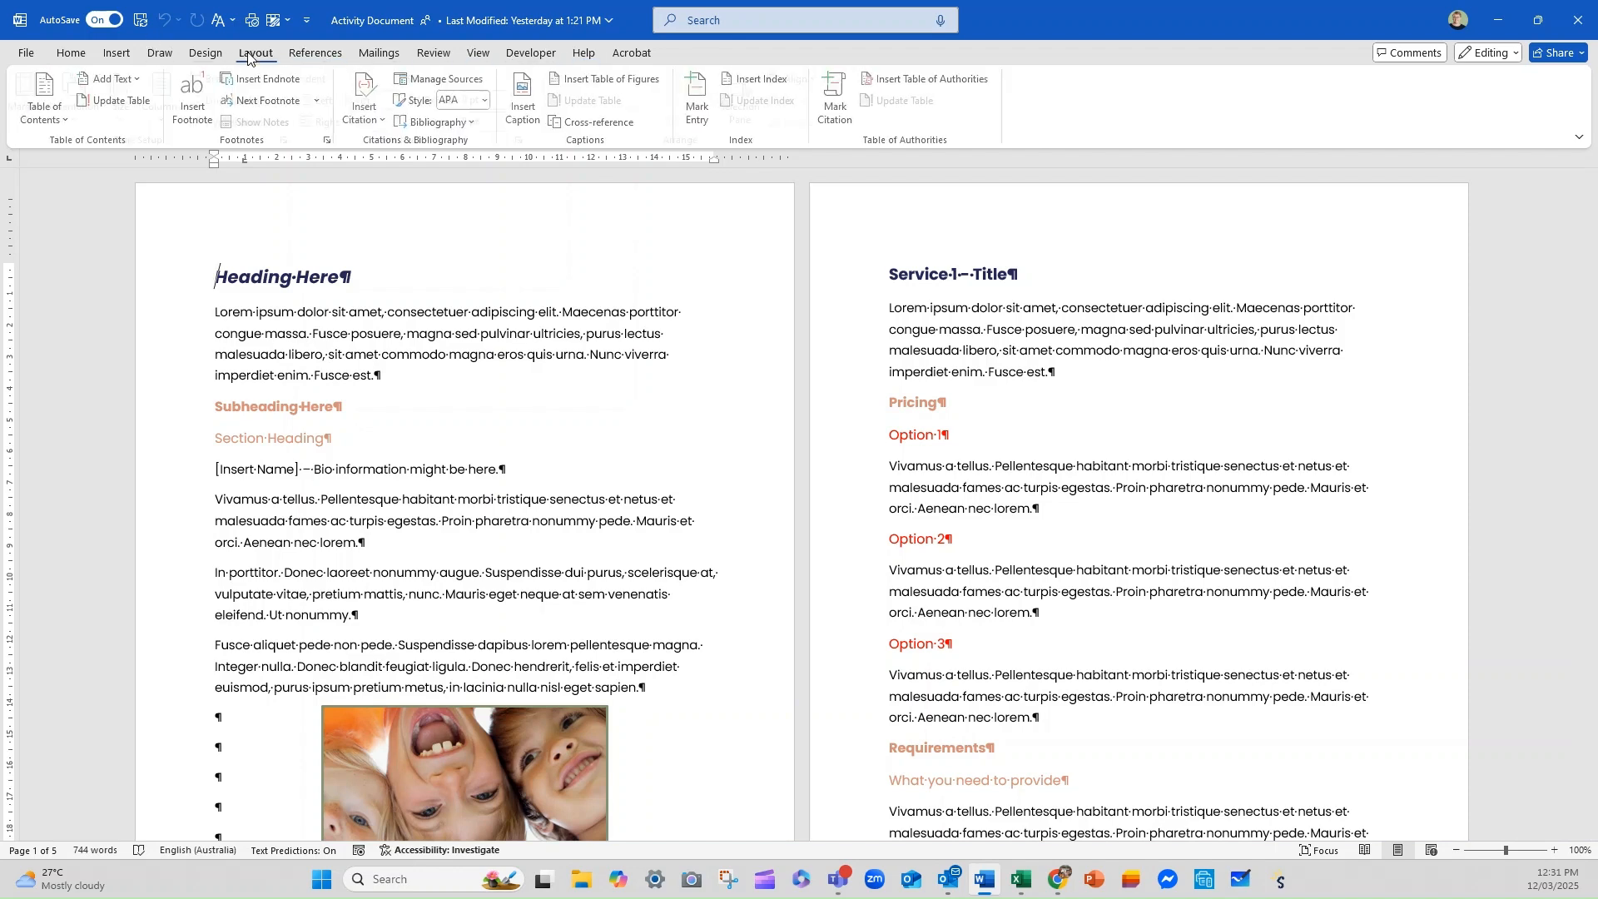
{"action": "left_click", "coordinate": [255, 53]}
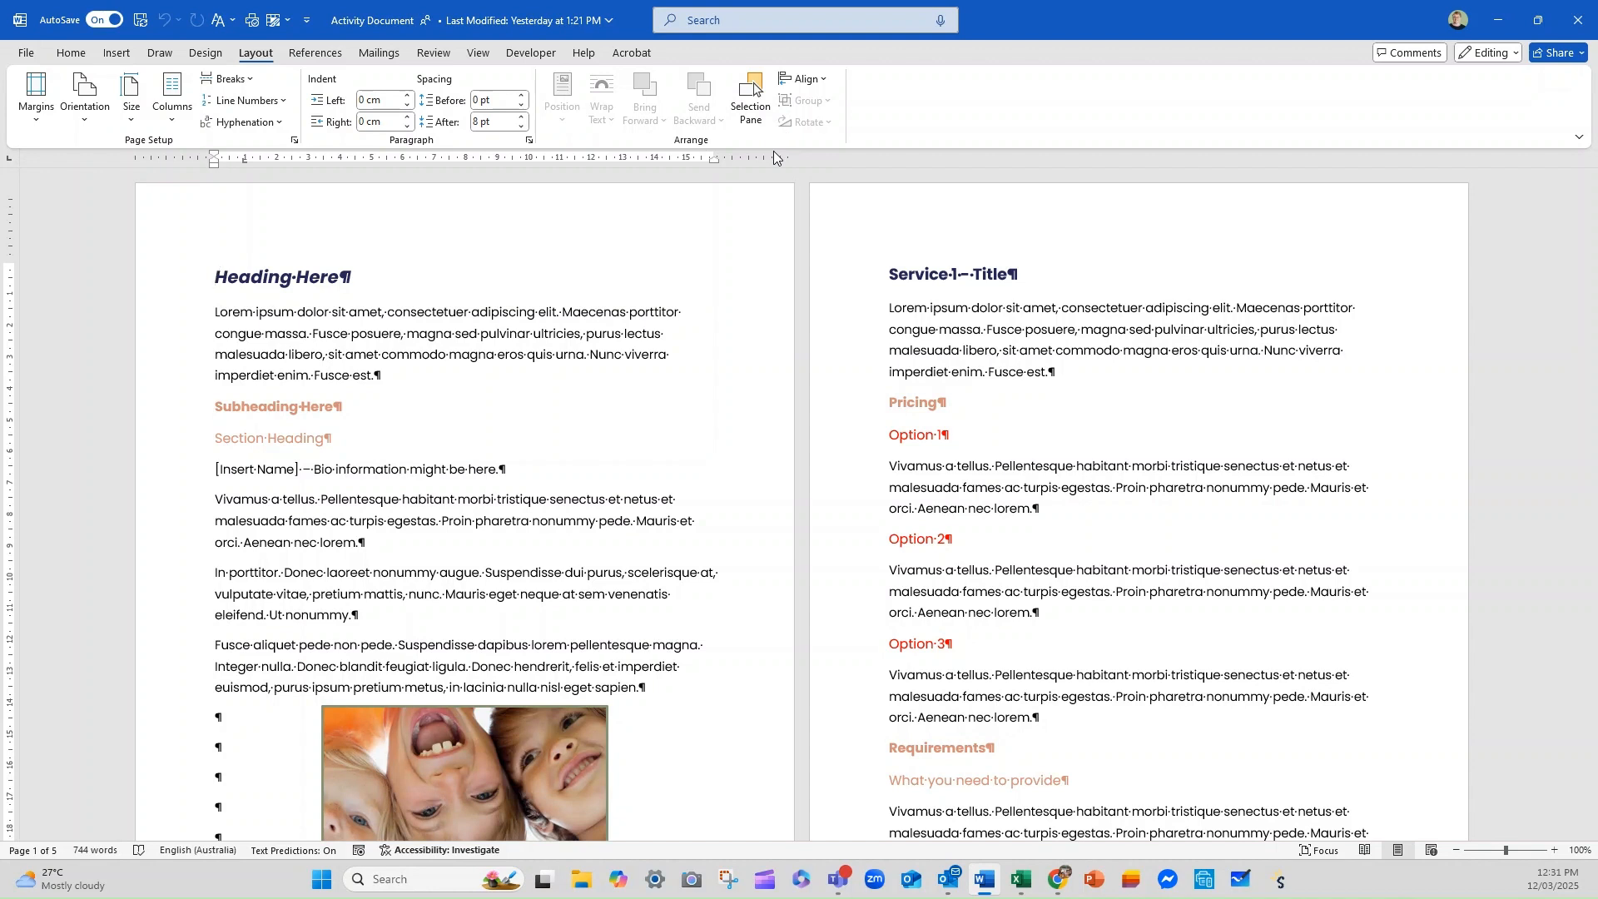
{"action": "left_click", "coordinate": [215, 276]}
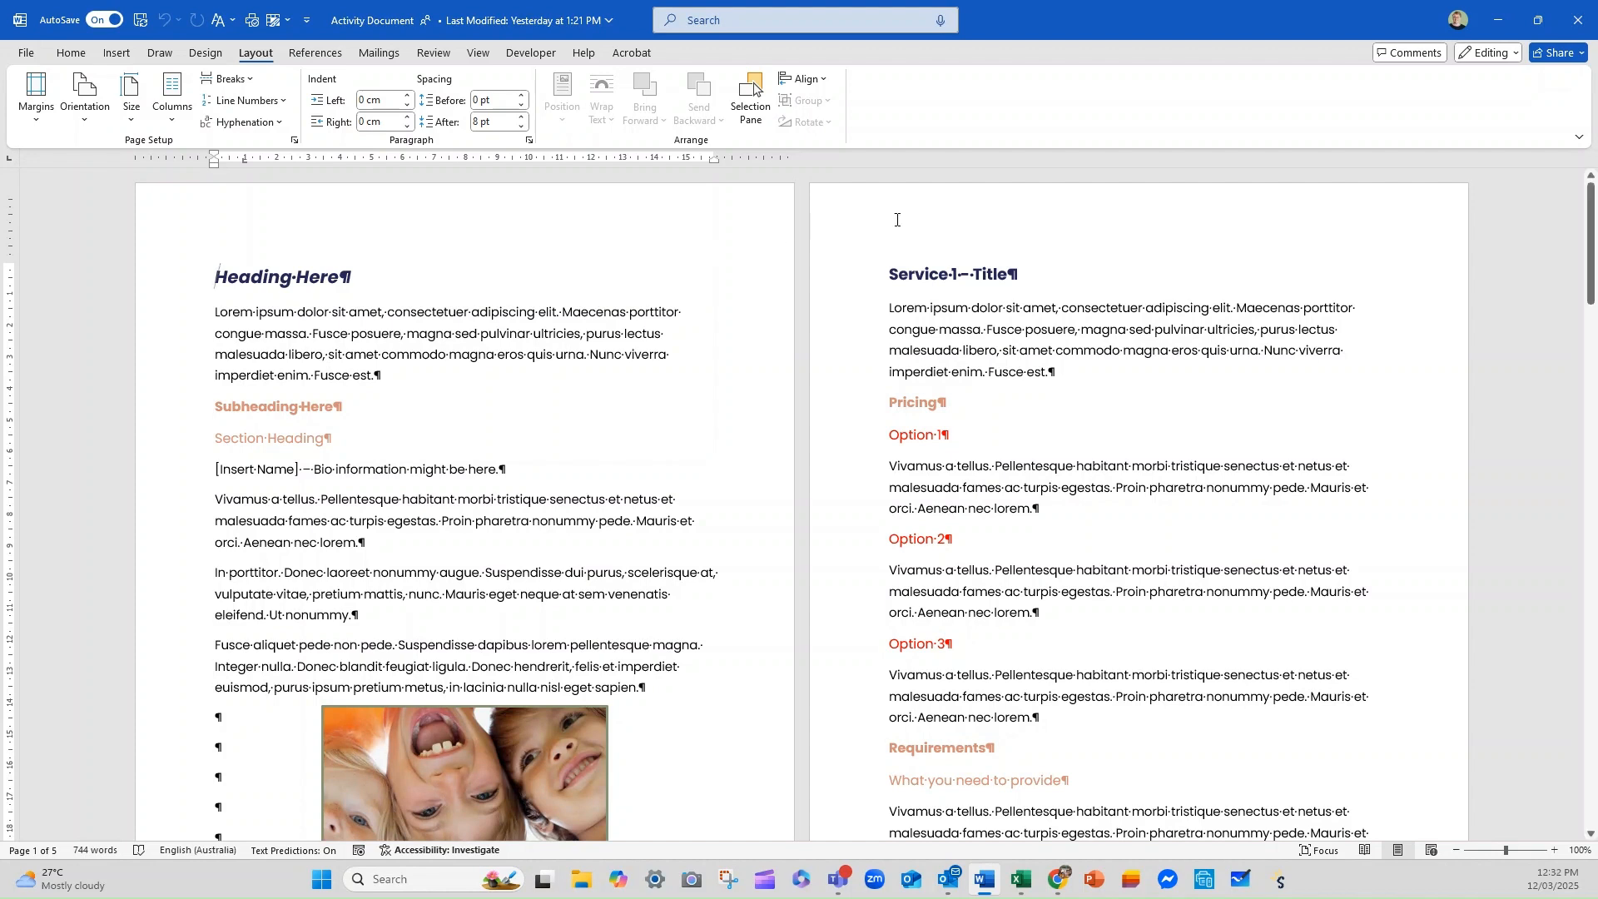
{"action": "mouse_move", "coordinate": [1458, 19]}
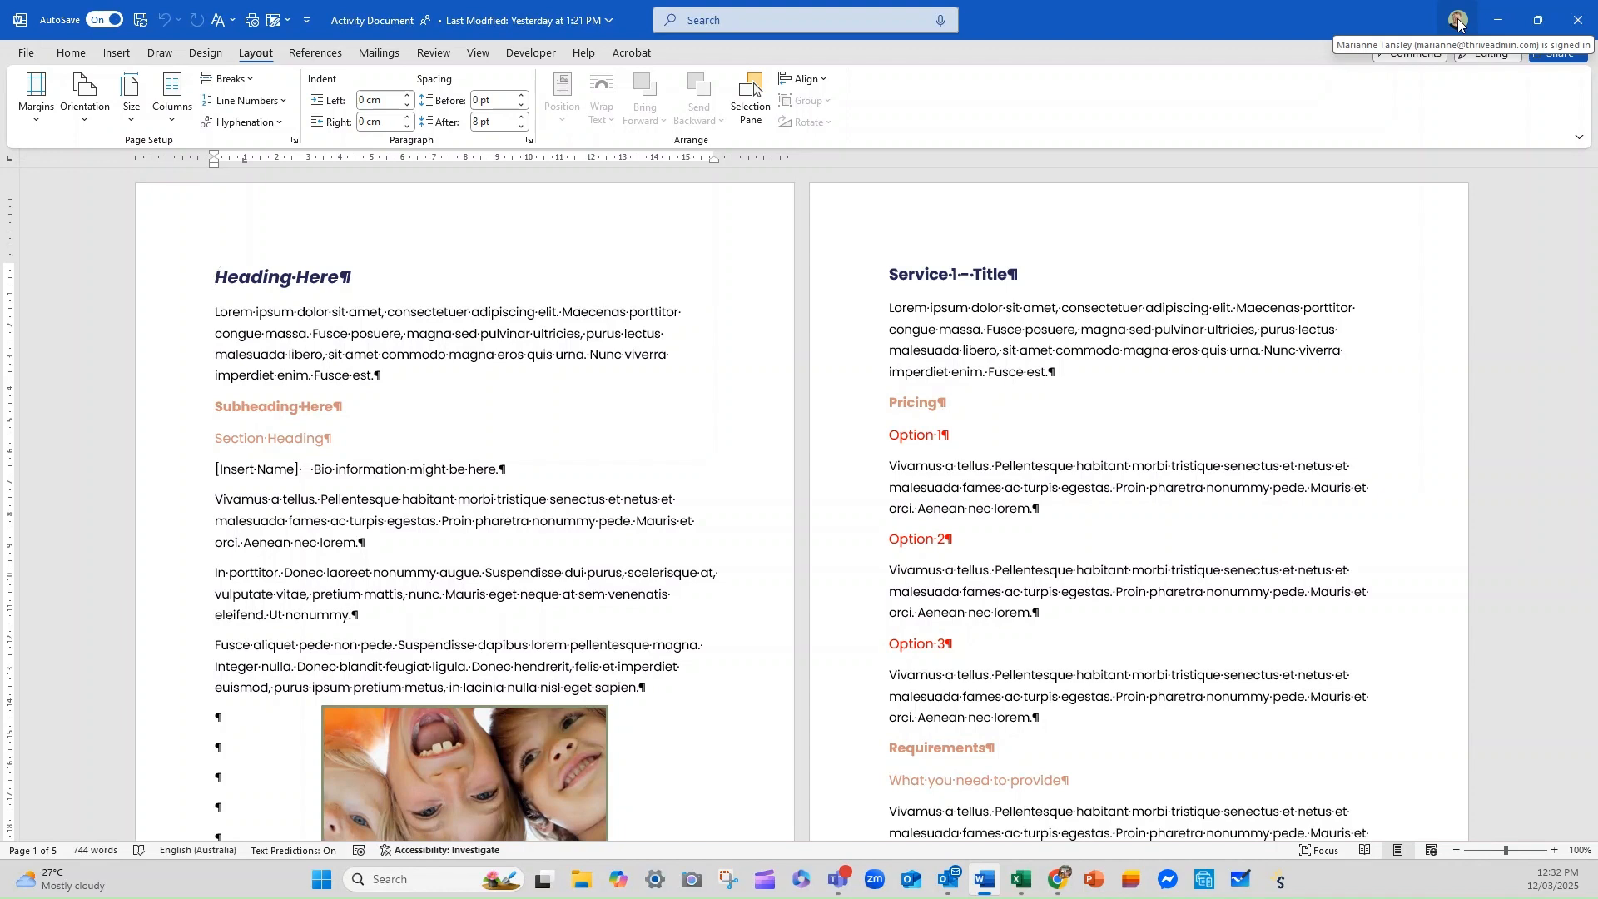
{"action": "left_click", "coordinate": [215, 276]}
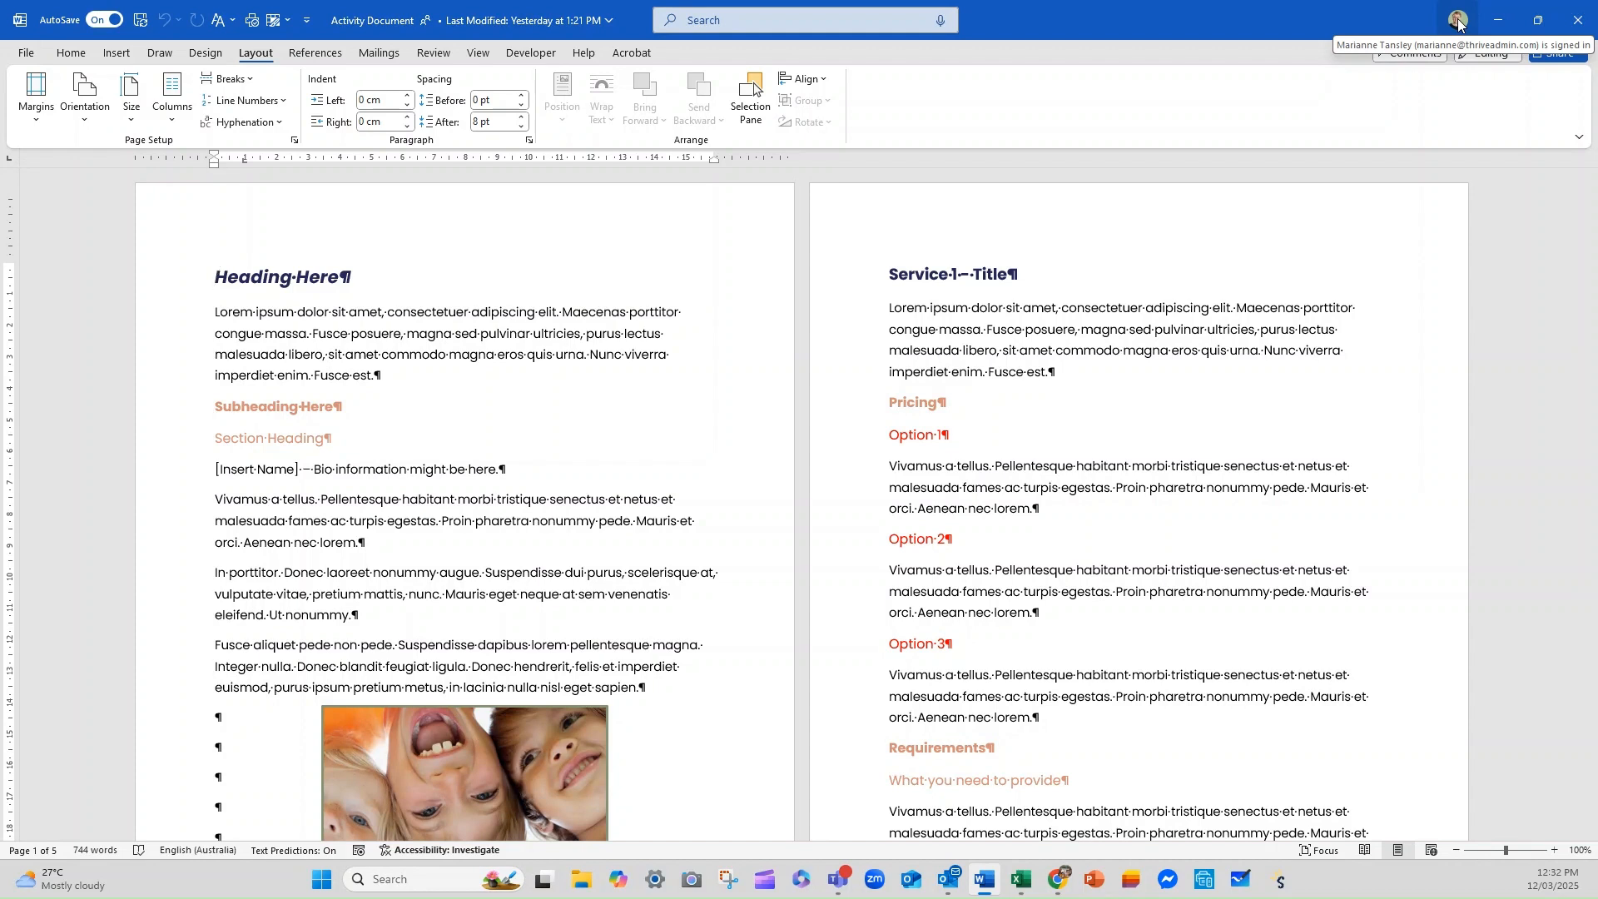
{"action": "left_click", "coordinate": [214, 278]}
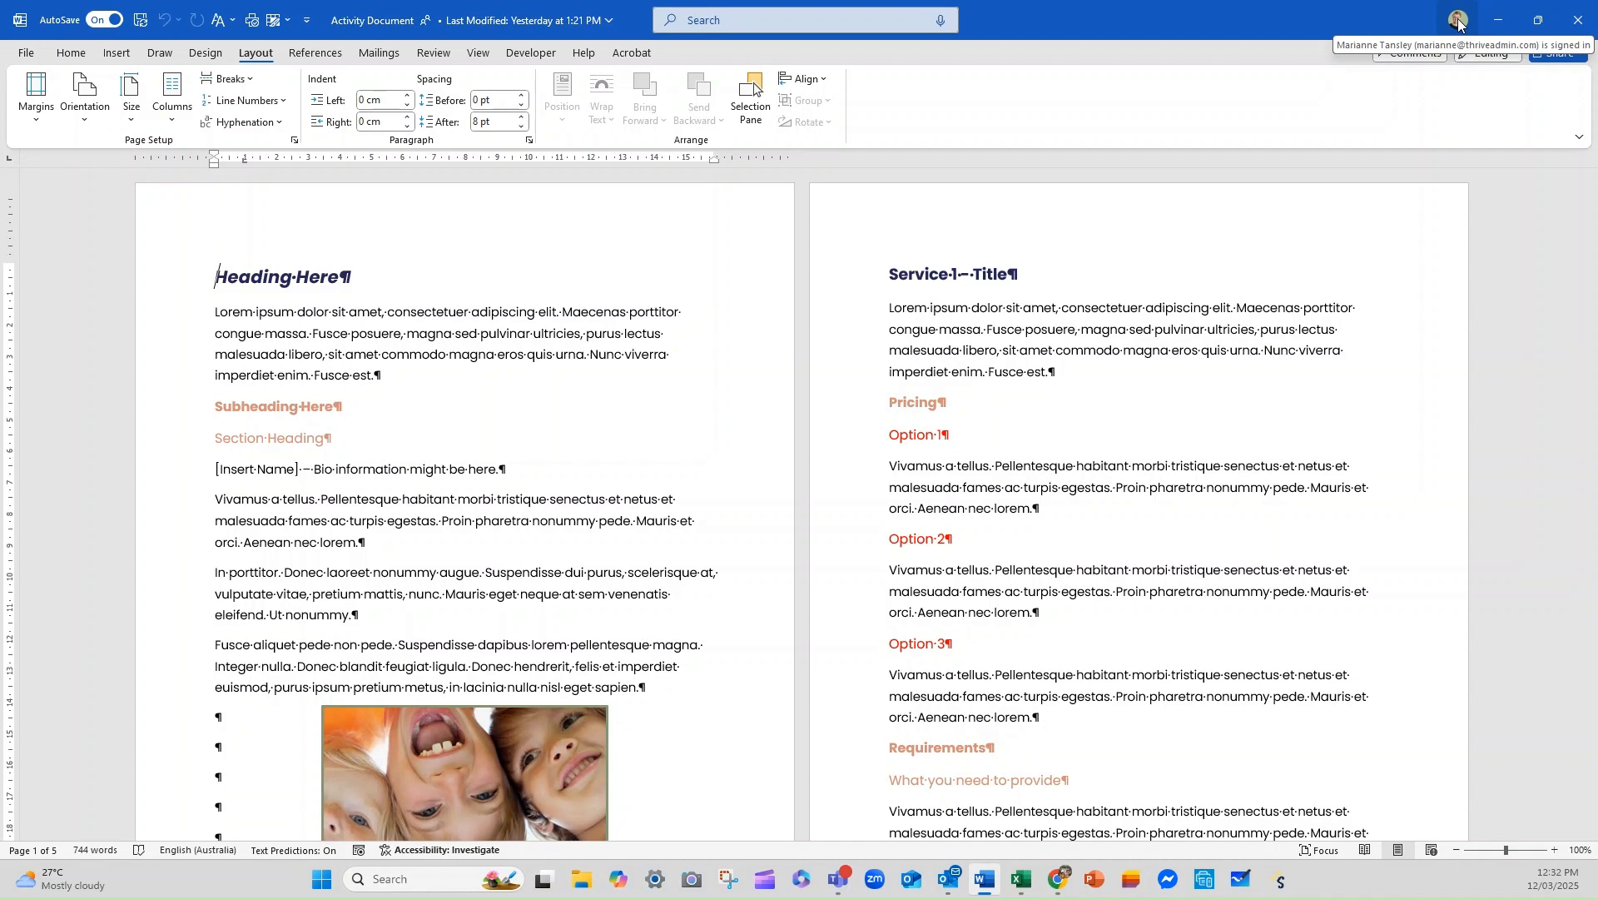
{"action": "mouse_move", "coordinate": [1589, 554]}
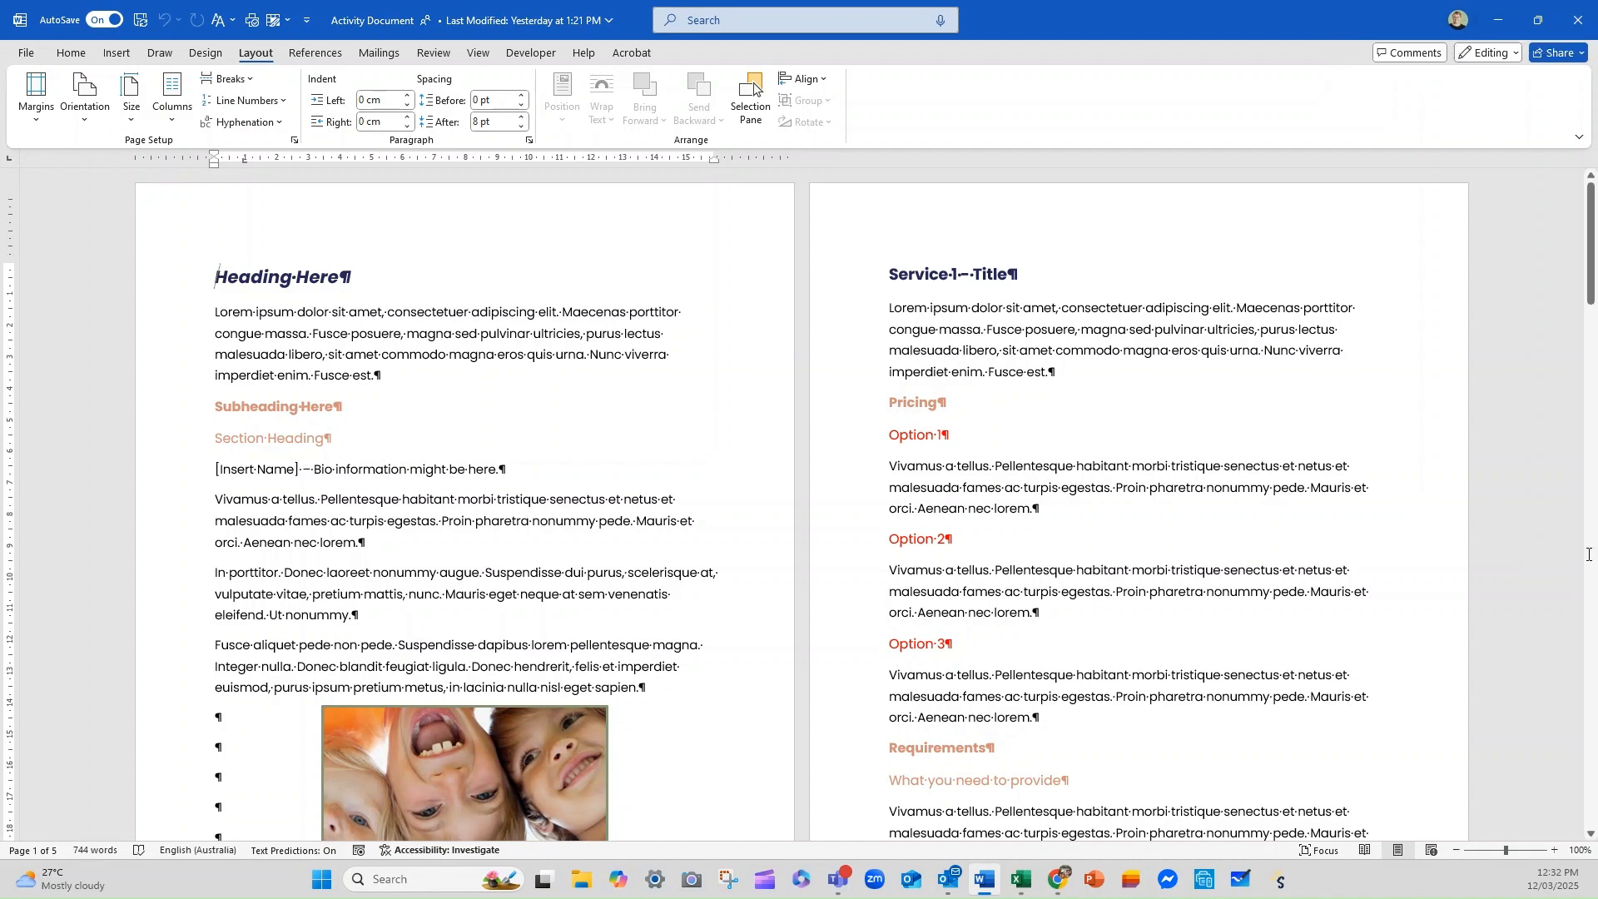